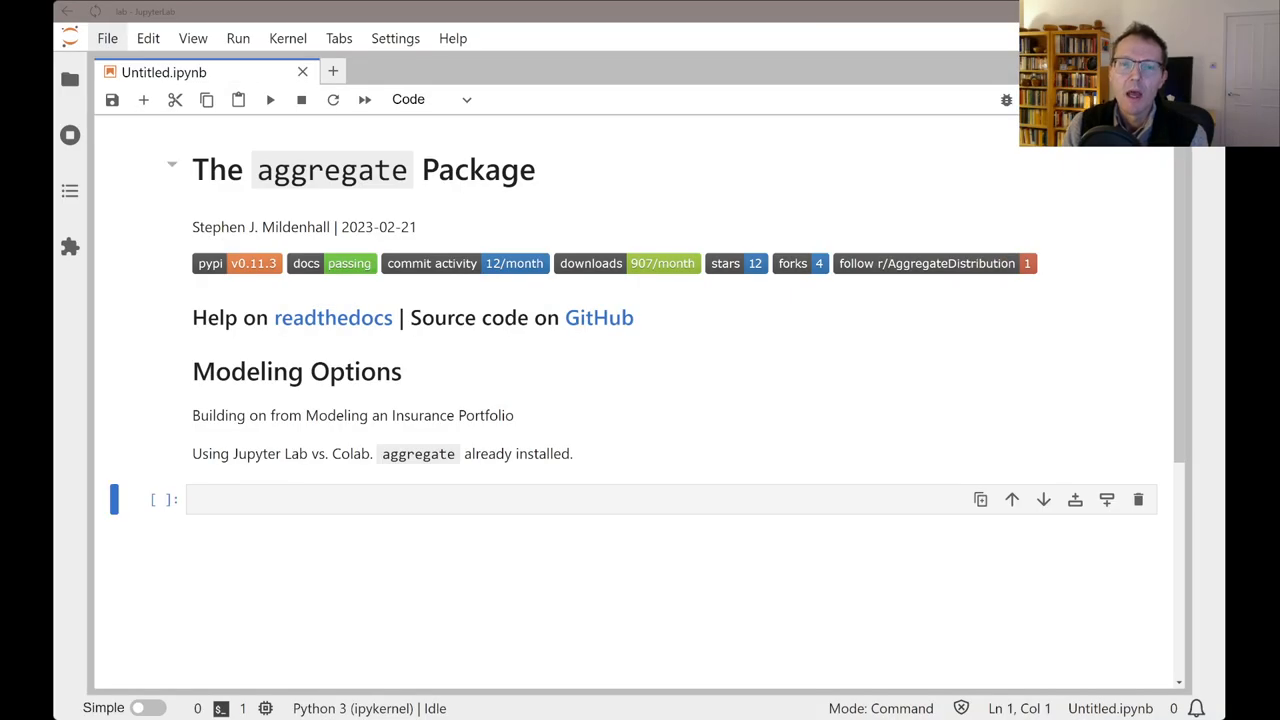
{"action": "mouse_move", "coordinate": [296, 370]}
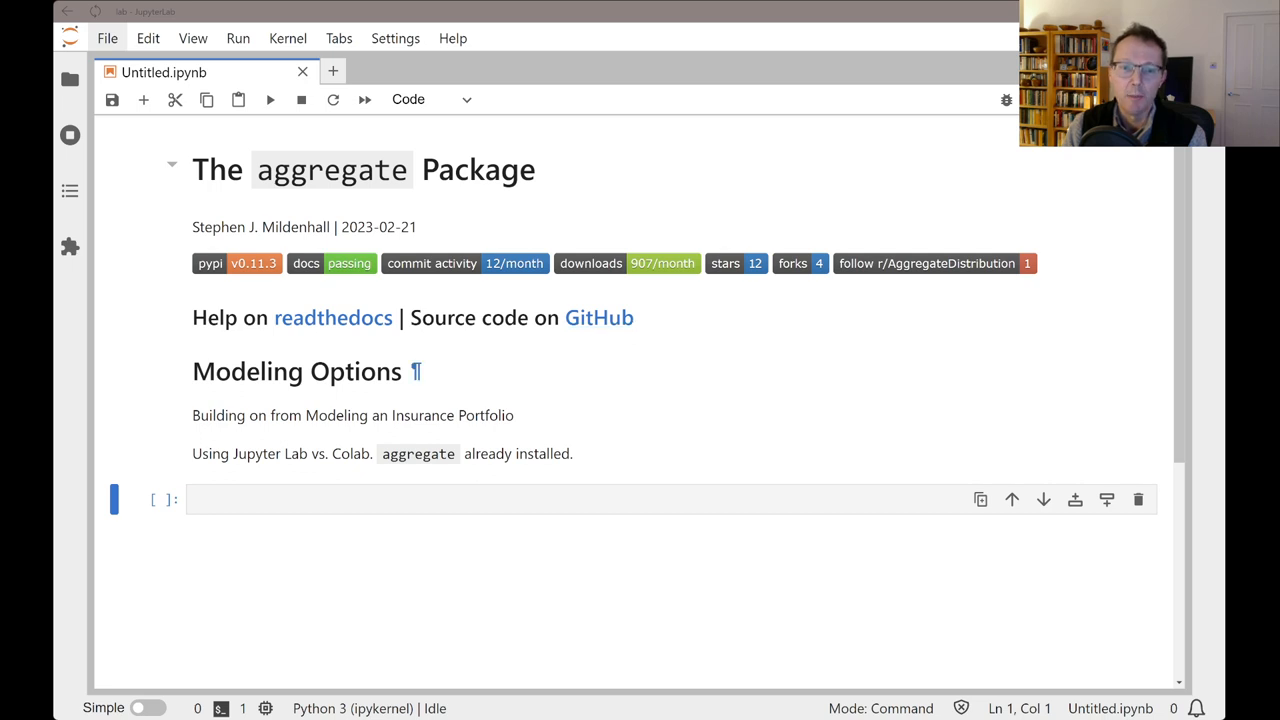
Begin a10 = build('agg CommAuto10 ...') with 10 claims and a 10000 x 0 limit.
{"action": "left_click", "coordinate": [384, 500]}
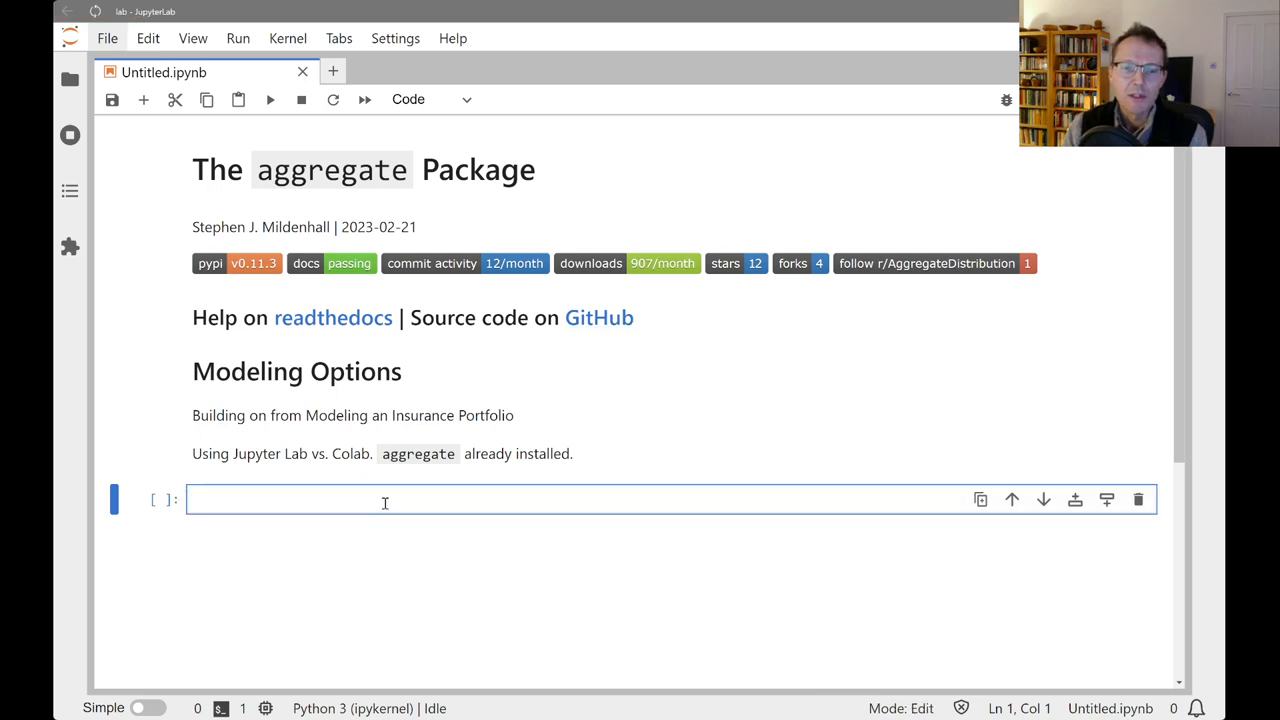
{"action": "type", "text": "a10"}
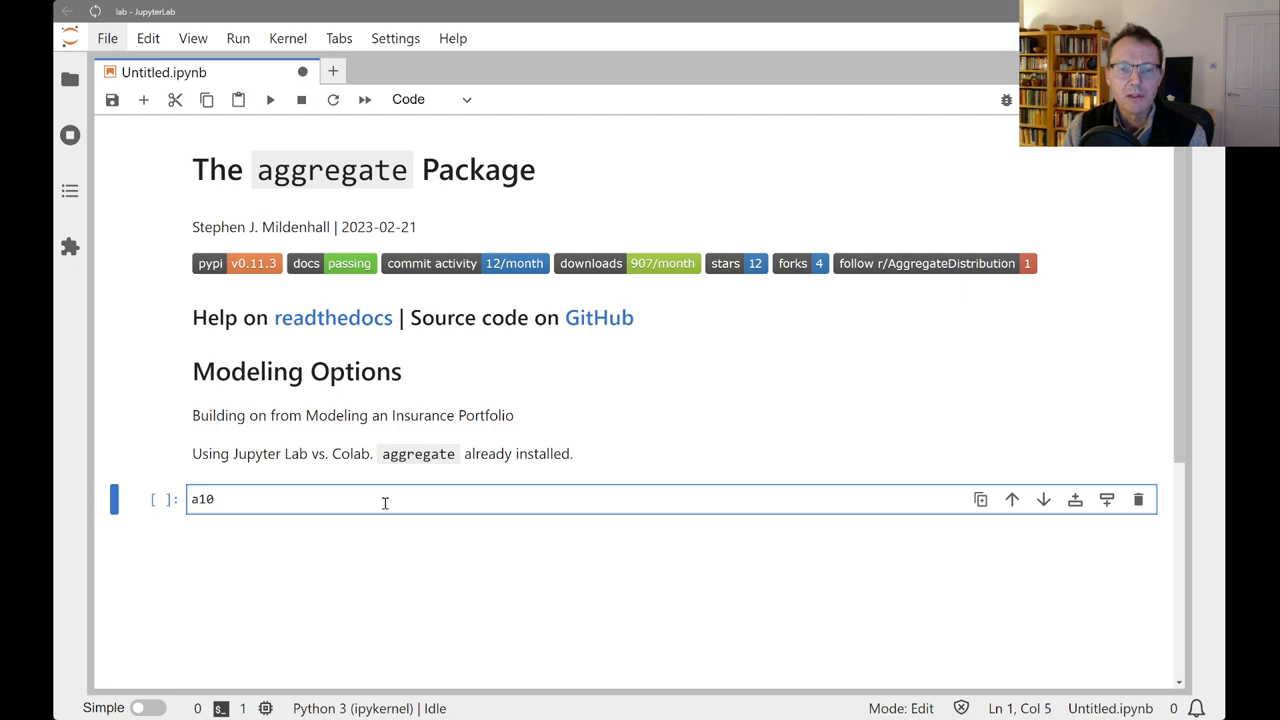
{"action": "type", "text": "= bu"}
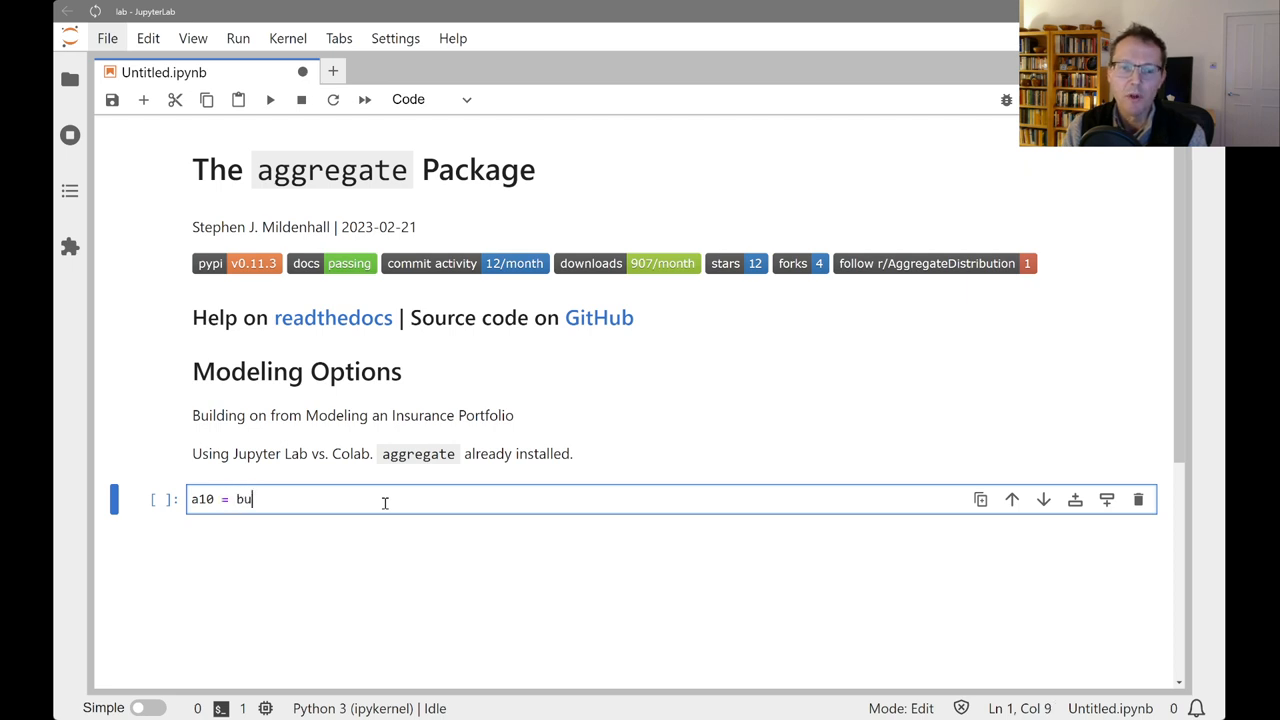
{"action": "type", "text": "ild('"}
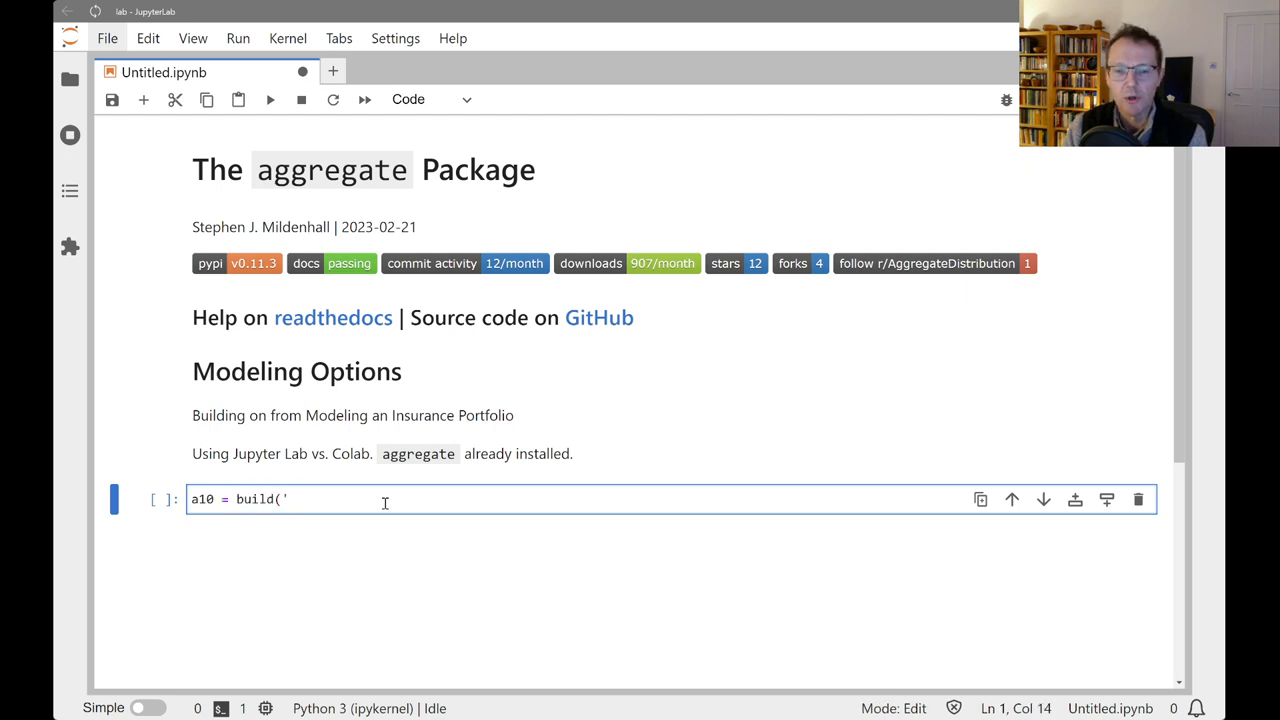
{"action": "type", "text": "agg Comm"}
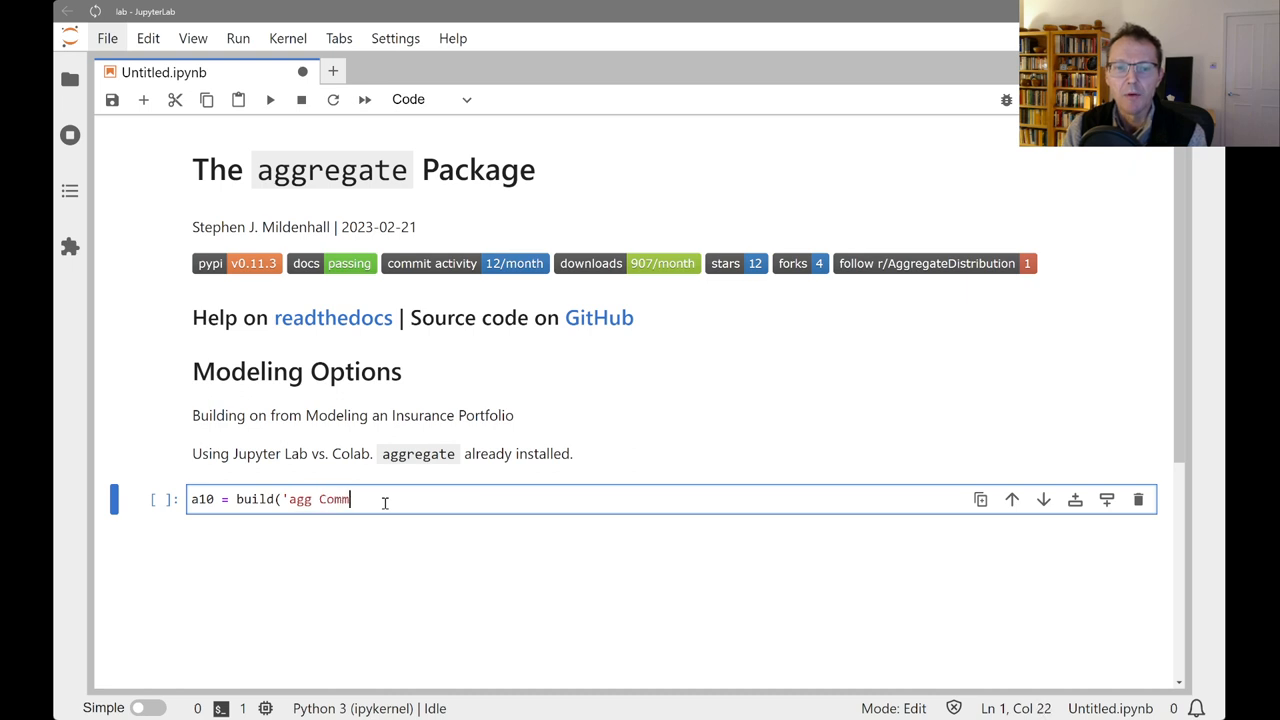
{"action": "type", "text": "Auto10"}
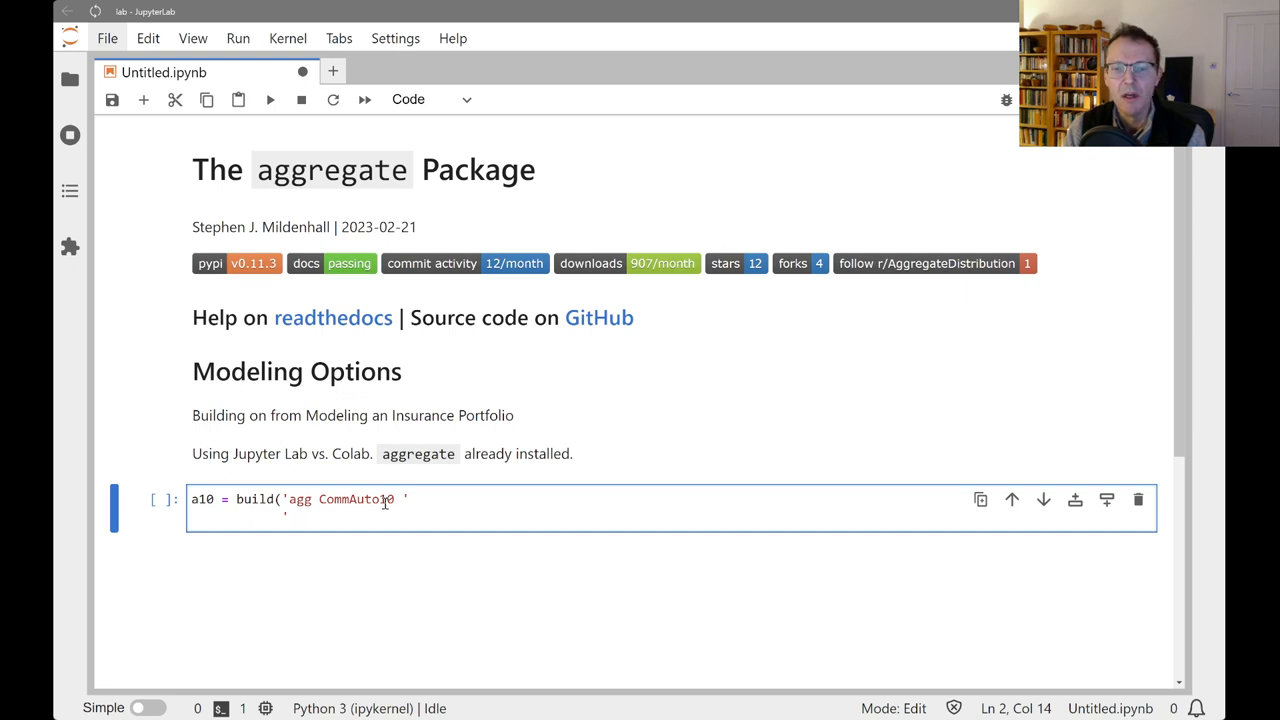
{"action": "type", "text": "10 claims"}
{"action": "type", "text": "'10000 x"}
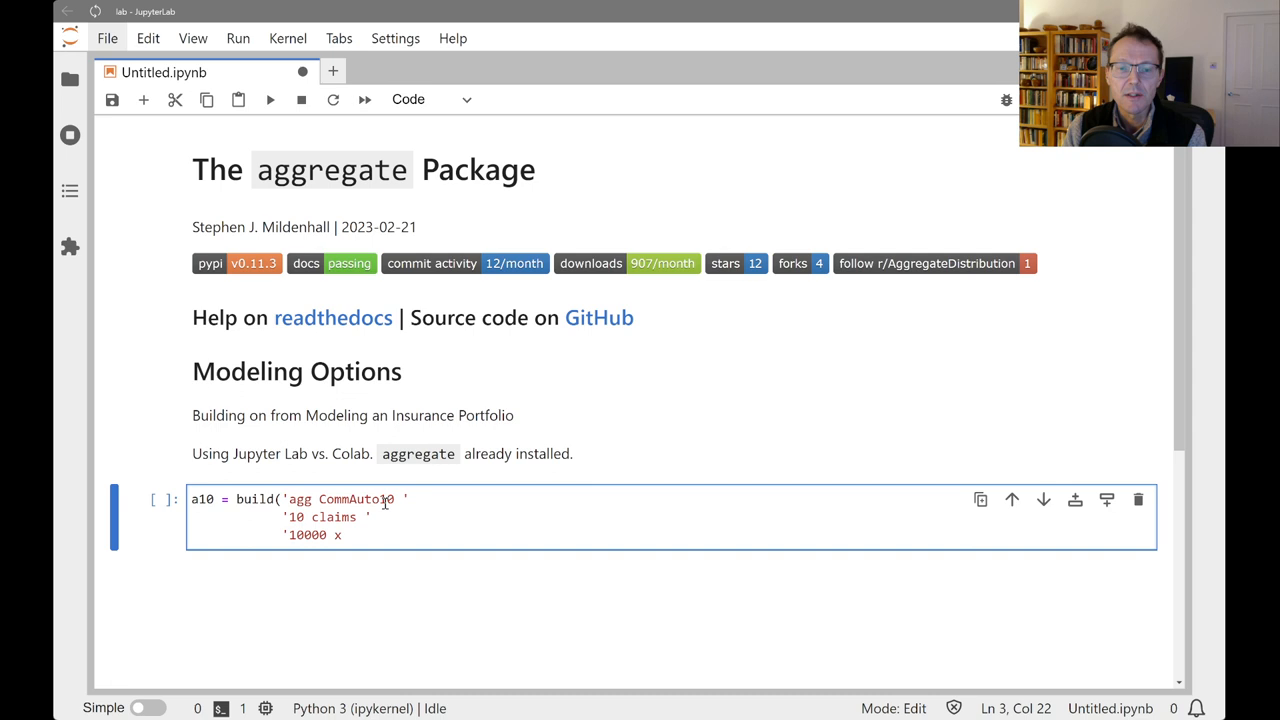
{"action": "type", "text": "0 '"}
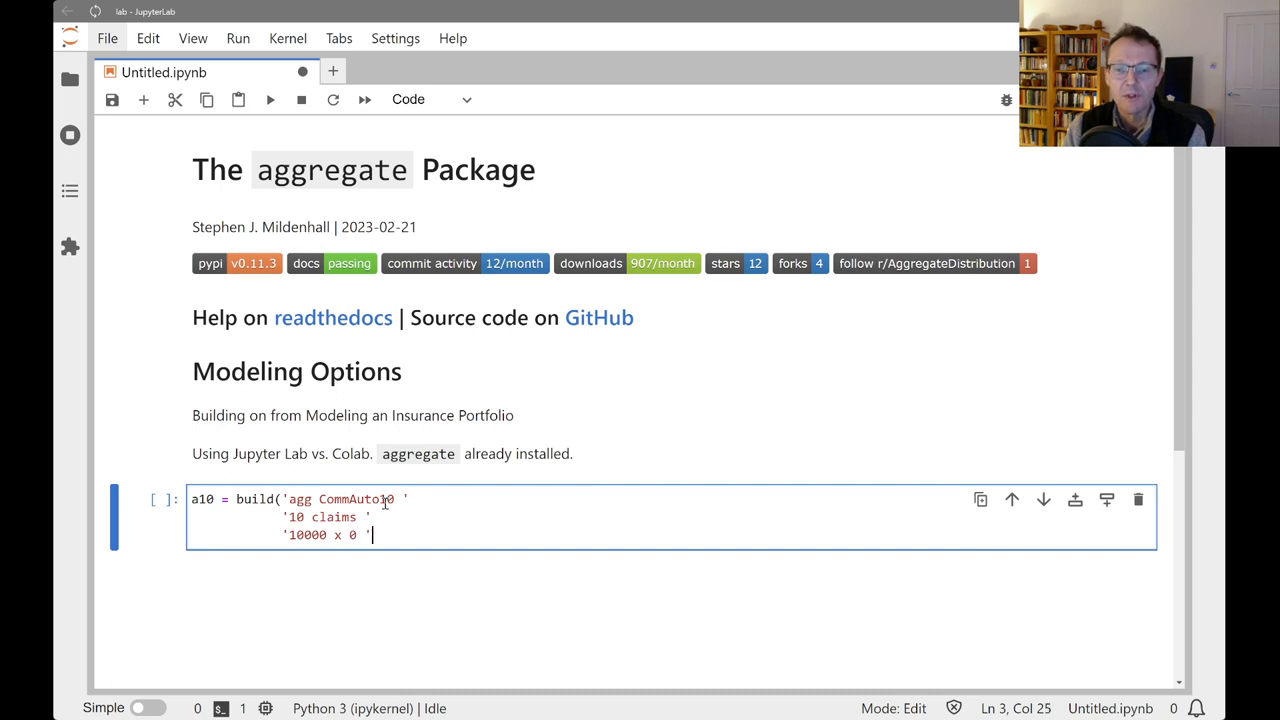
{"action": "key", "text": "enter"}
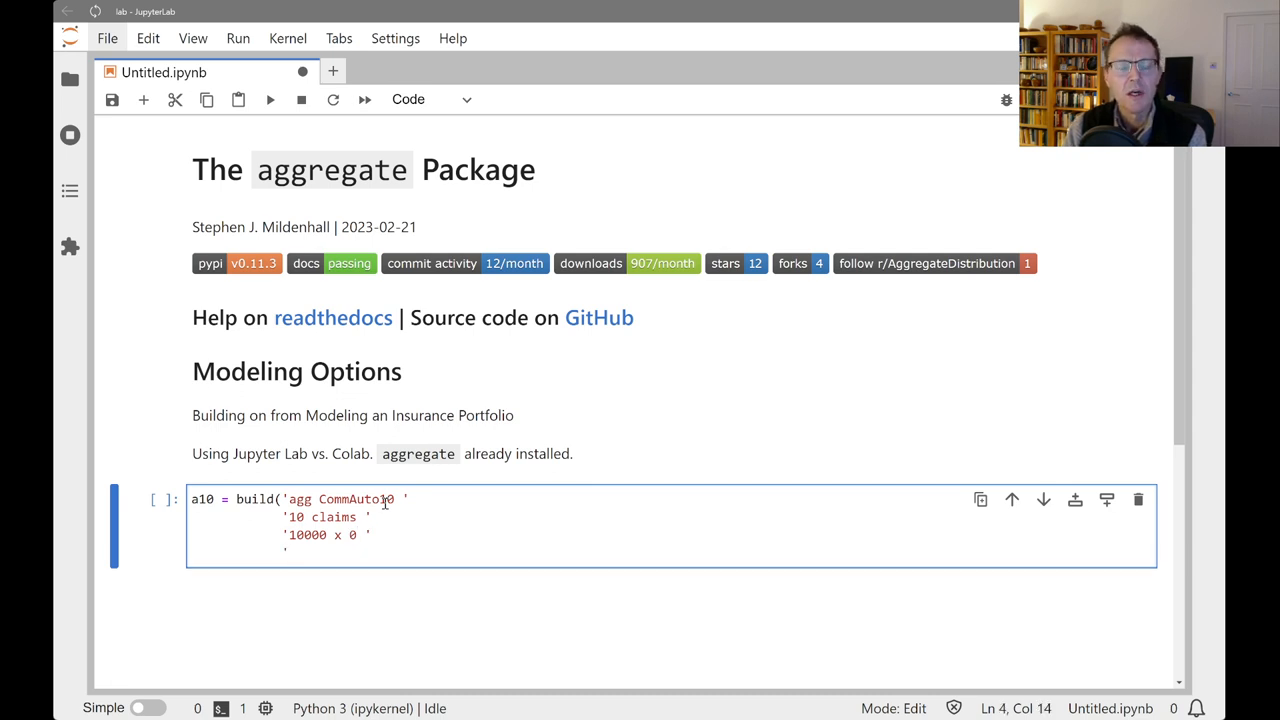
Add the 'sev lognorm 50 cv 4' poisson line and start the qd call.
{"action": "type", "text": "'sev l"}
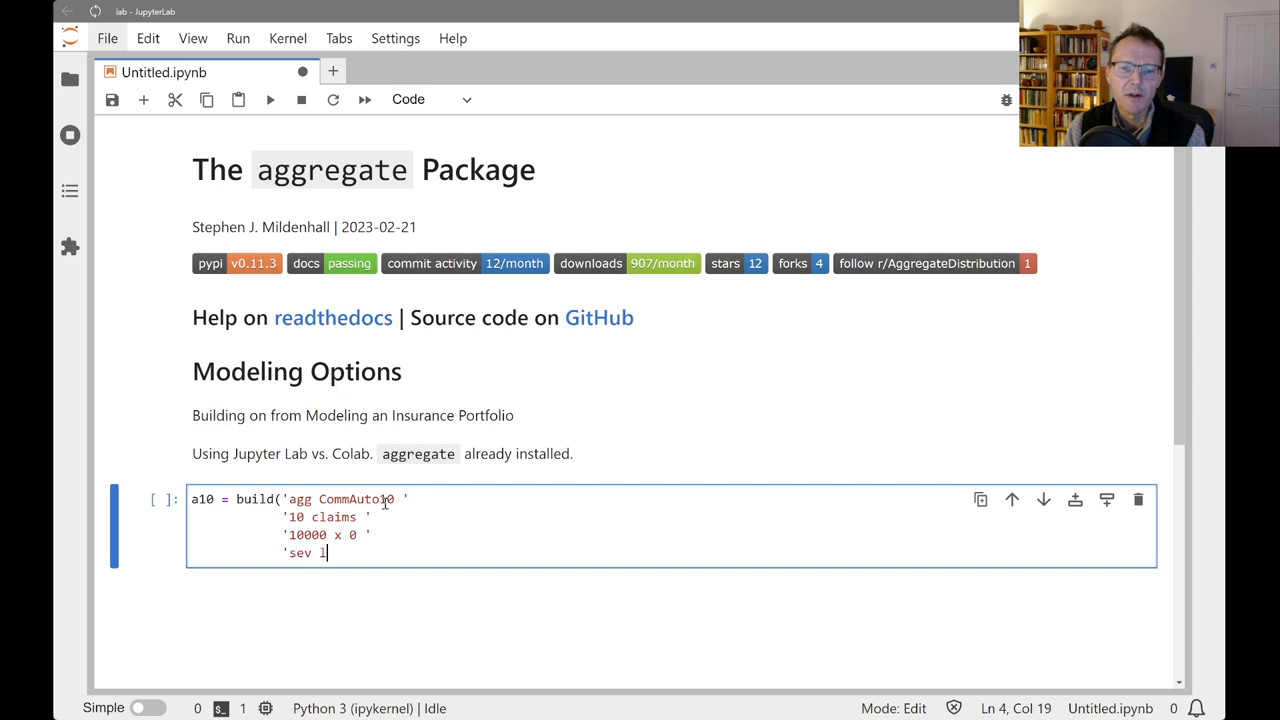
{"action": "type", "text": "ogno"}
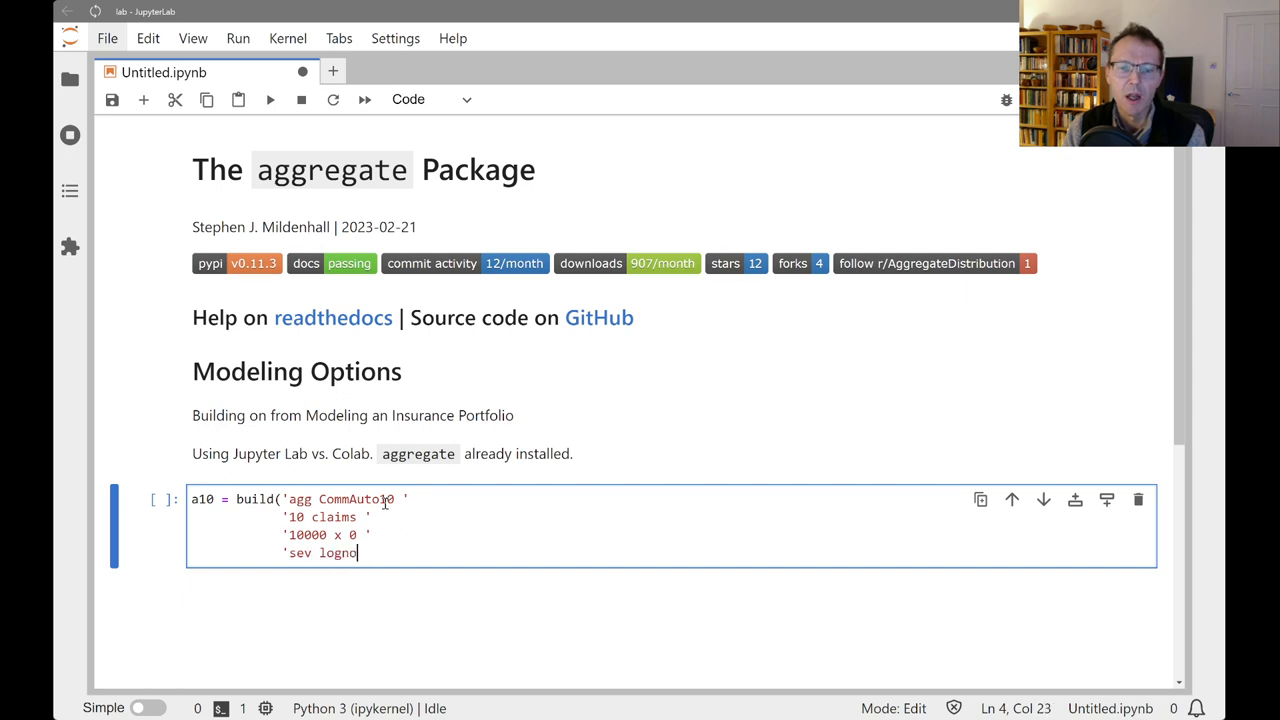
{"action": "type", "text": "rm 50 c"}
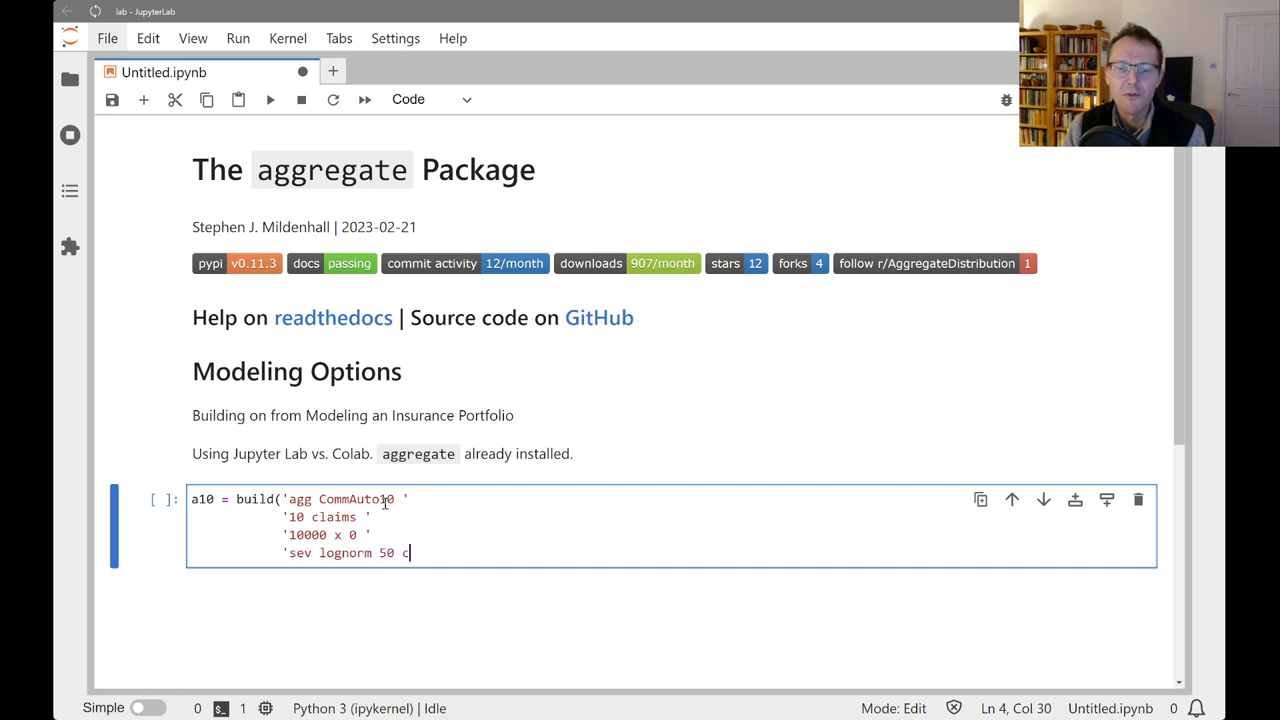
{"action": "type", "text": "cv 4 '"}
{"action": "type", "text": "'po"}
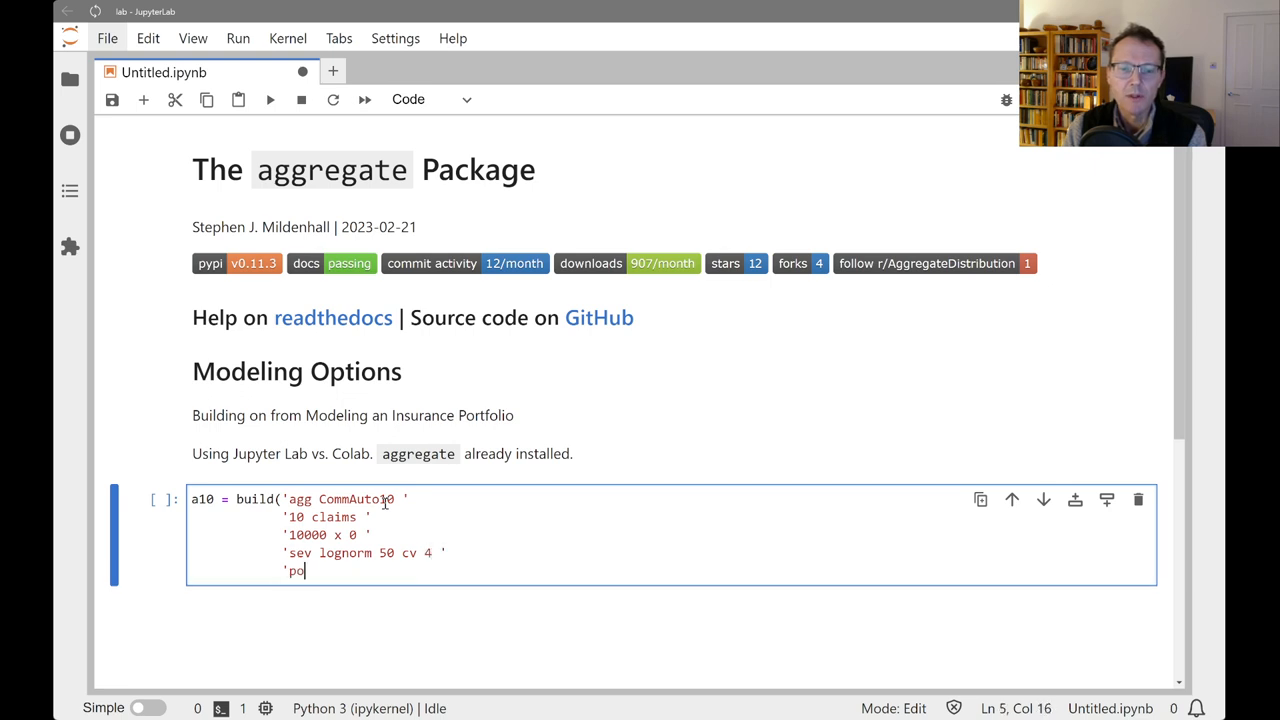
{"action": "type", "text": "isson')"}
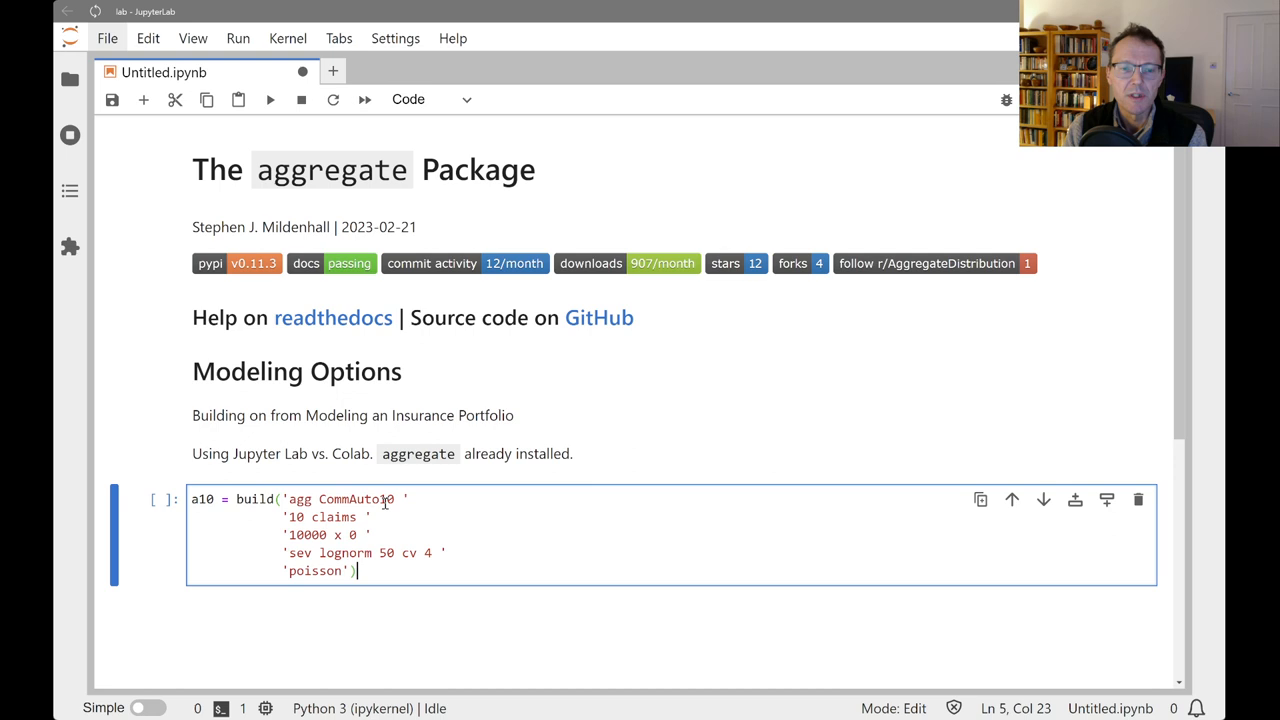
{"action": "type", "text": "qd"}
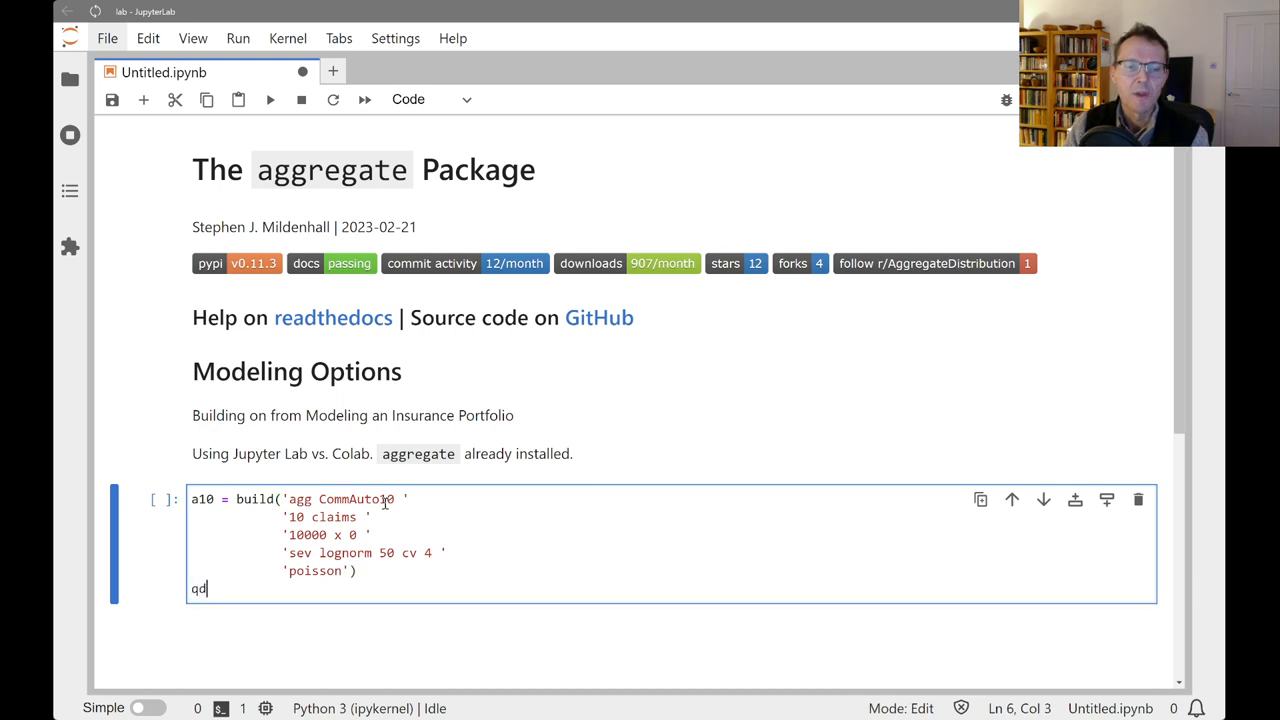
Add and run a cell above importing build and qd from aggregate.
{"action": "left_click", "coordinate": [206, 516]}
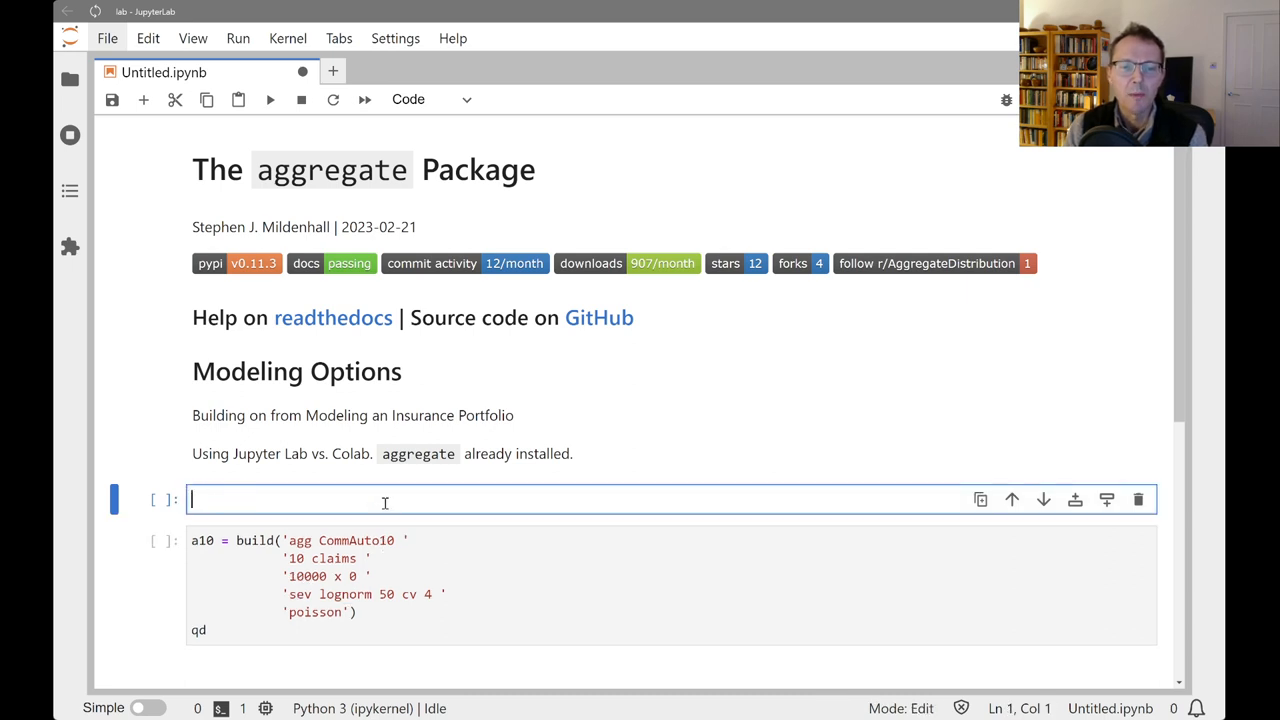
{"action": "type", "text": "from aggregfate"}
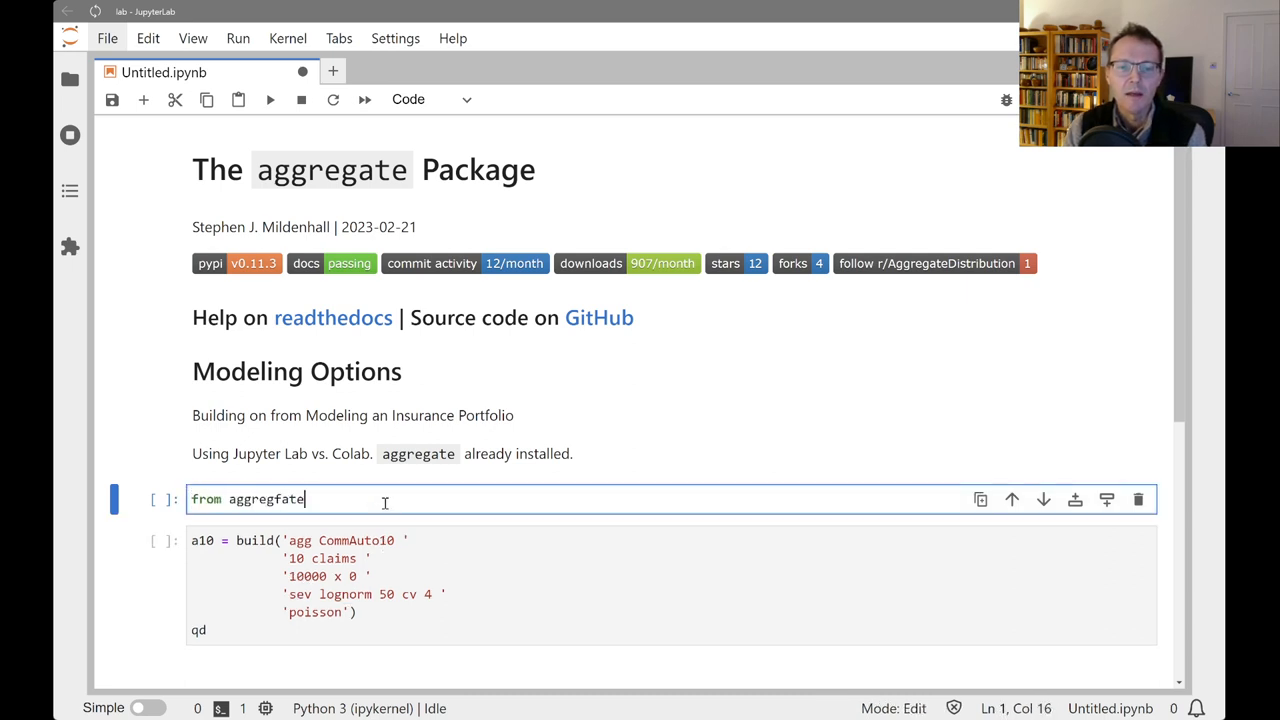
{"action": "type", "text": "import build, qd"}
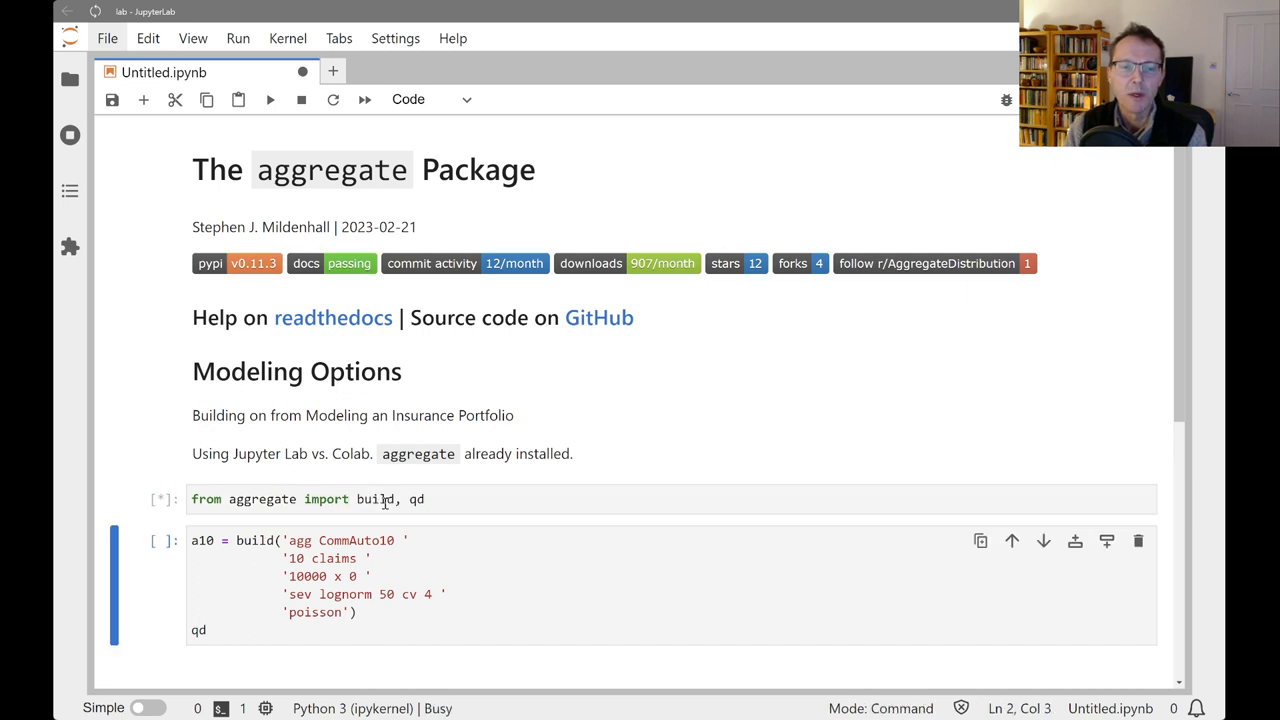
{"action": "key", "text": "shift+enter"}
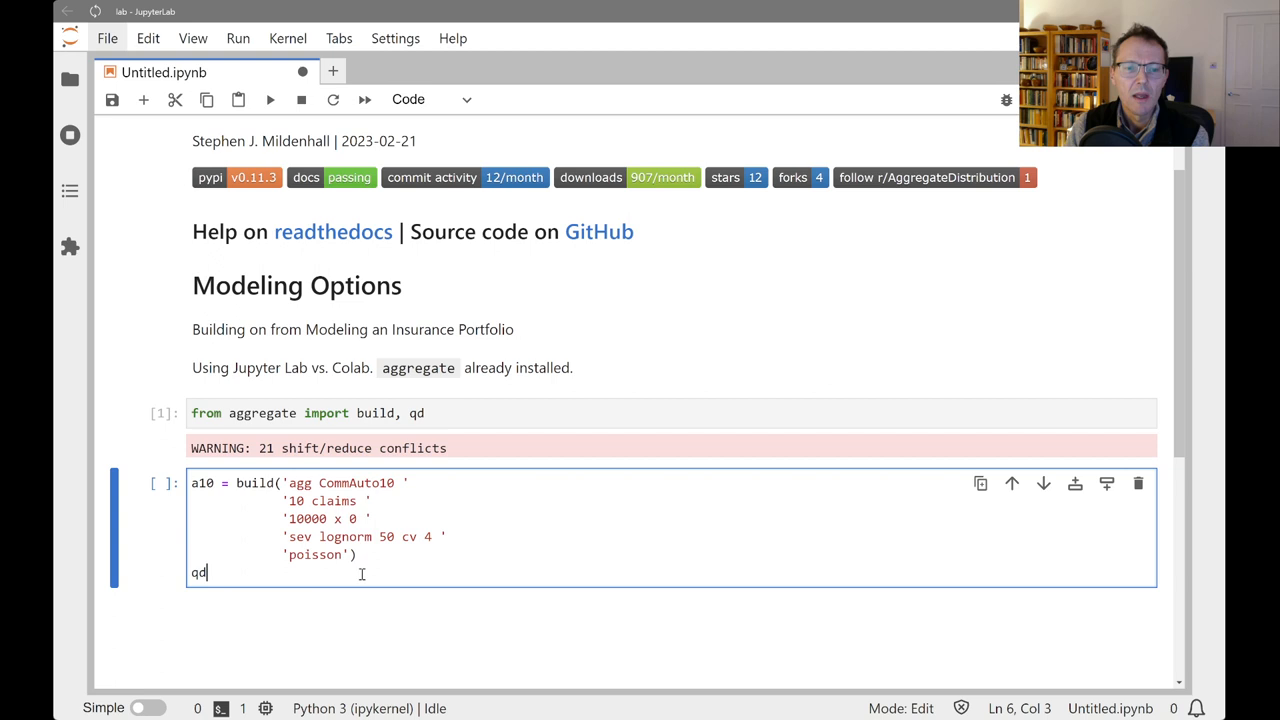
Complete qd(a10) and run the cell to print its statistics table.
{"action": "type", "text": "(a1"}
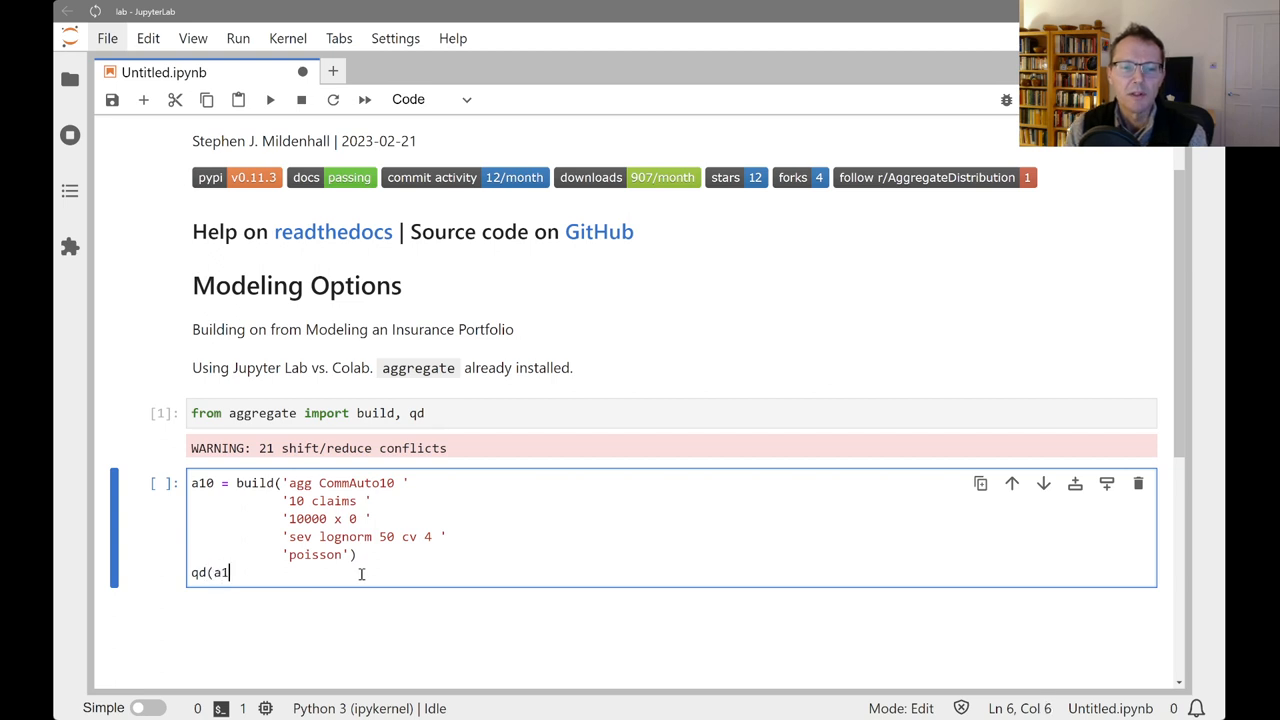
{"action": "key", "text": "shift+enter"}
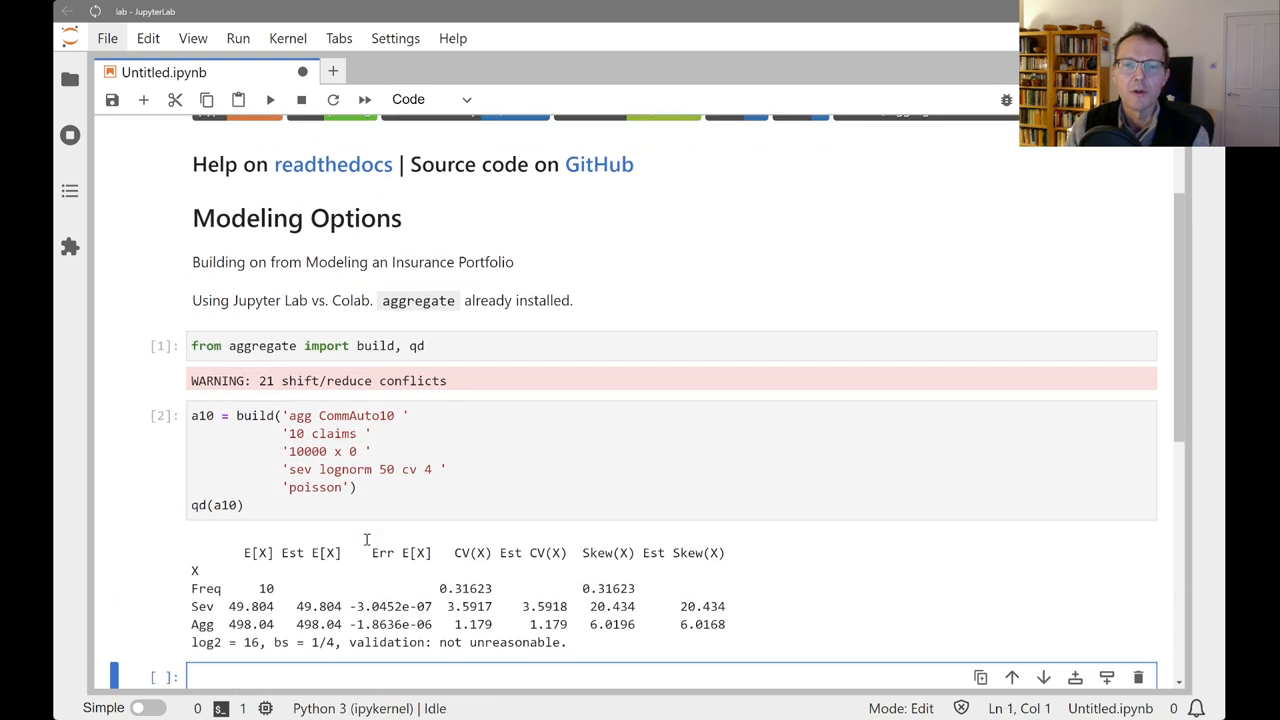
{"action": "scroll", "scroll_direction": "down", "scroll_amount": 3}
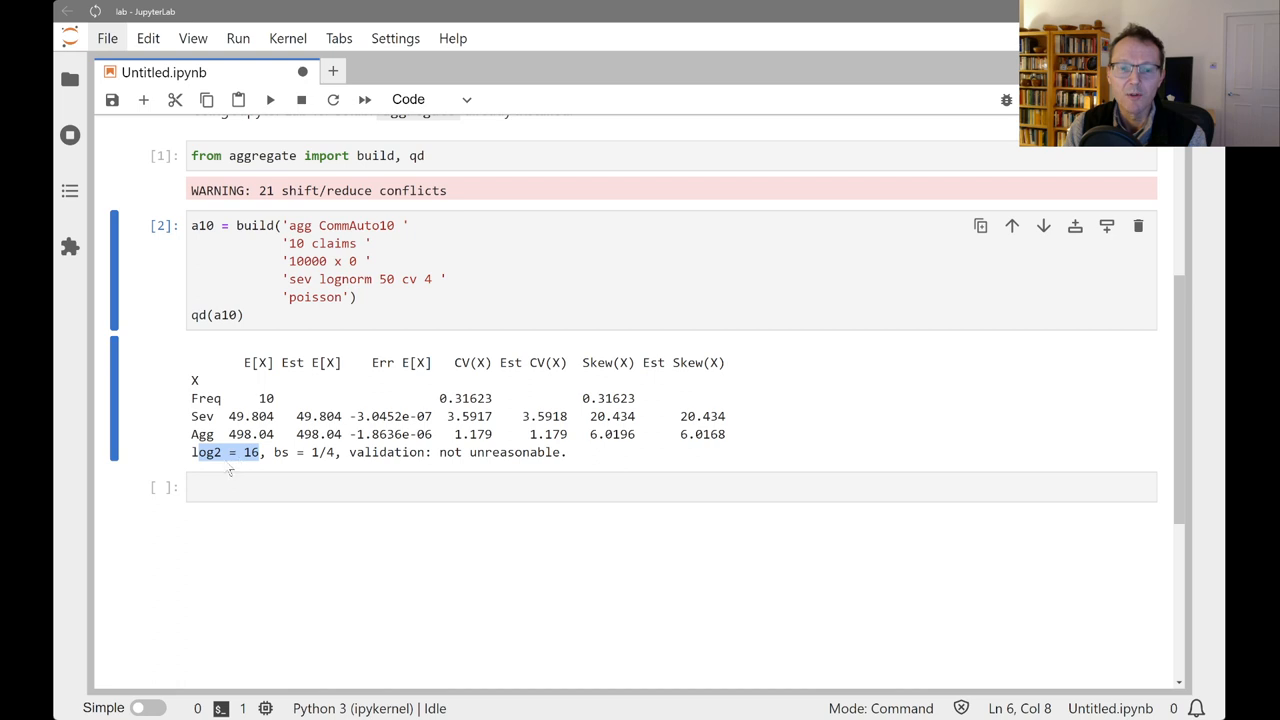
{"action": "mouse_move", "coordinate": [228, 468]}
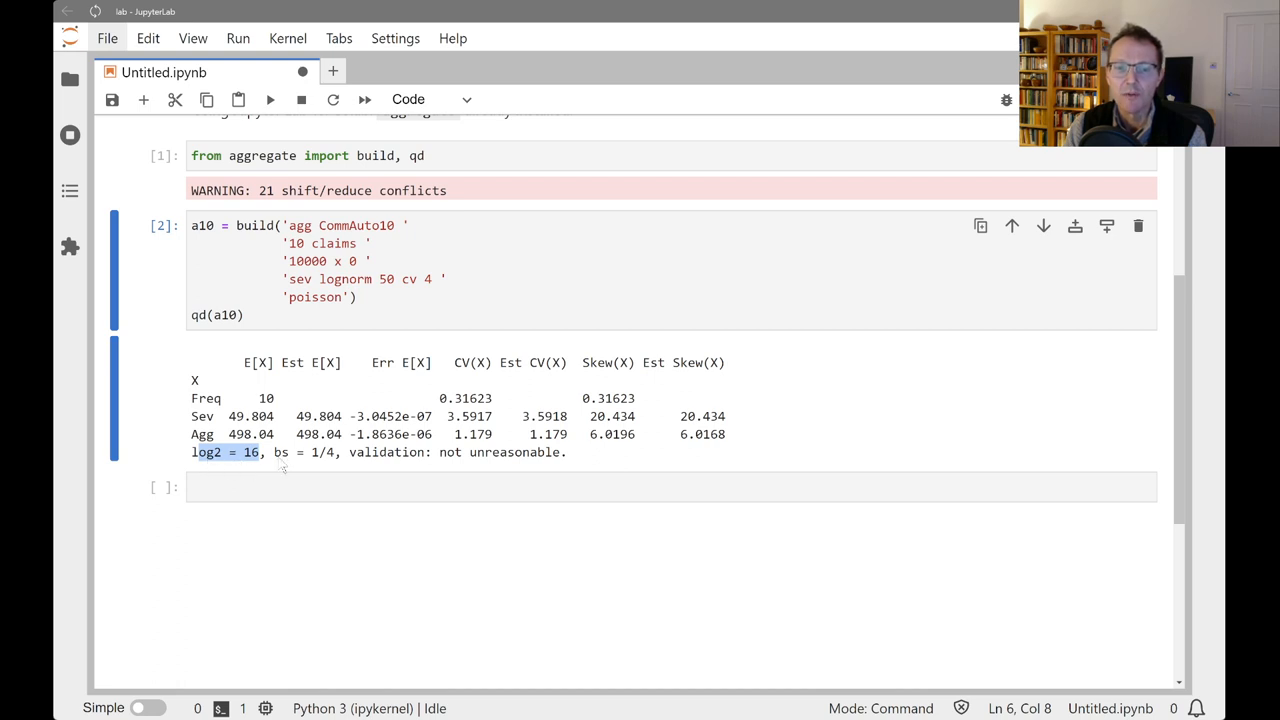
{"action": "mouse_move", "coordinate": [268, 492]}
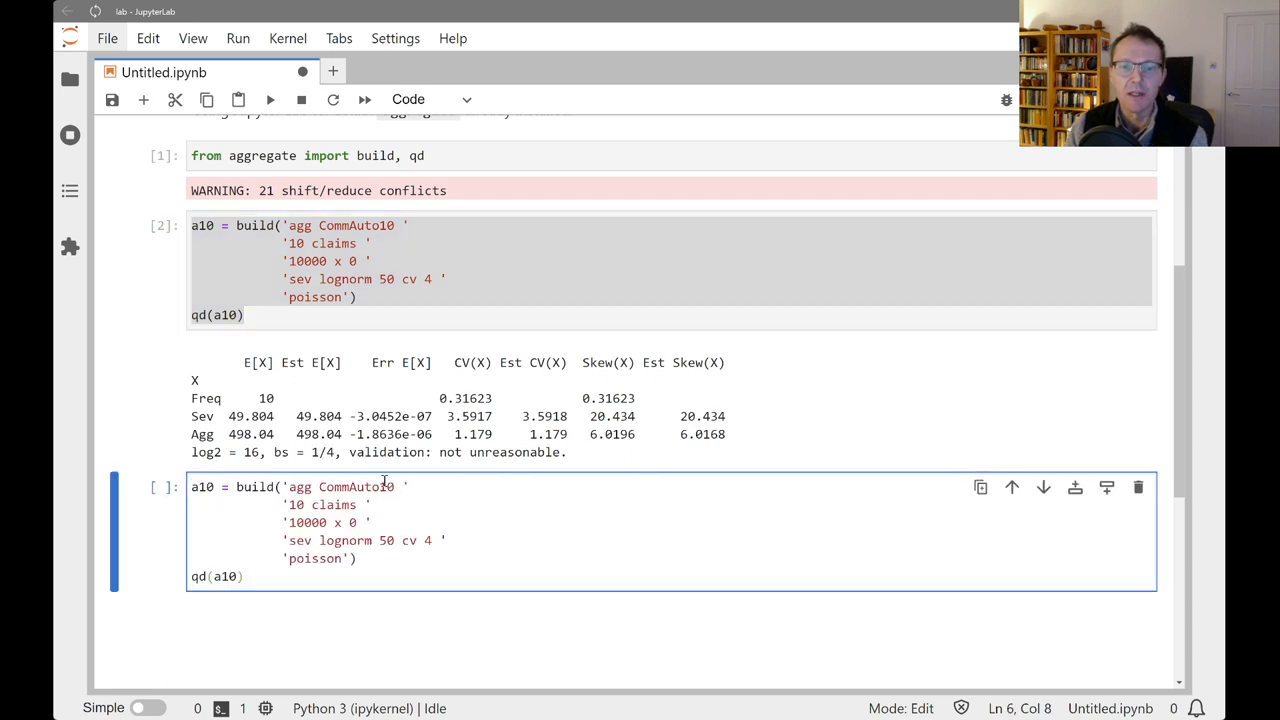
Rename to CommAuto1, cut the limit to 1000 x 0 and rerun qd(a1).
{"action": "key", "text": "Backspace"}
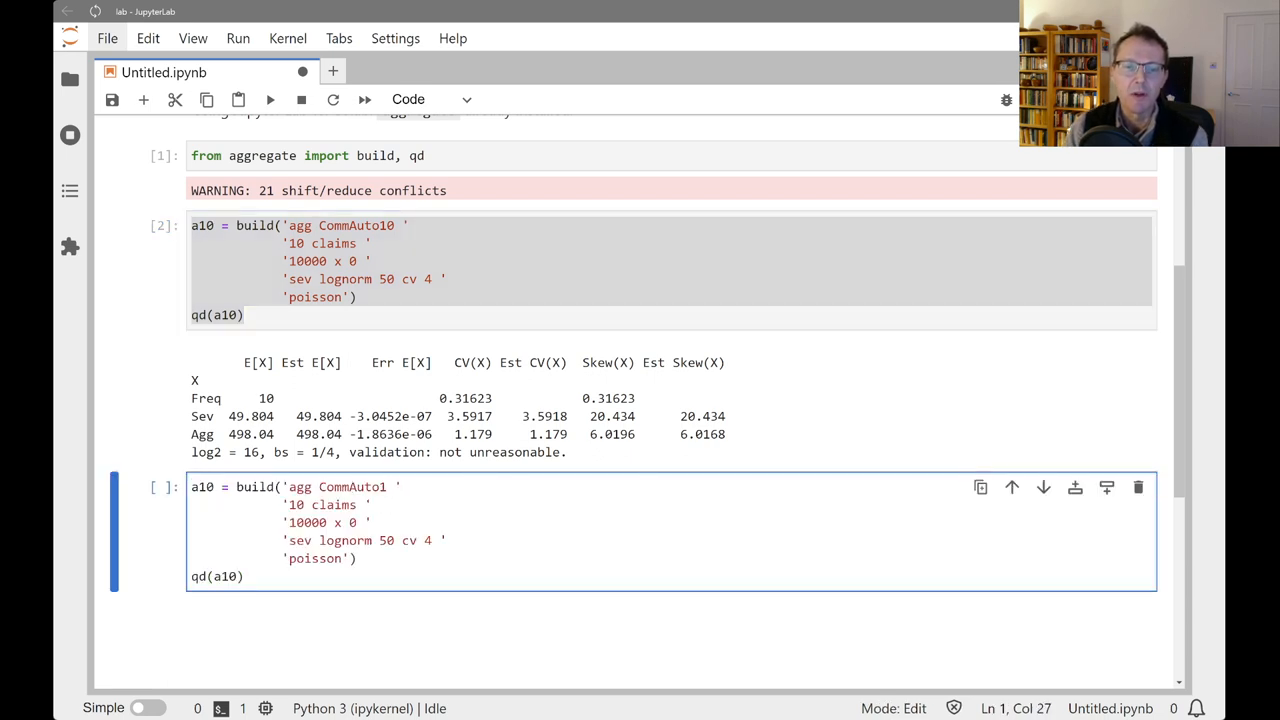
{"action": "key", "text": "Backspace"}
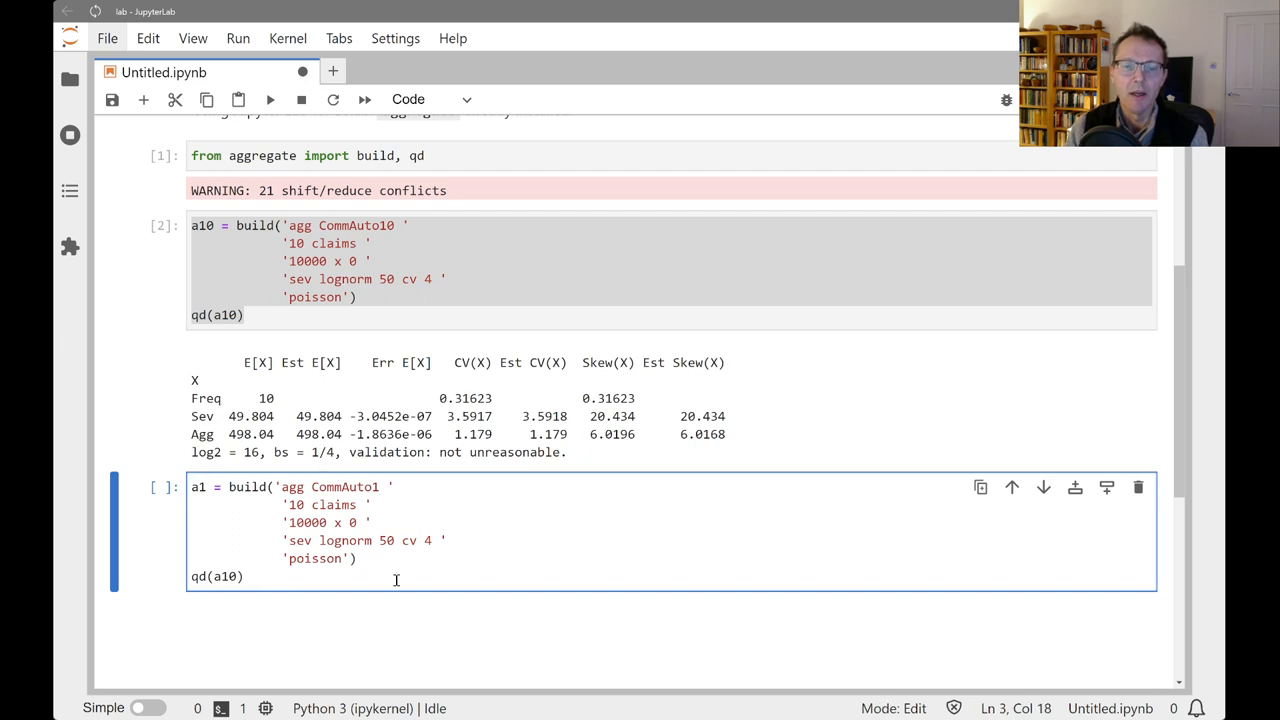
{"action": "key", "text": "Backspace"}
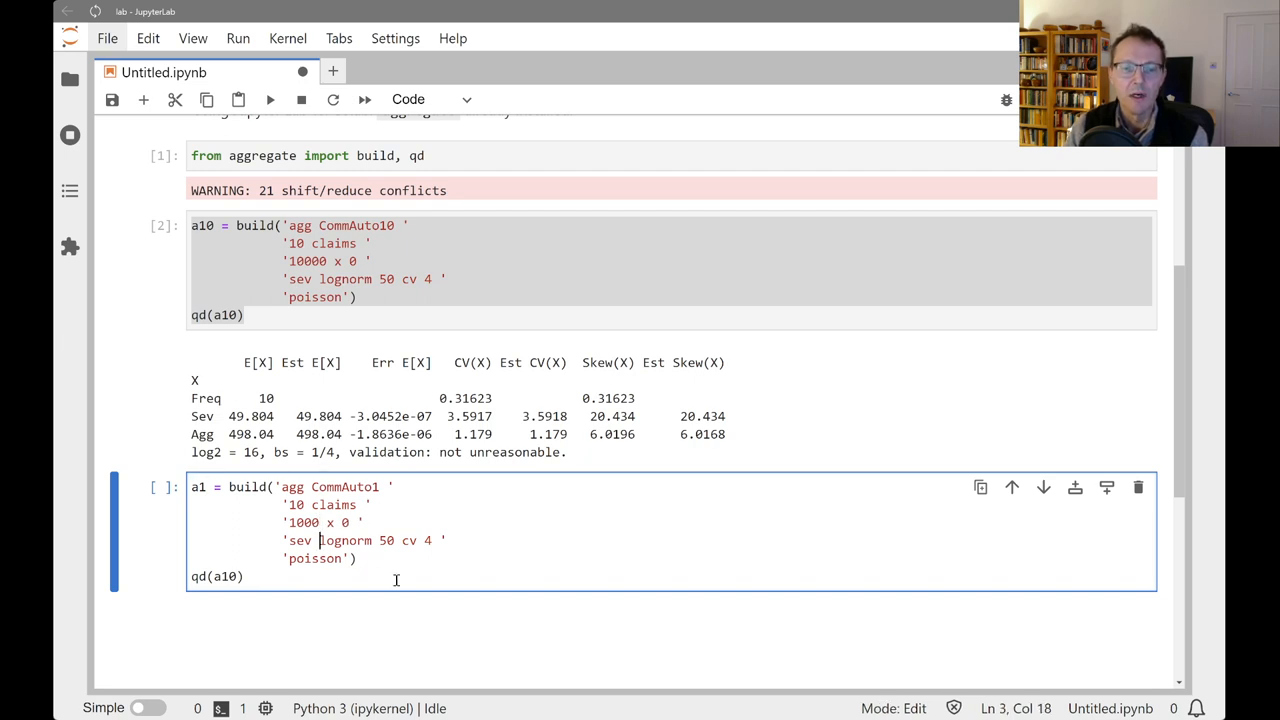
{"action": "key", "text": "shift+Enter"}
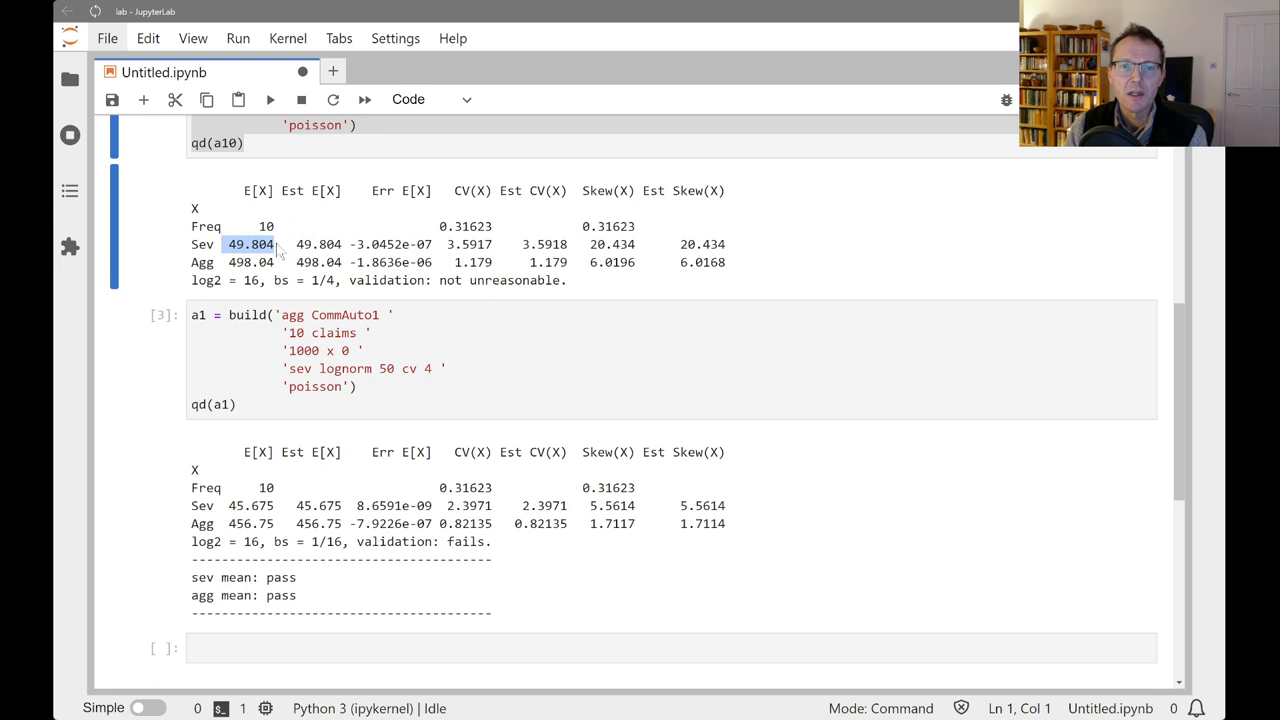
{"action": "mouse_move", "coordinate": [232, 490]}
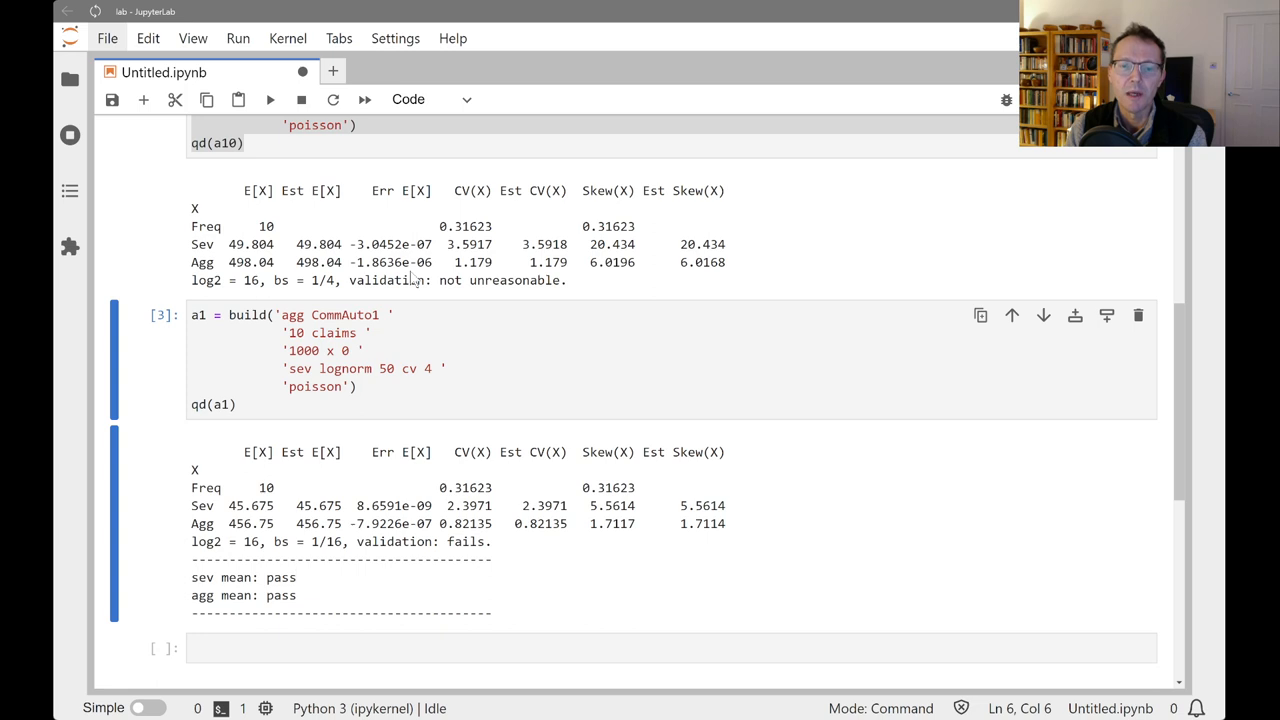
Save the notebook and review the a1 statistics output.
{"action": "double_click", "coordinate": [420, 540]}
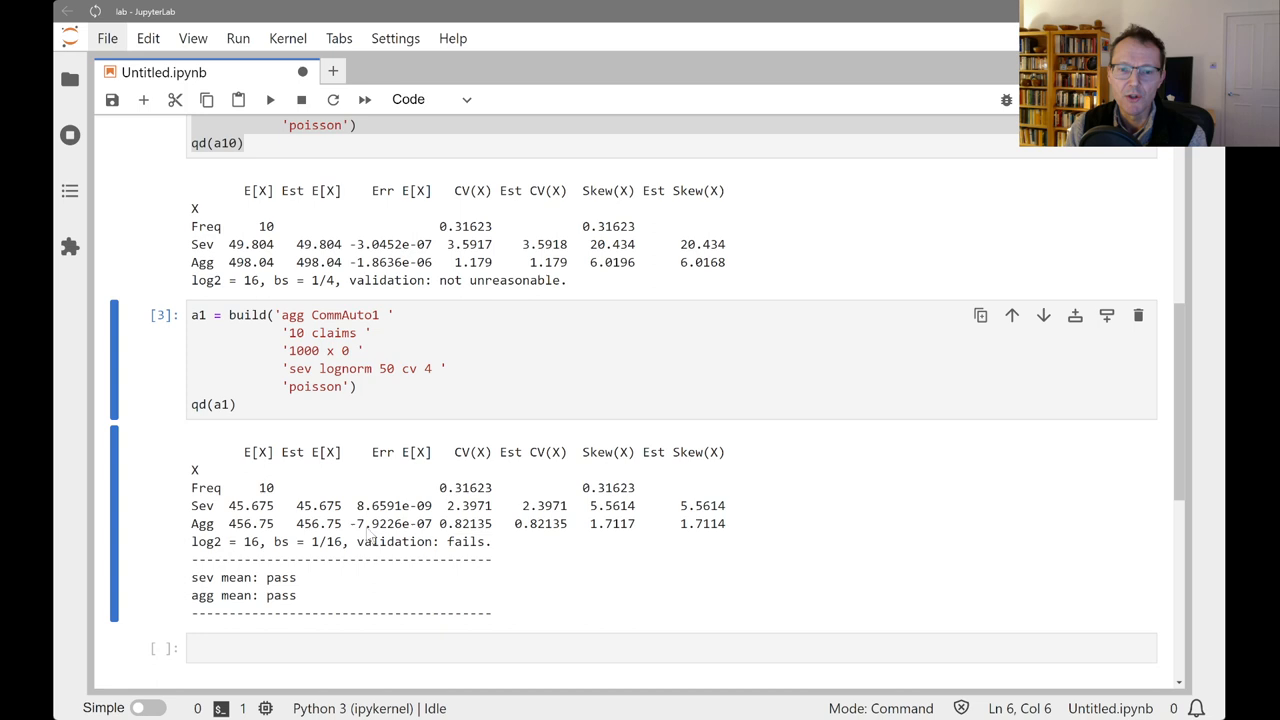
{"action": "key", "text": "ctrl+s"}
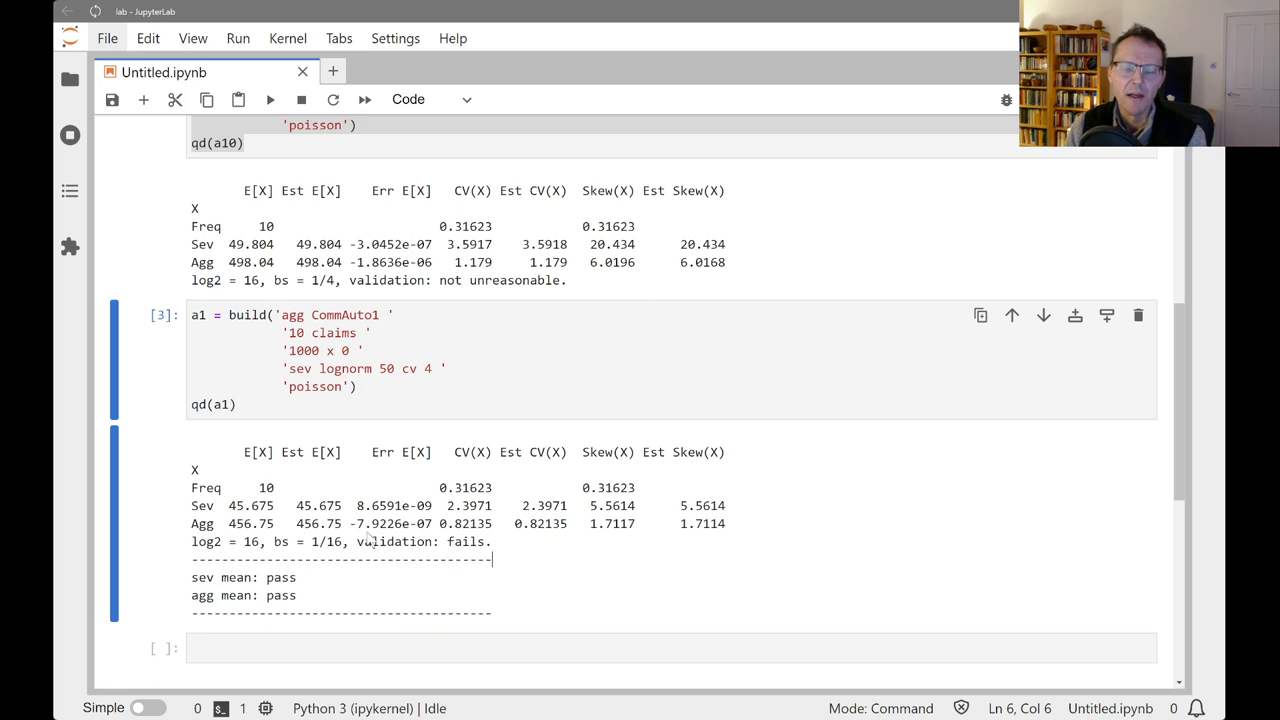
{"action": "scroll", "scroll_direction": "down", "scroll_amount": 3}
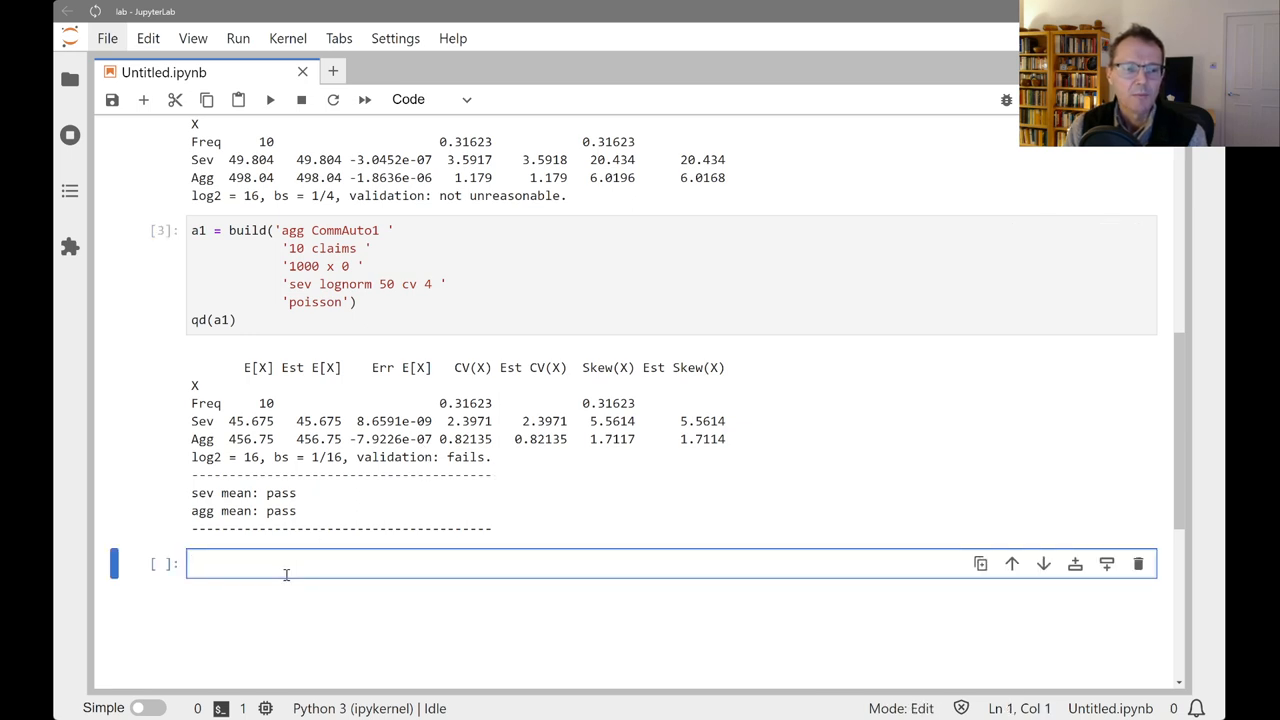
Run a1.density_df to show the loss-indexed density table.
{"action": "type", "text": "a1."}
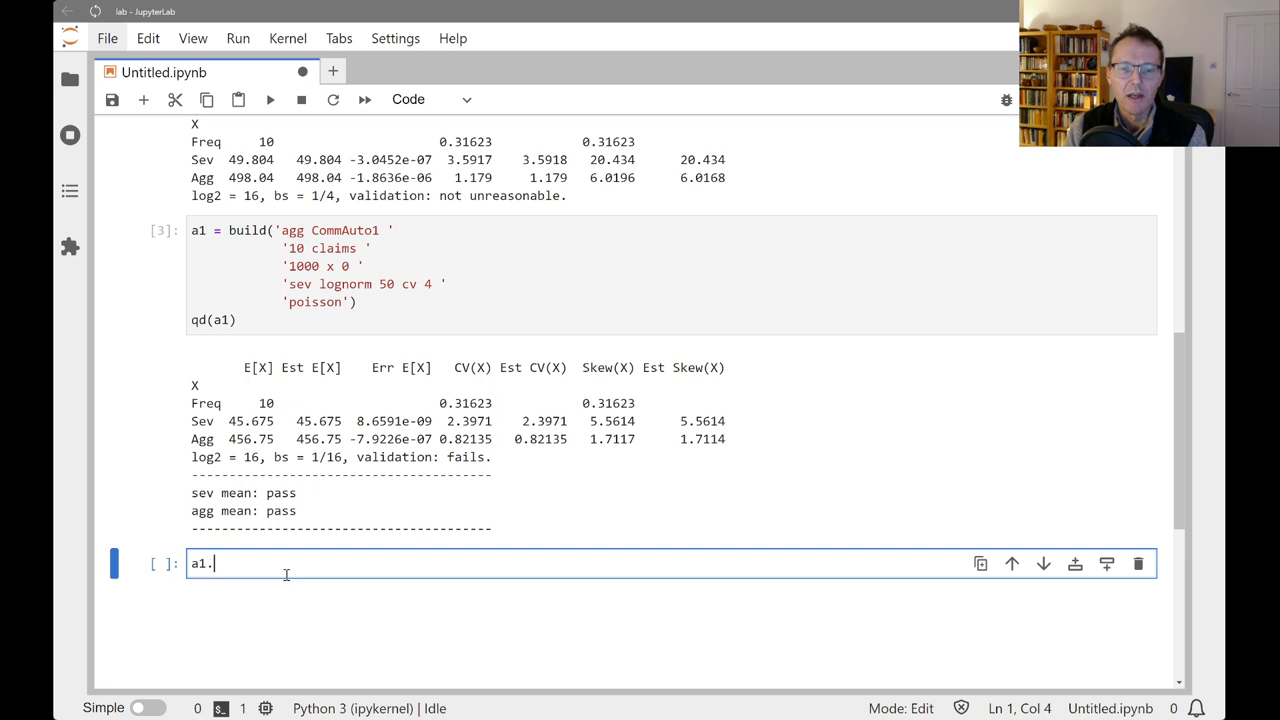
{"action": "type", "text": "de"}
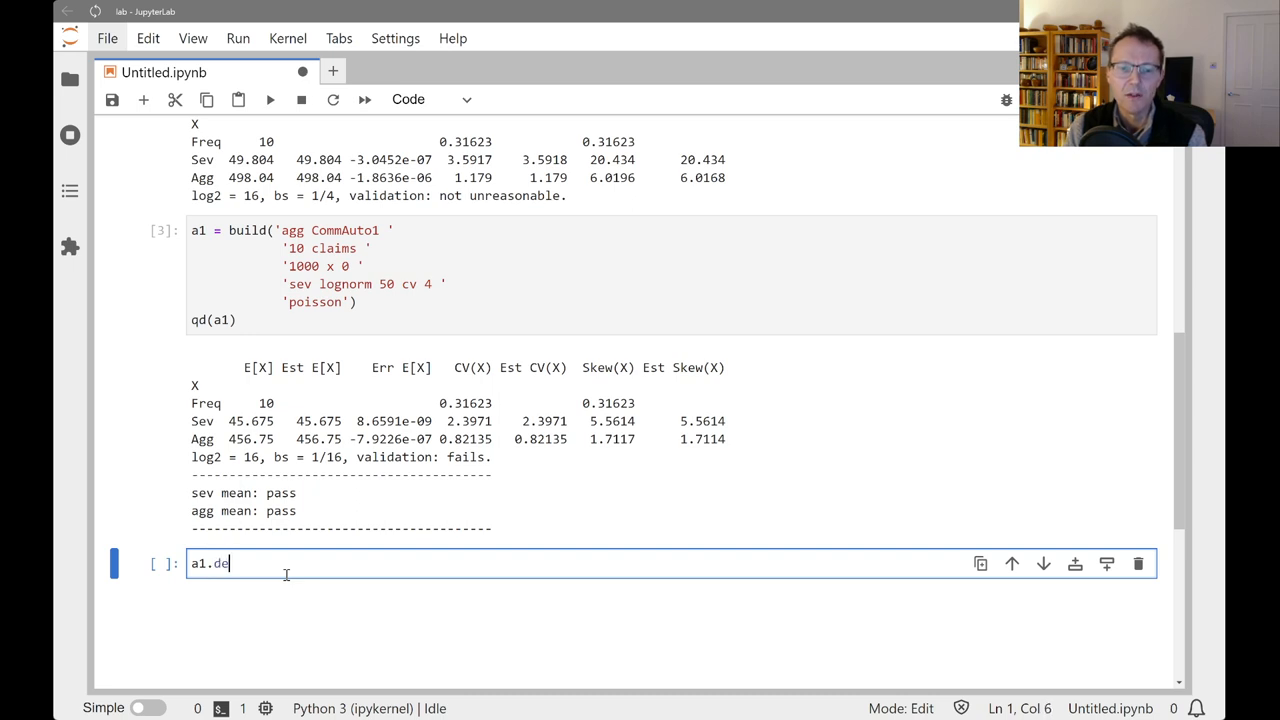
{"action": "type", "text": "nsity_df"}
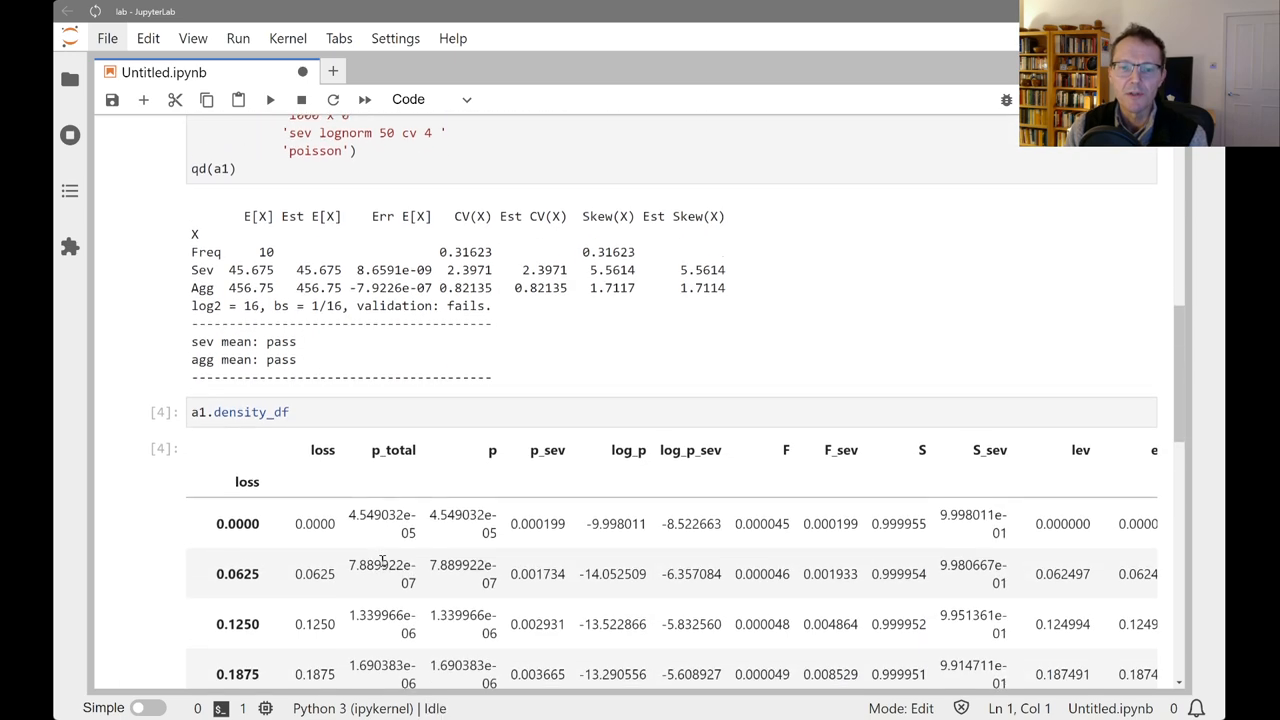
{"action": "scroll", "scroll_direction": "down", "scroll_amount": 3}
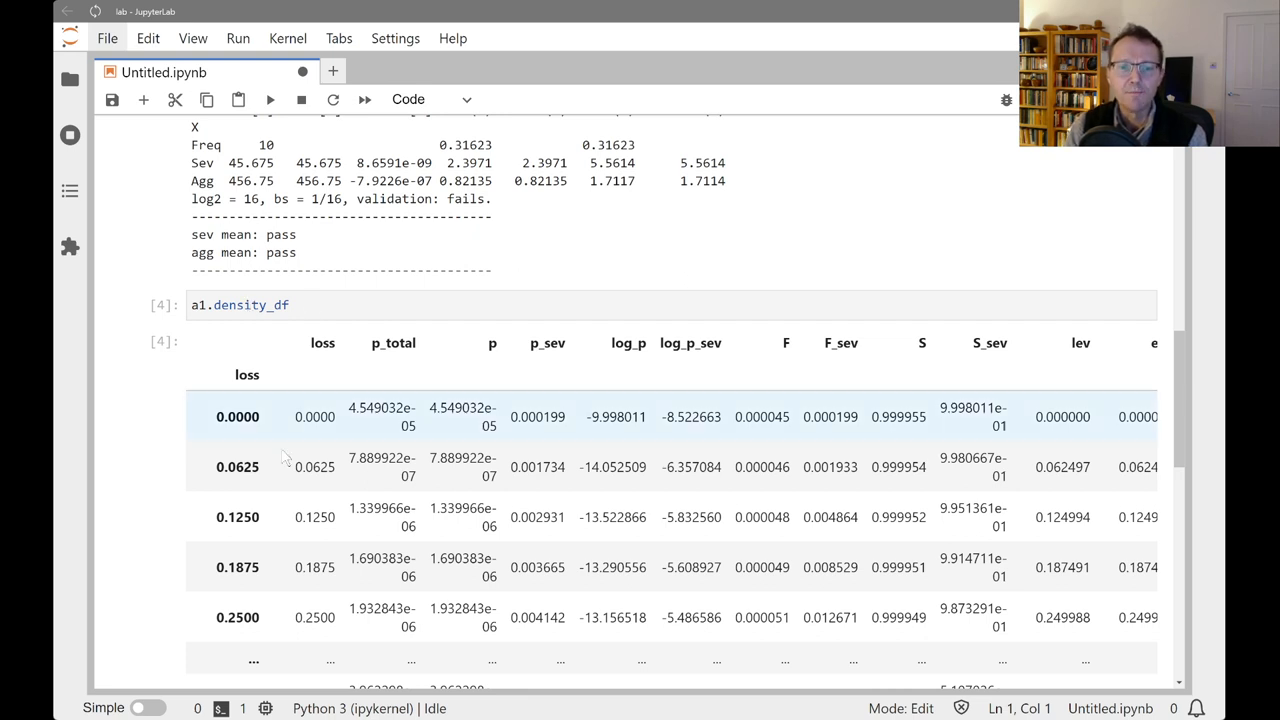
{"action": "scroll", "scroll_direction": "up", "scroll_amount": 3}
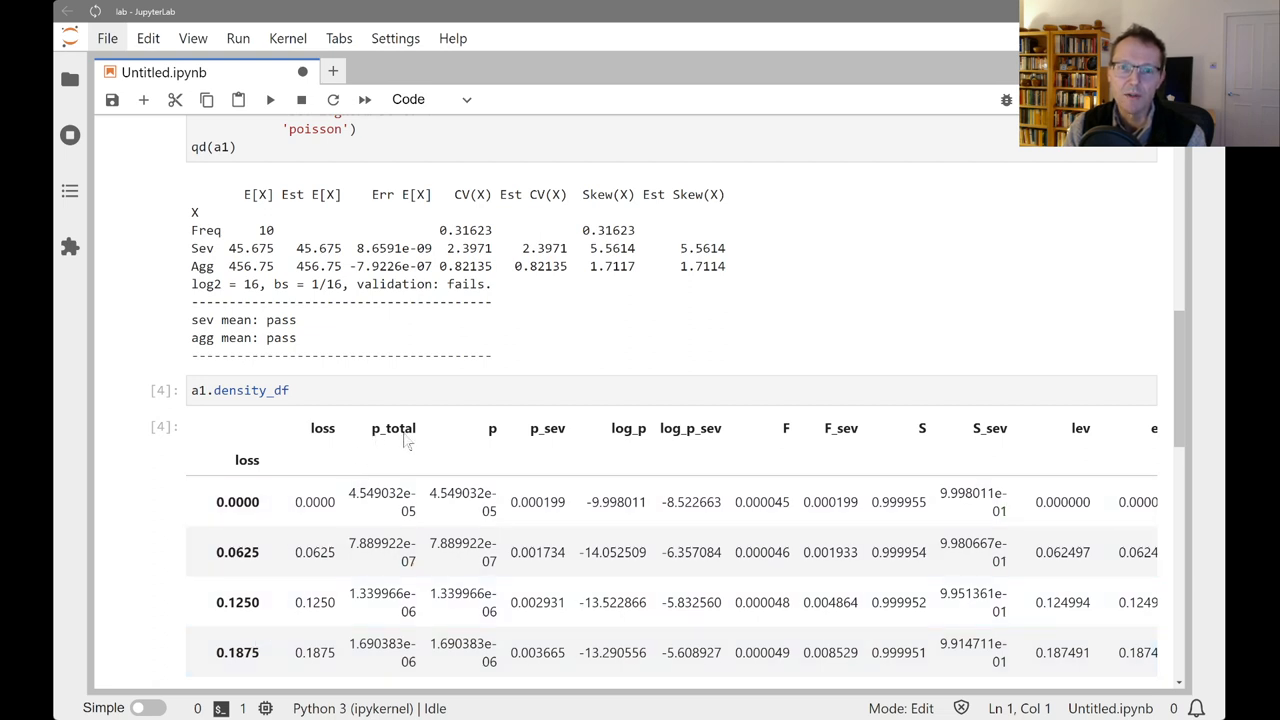
{"action": "mouse_move", "coordinate": [552, 444]}
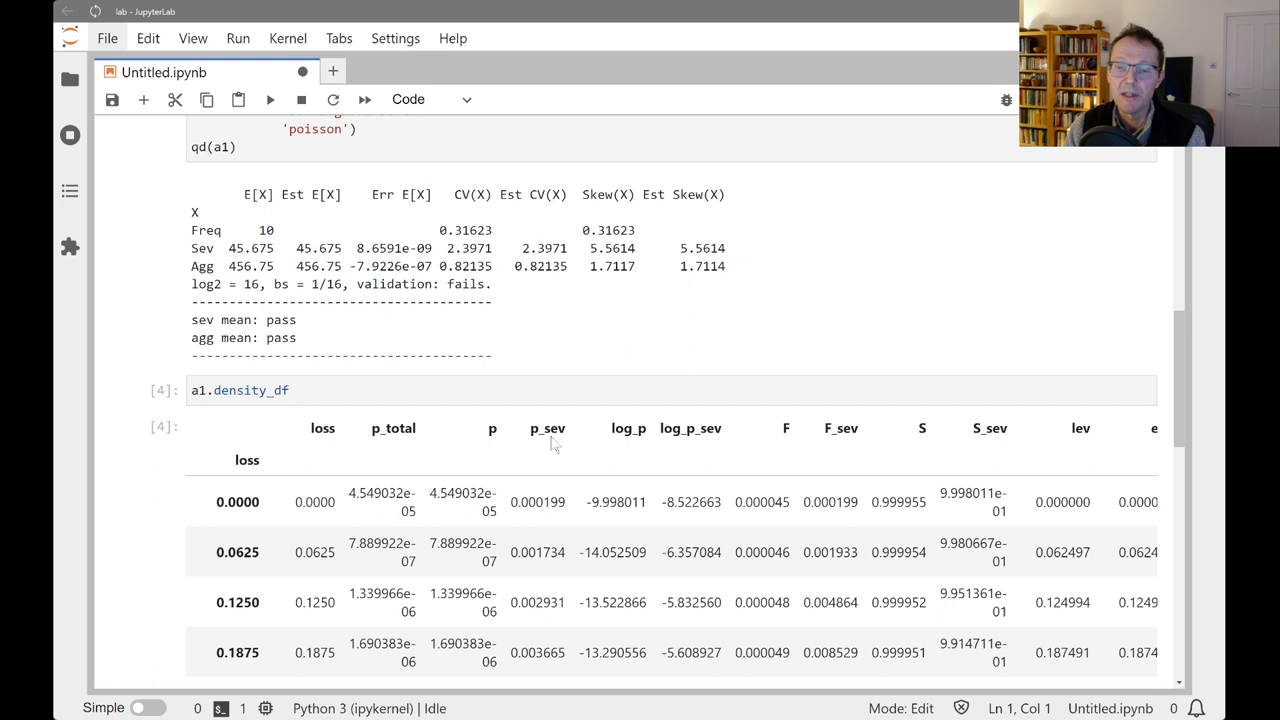
{"action": "mouse_move", "coordinate": [518, 432]}
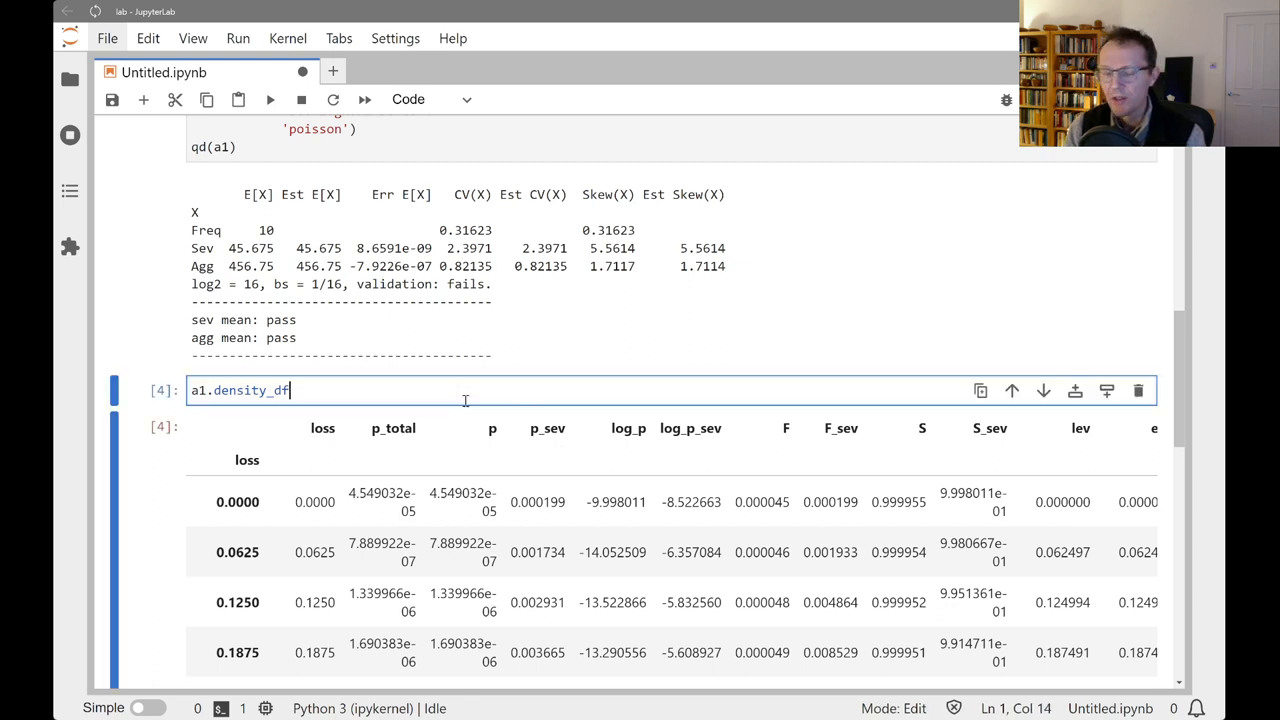
Edit the cell to select the p_total and p_sev columns of a1.density_df.
{"action": "type", "text": "[["}
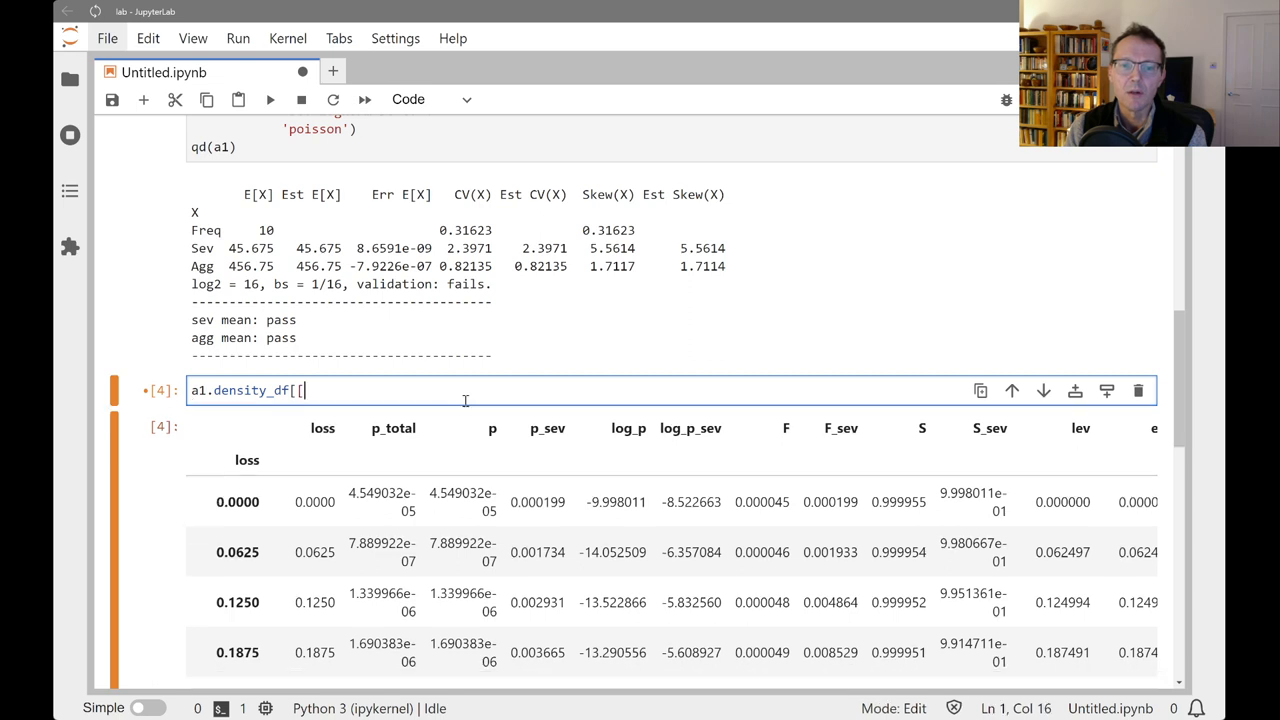
{"action": "type", "text": "'p_to"}
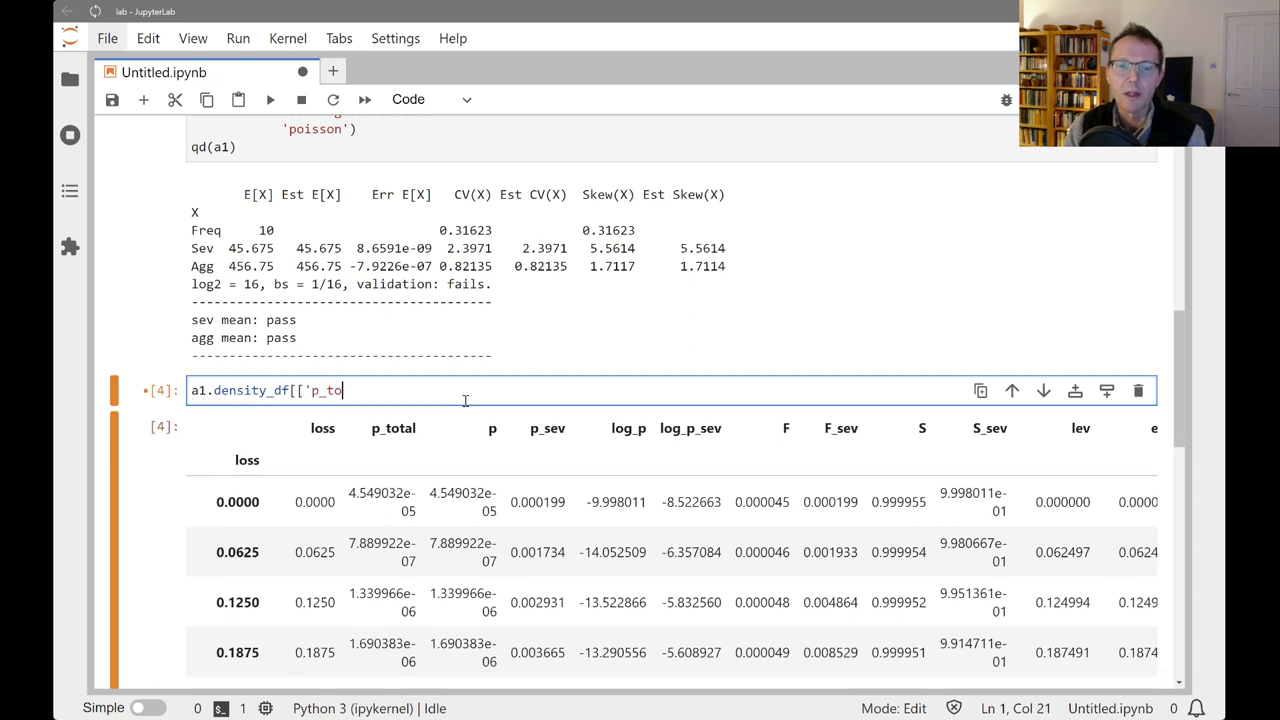
{"action": "type", "text": "tal' ,'"}
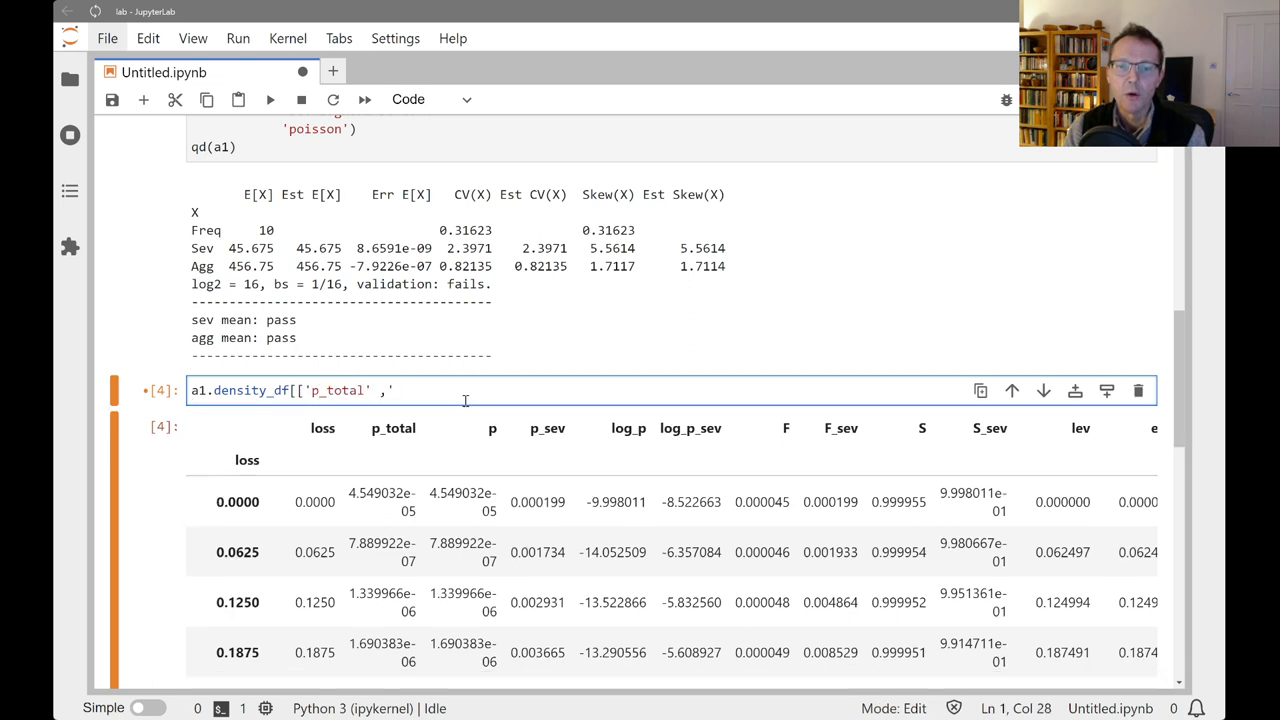
{"action": "type", "text": "'p_w"}
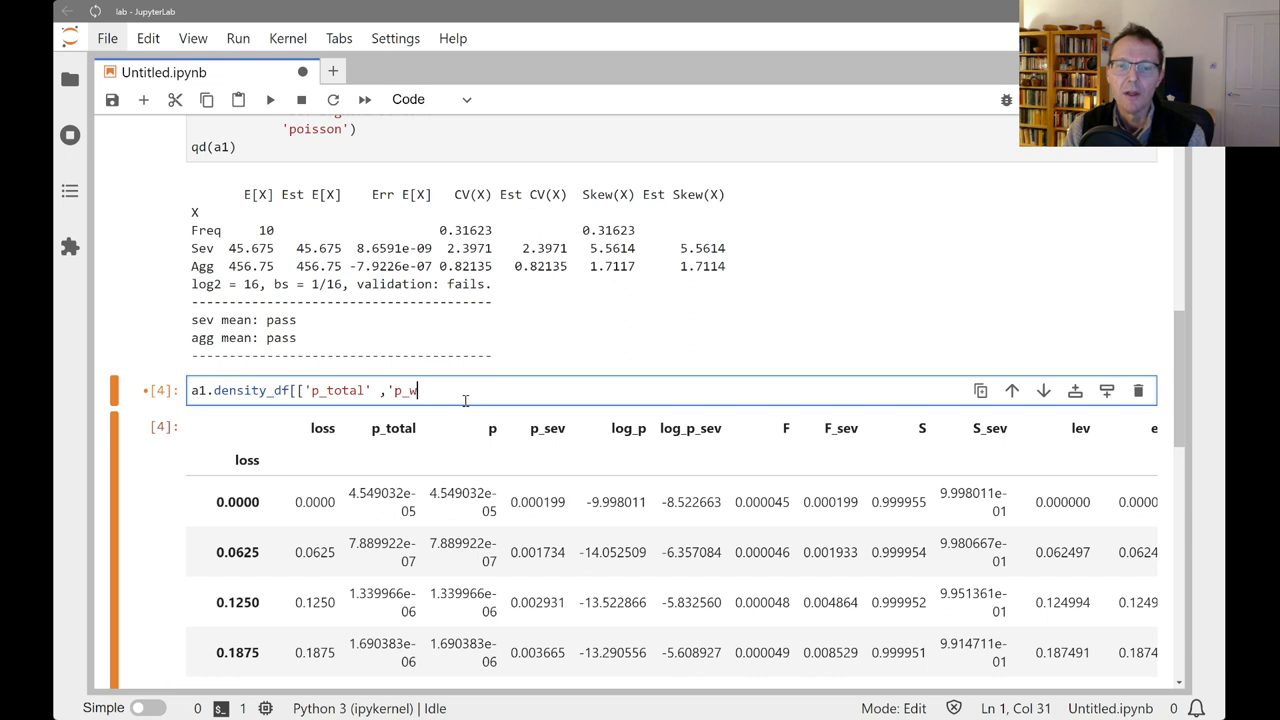
{"action": "type", "text": "sev']].plo"}
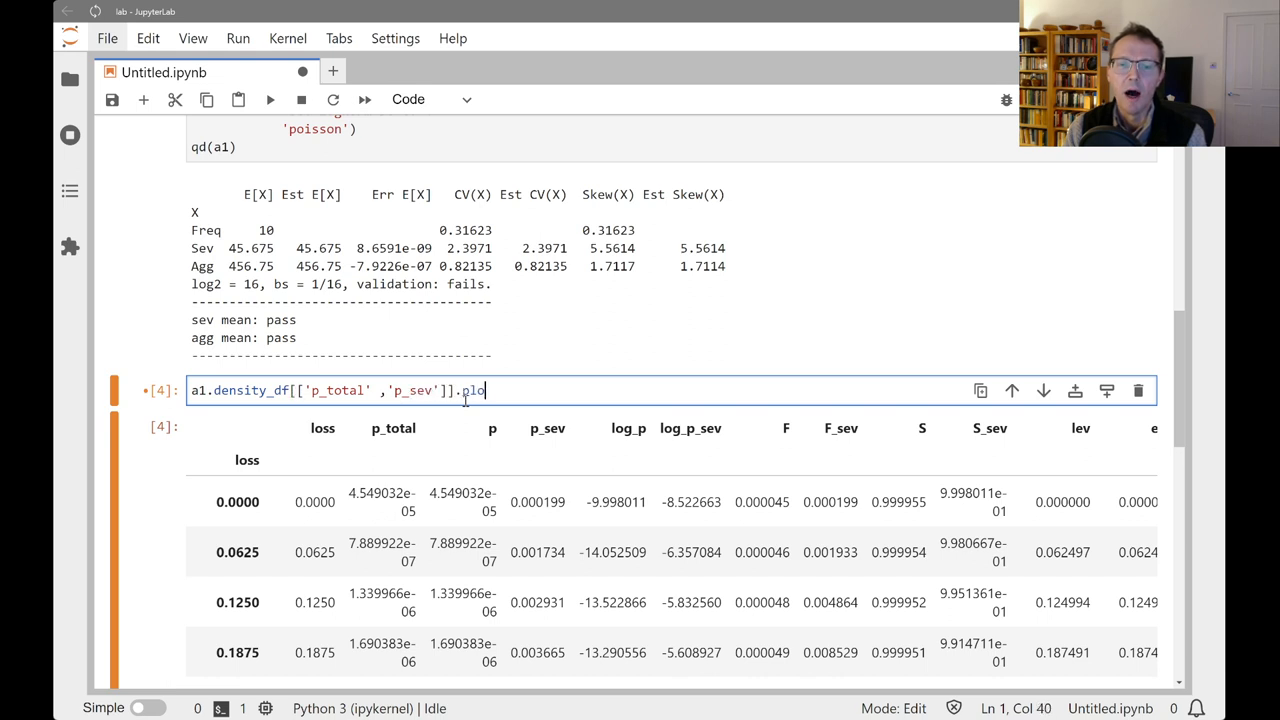
{"action": "type", "text": "t(logy=Tu"}
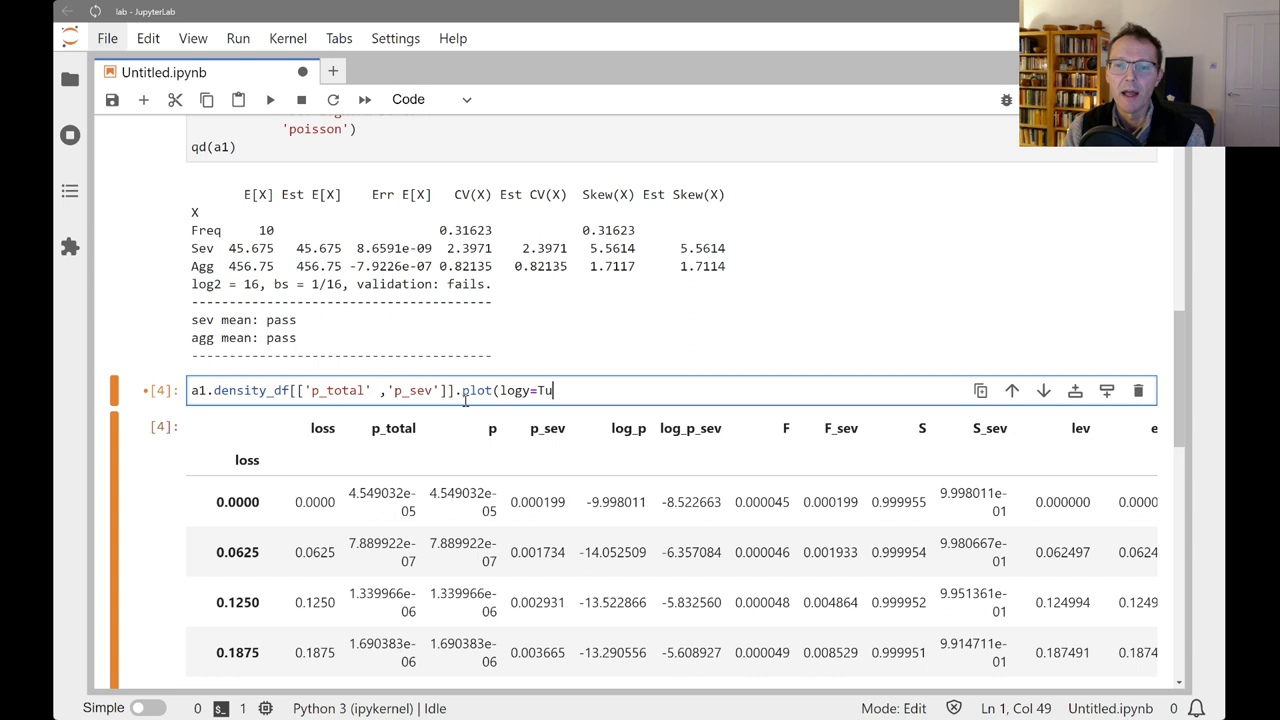
{"action": "type", "text": "rue"}
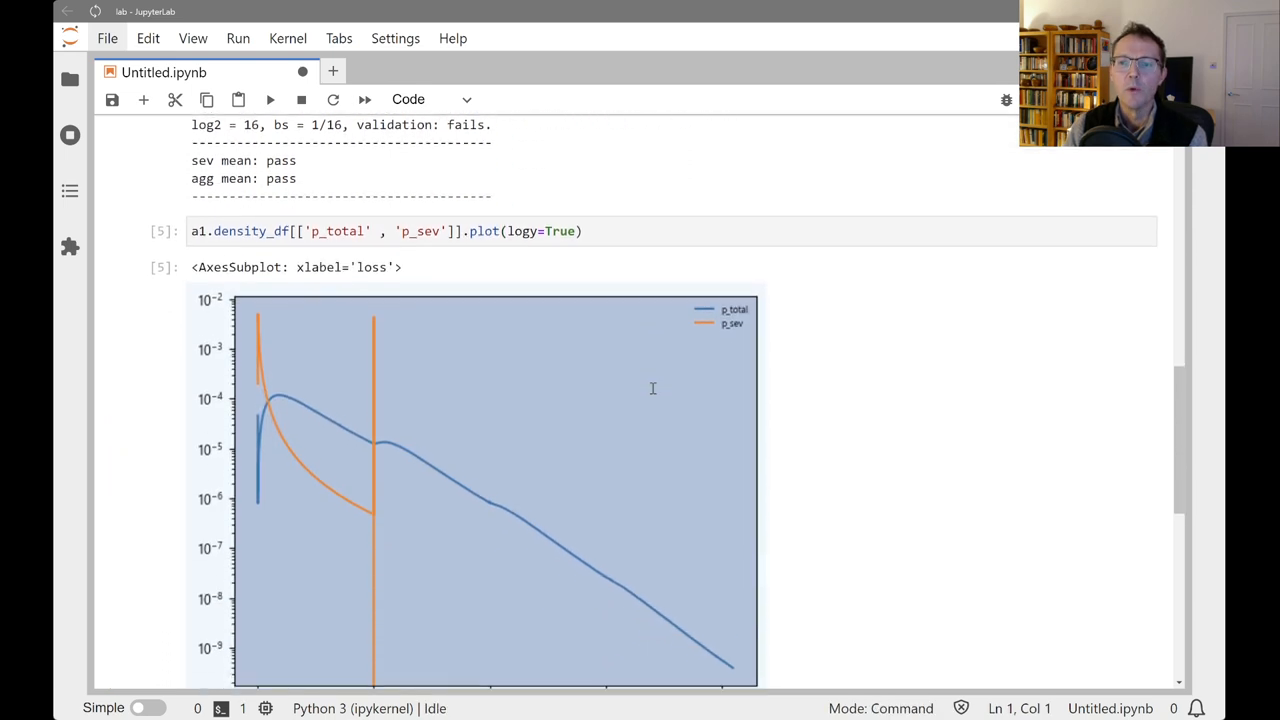
{"action": "scroll", "scroll_direction": "down", "scroll_amount": 3}
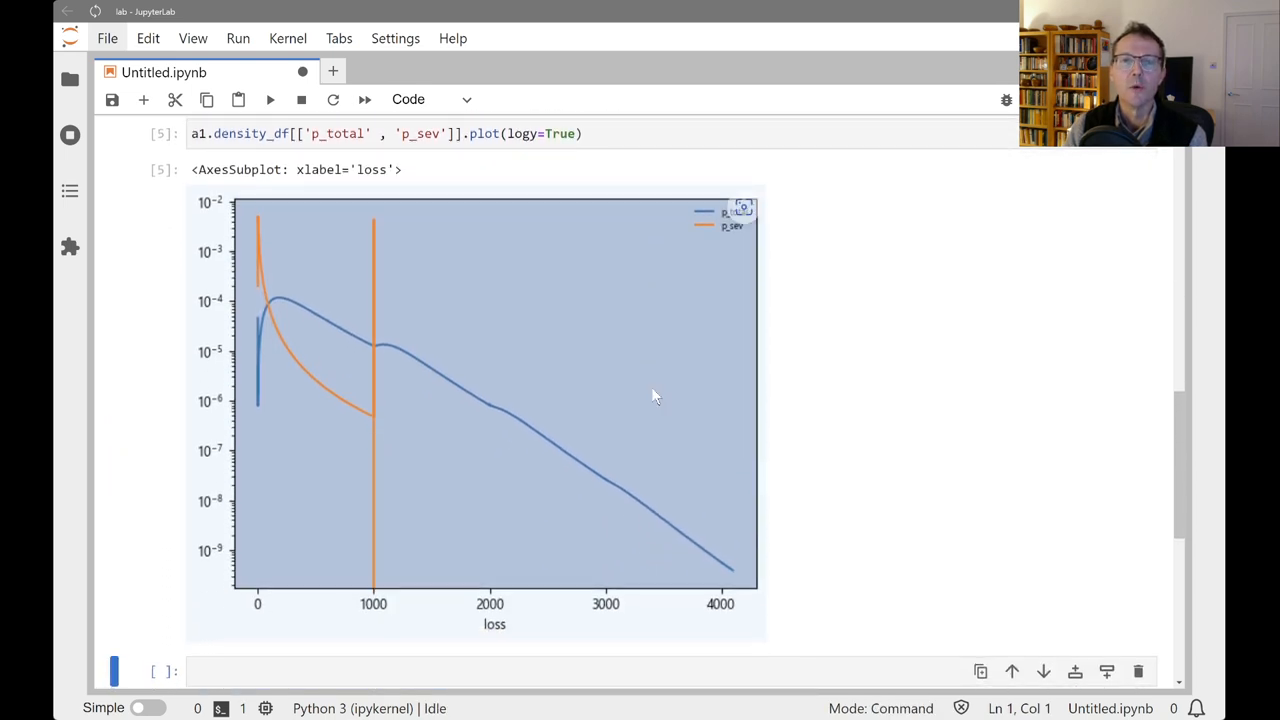
{"action": "mouse_move", "coordinate": [736, 256]}
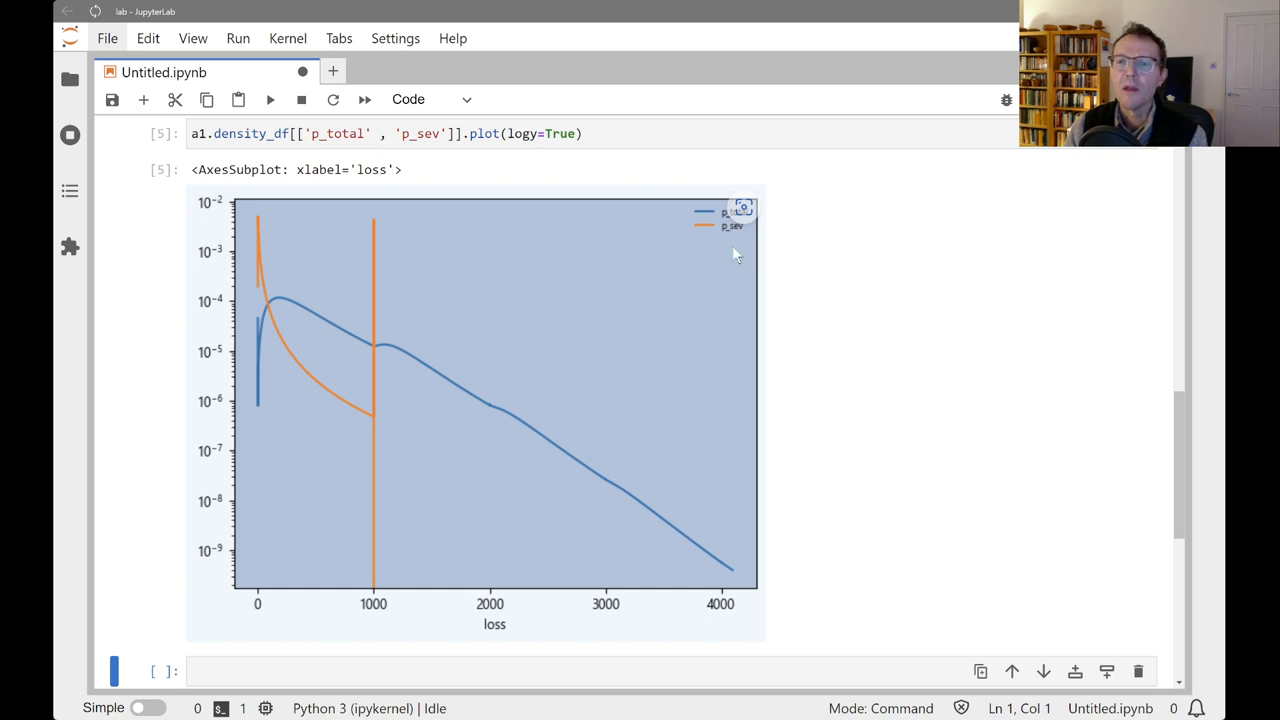
{"action": "mouse_move", "coordinate": [284, 320]}
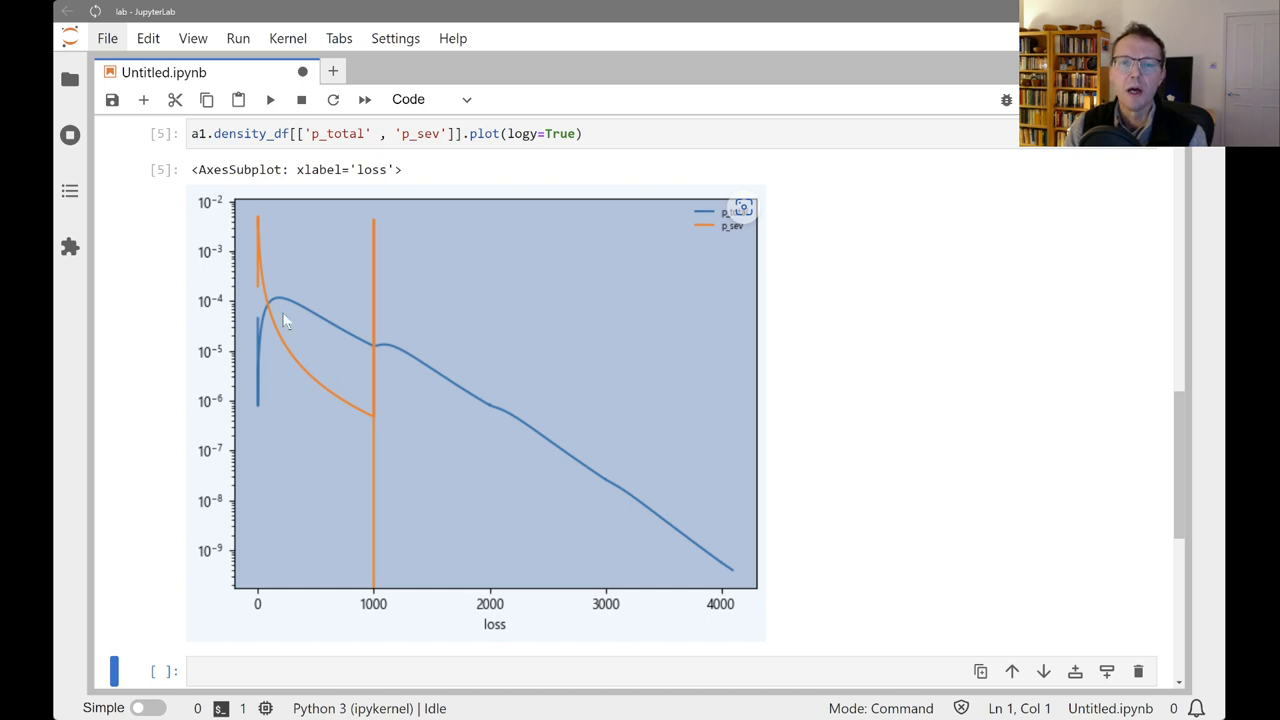
{"action": "mouse_move", "coordinate": [604, 470]}
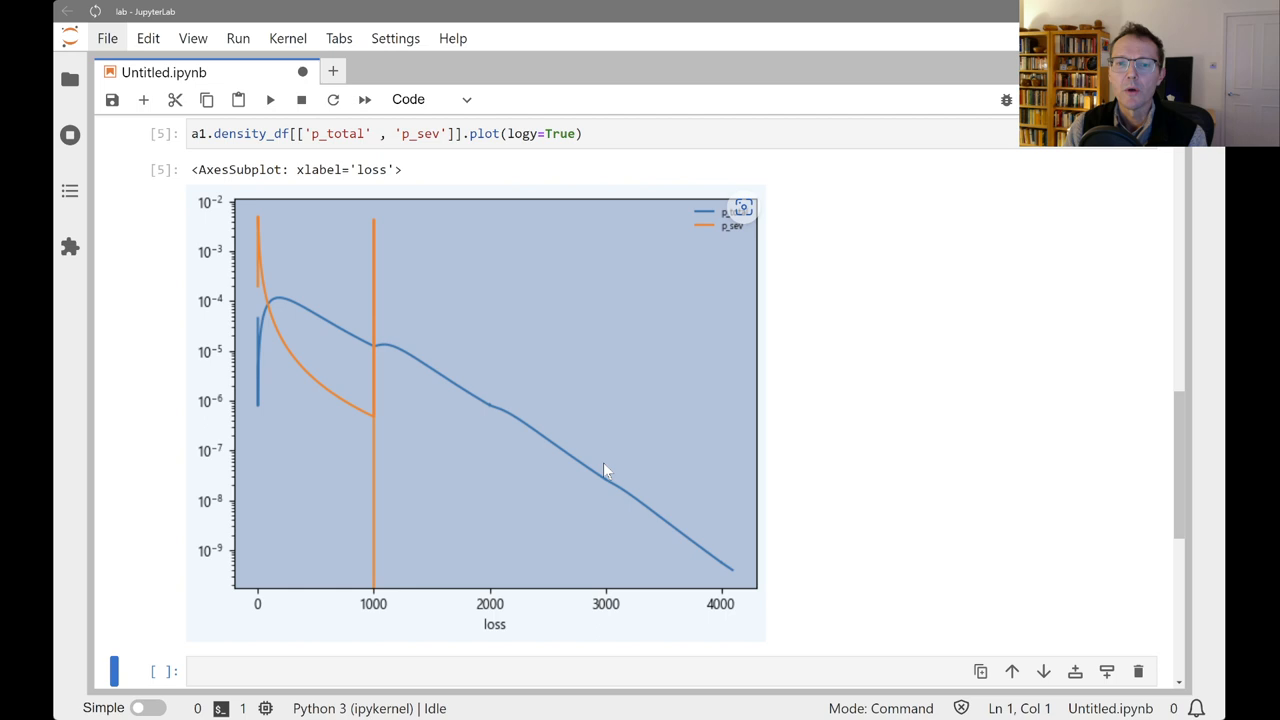
{"action": "mouse_move", "coordinate": [378, 458]}
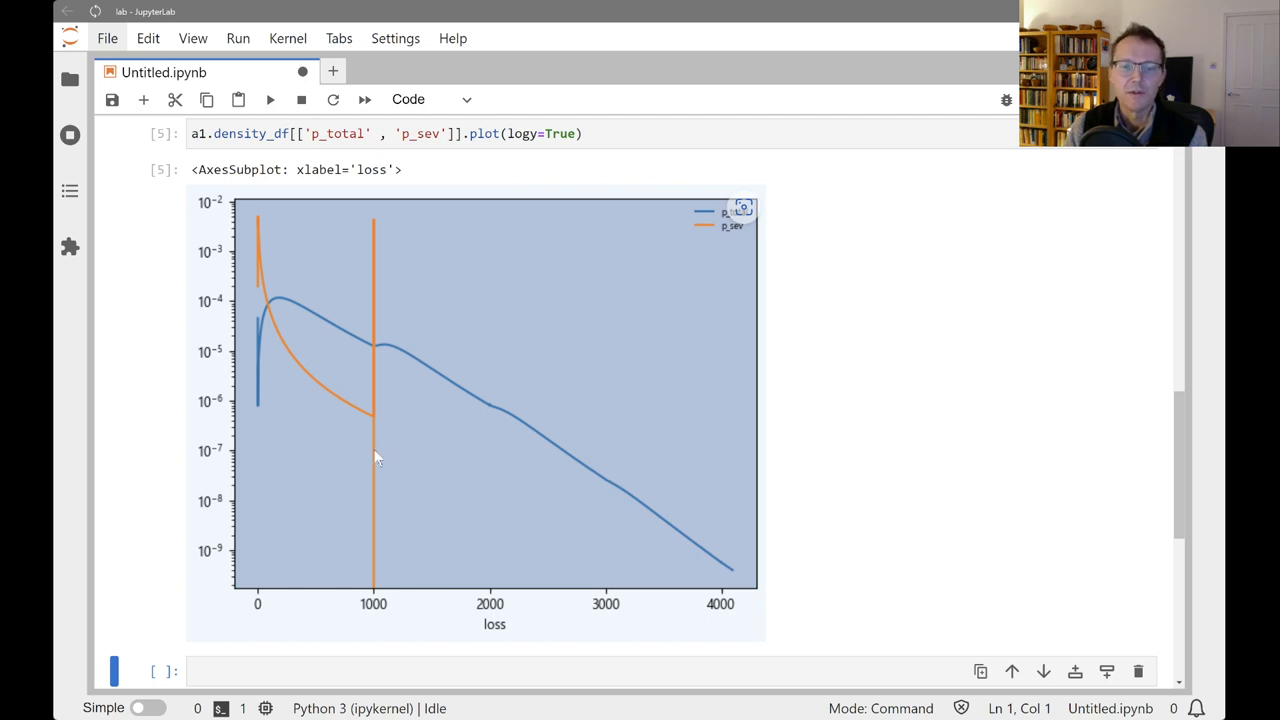
{"action": "mouse_move", "coordinate": [382, 250]}
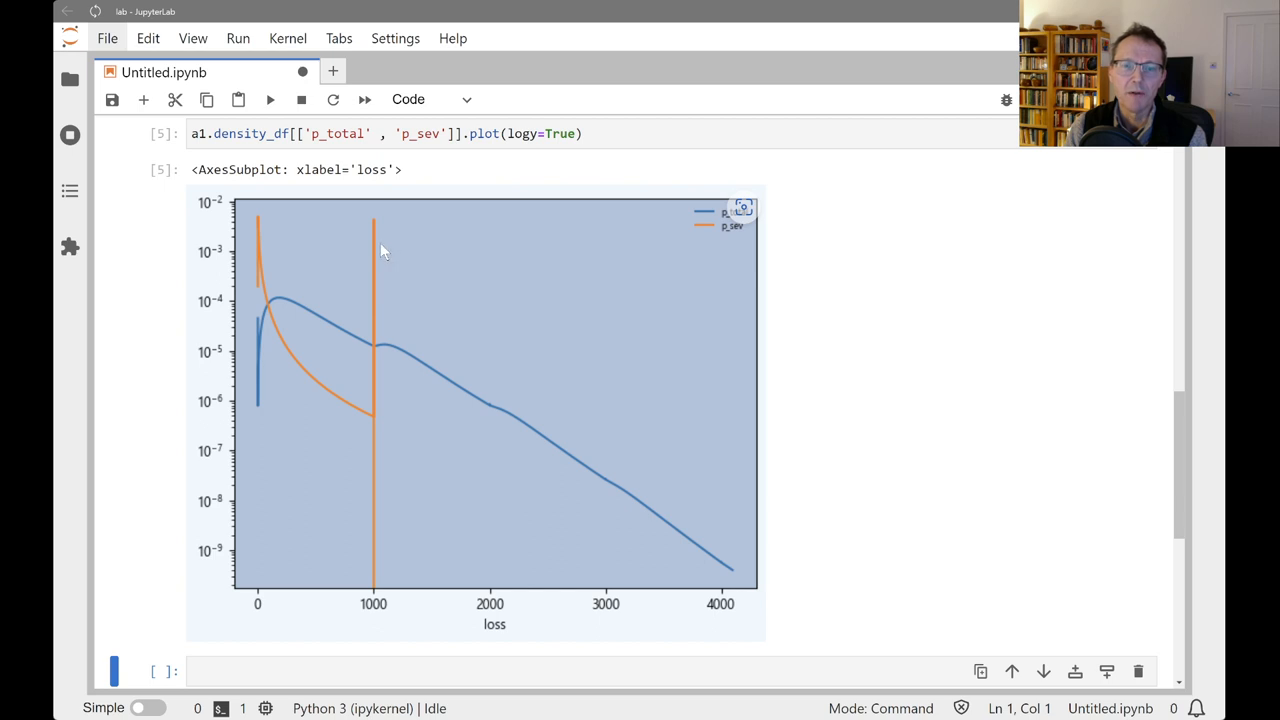
{"action": "mouse_move", "coordinate": [378, 356]}
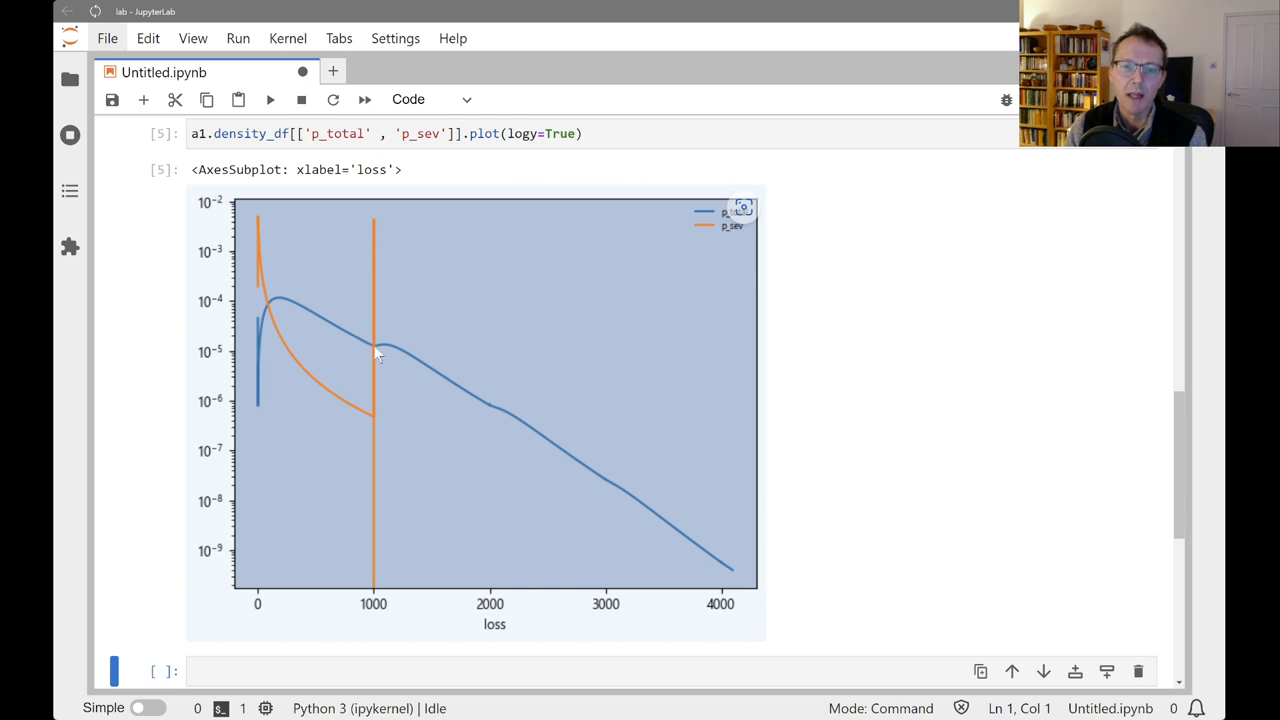
{"action": "mouse_move", "coordinate": [398, 362]}
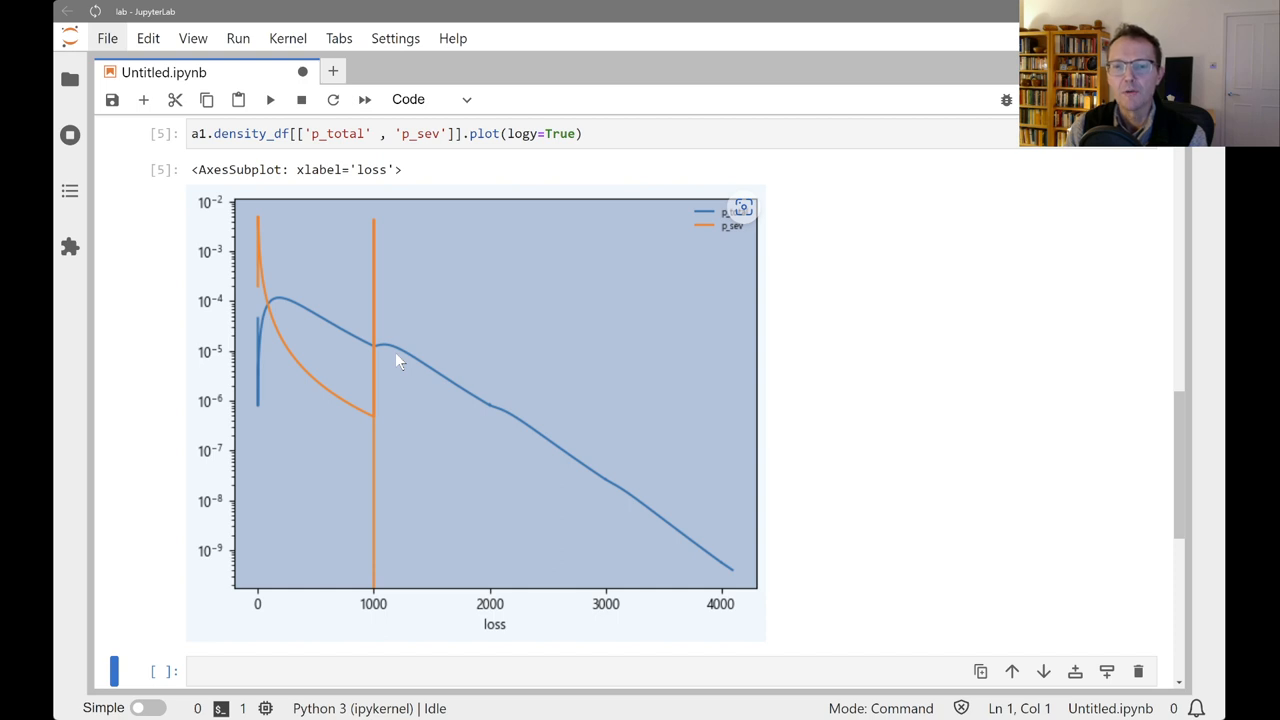
{"action": "mouse_move", "coordinate": [512, 560]}
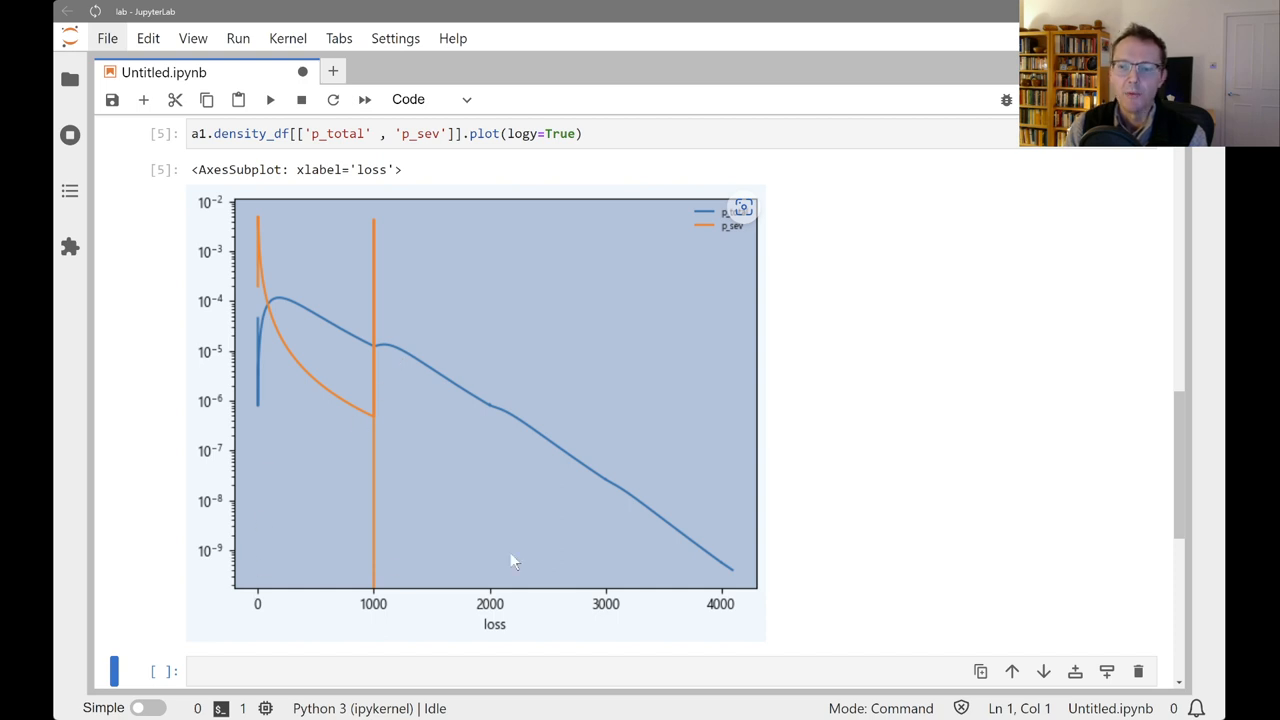
{"action": "mouse_move", "coordinate": [658, 570]}
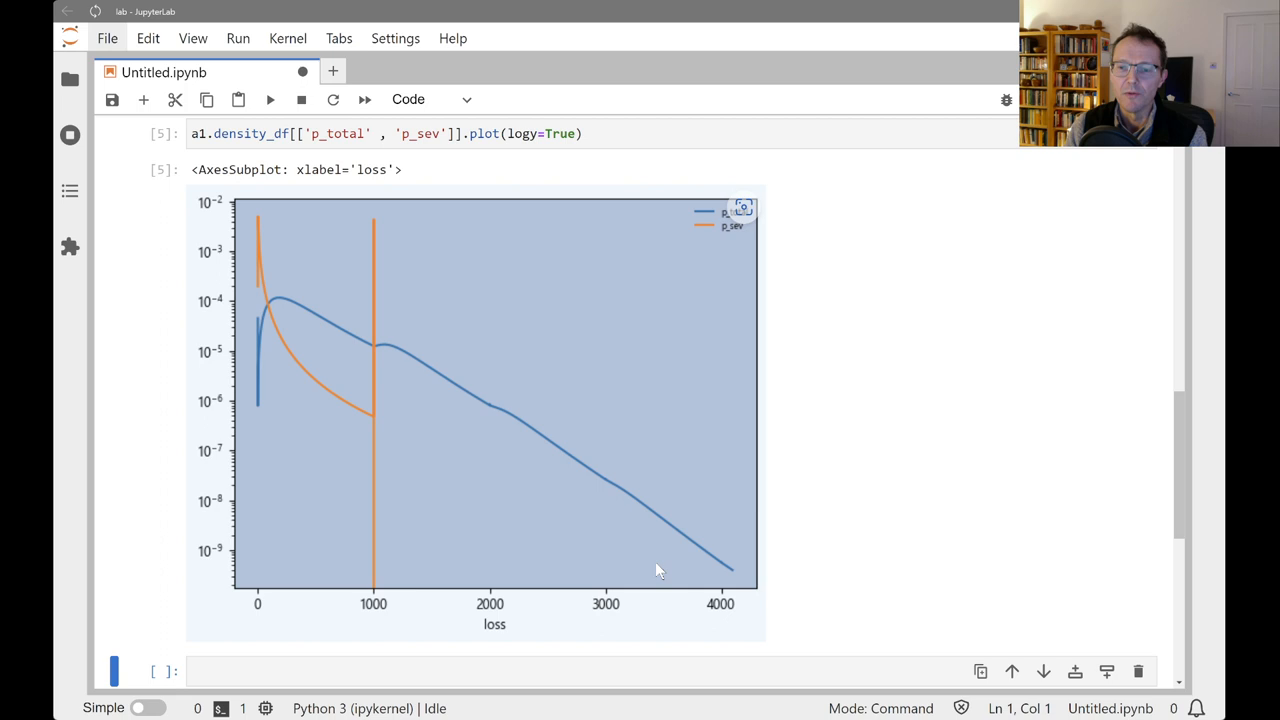
{"action": "mouse_move", "coordinate": [730, 592]}
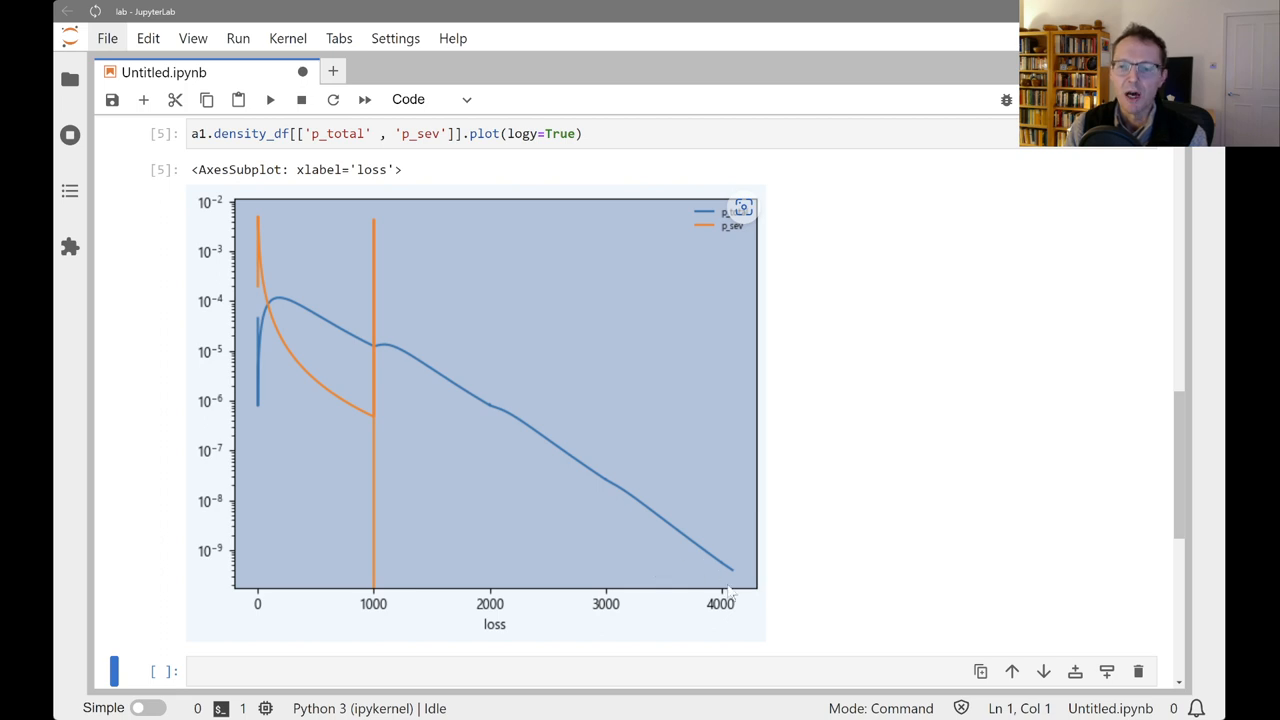
{"action": "scroll", "scroll_direction": "up", "scroll_amount": 3}
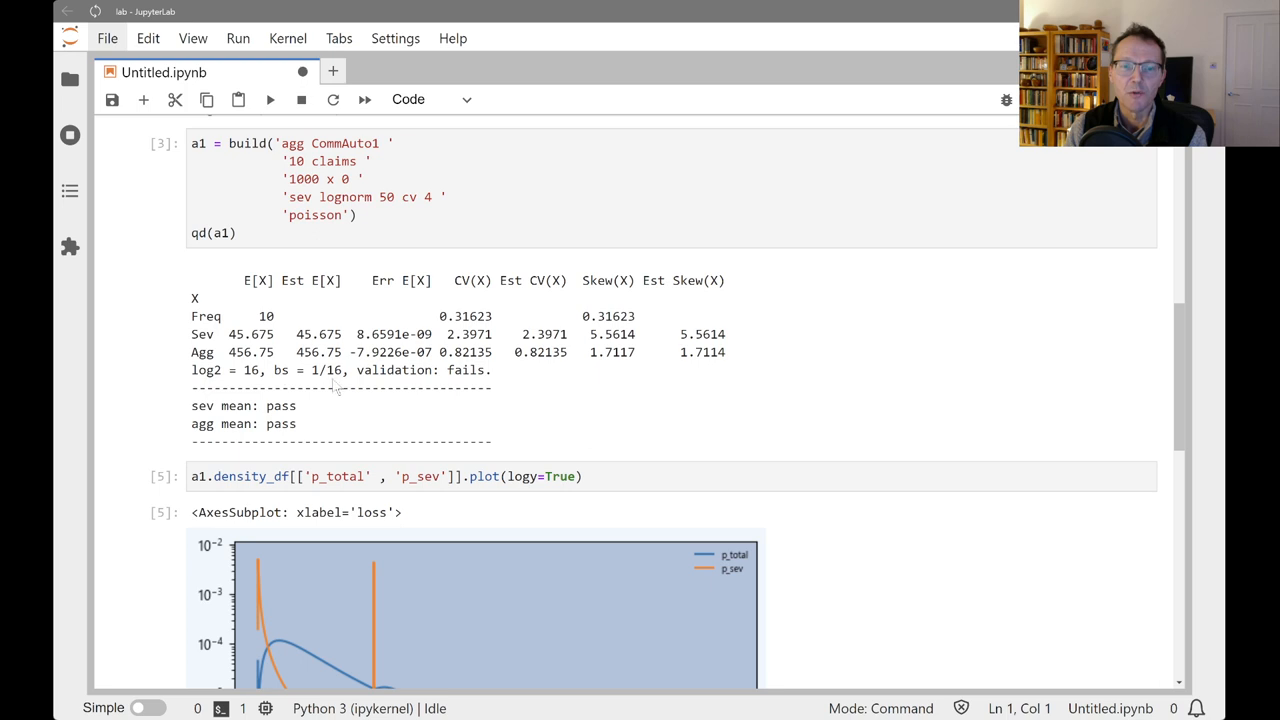
{"action": "scroll", "scroll_direction": "down", "scroll_amount": 3}
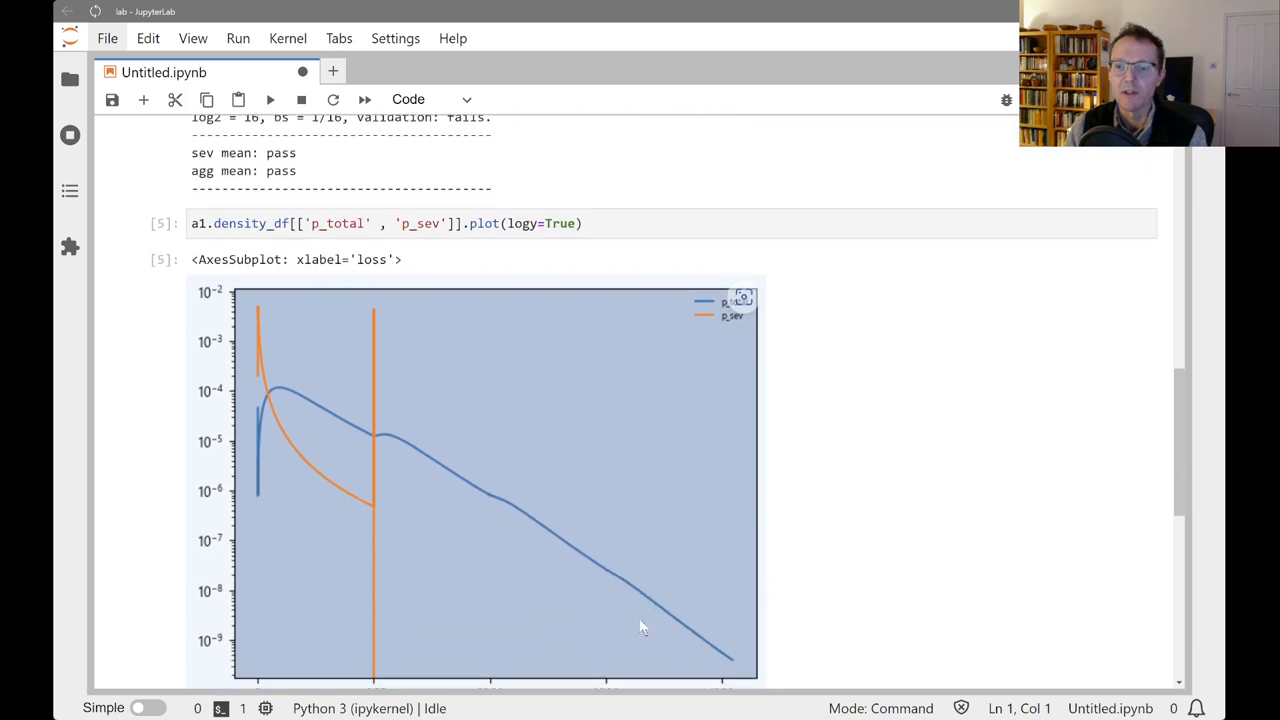
{"action": "scroll", "scroll_direction": "down", "scroll_amount": 3}
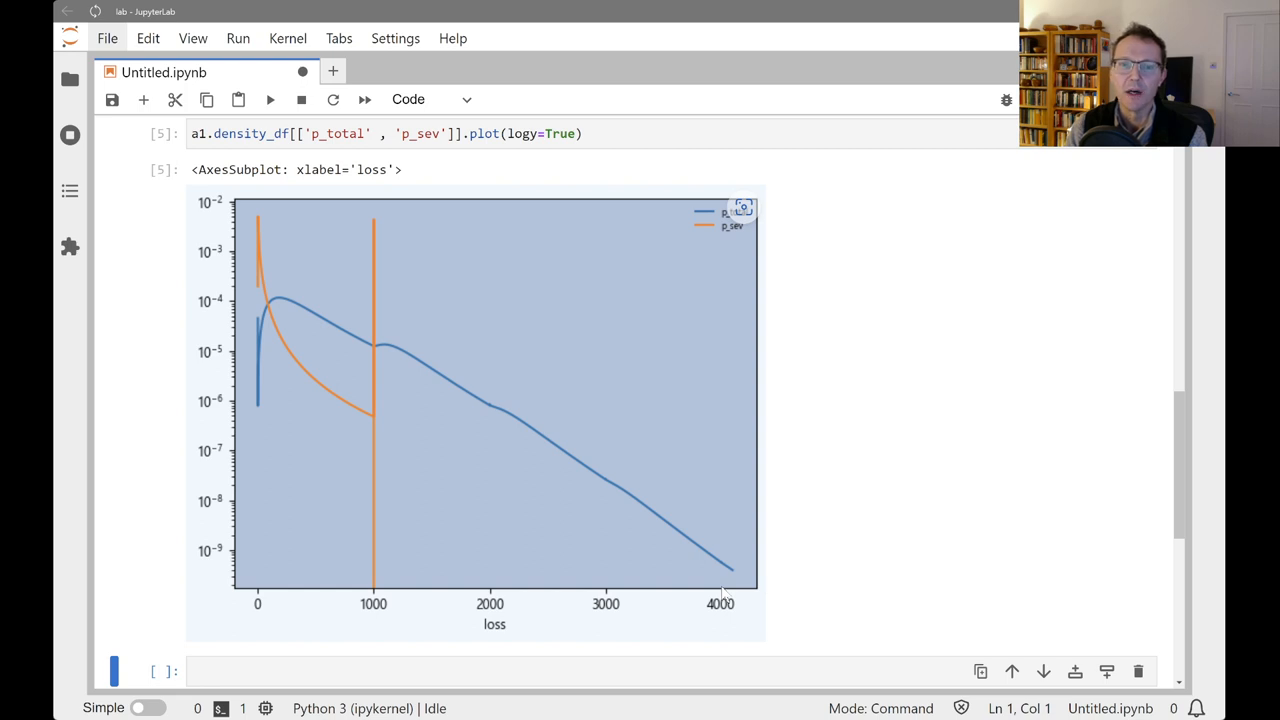
{"action": "mouse_move", "coordinate": [648, 588]}
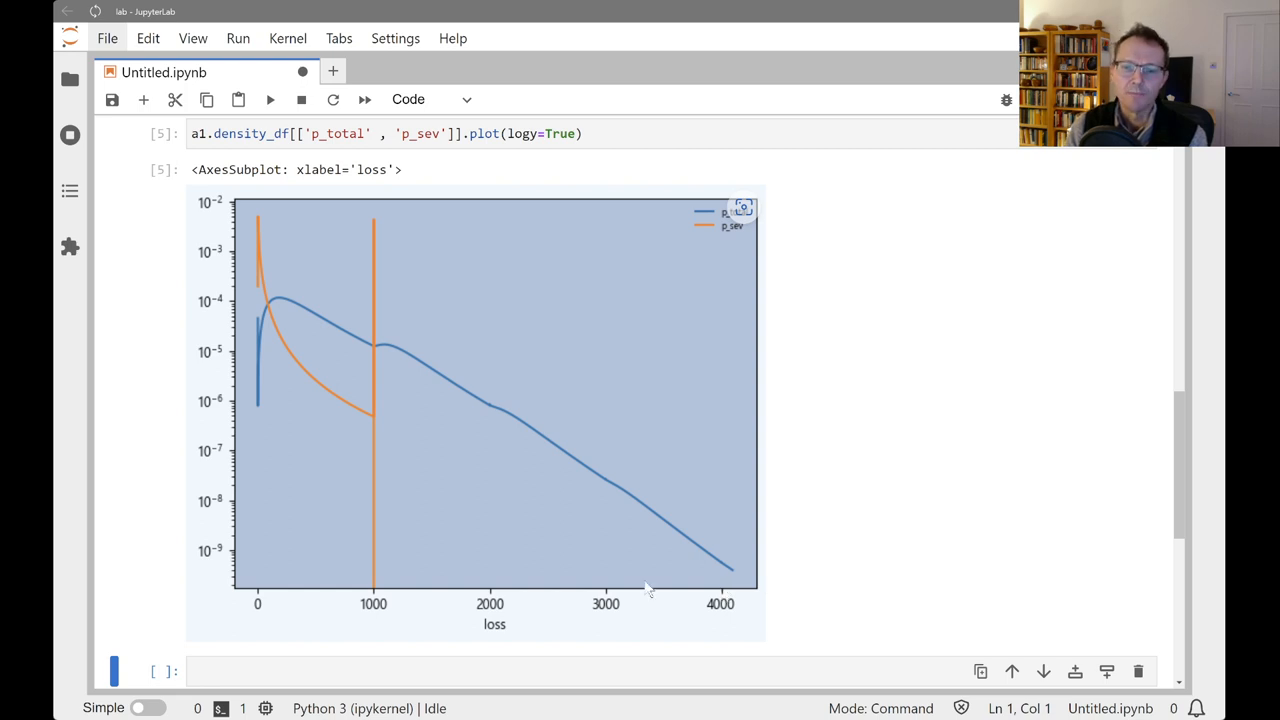
{"action": "mouse_move", "coordinate": [304, 570]}
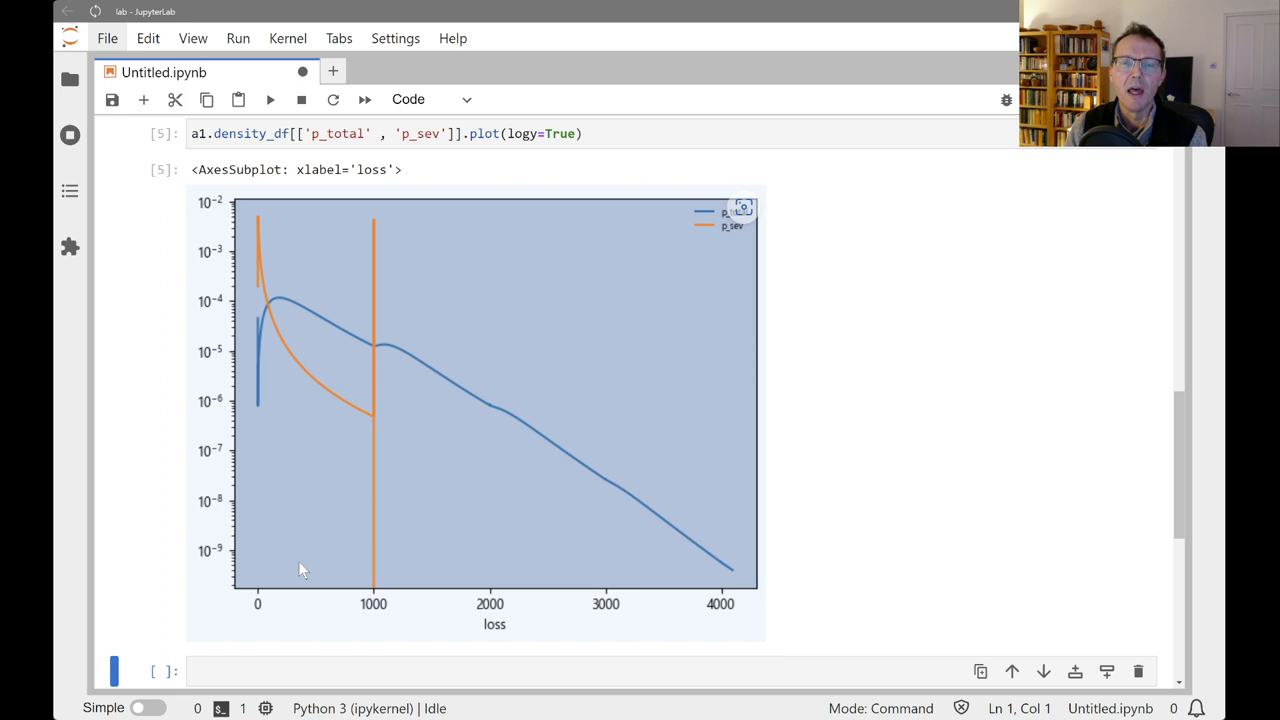
{"action": "mouse_move", "coordinate": [296, 556]}
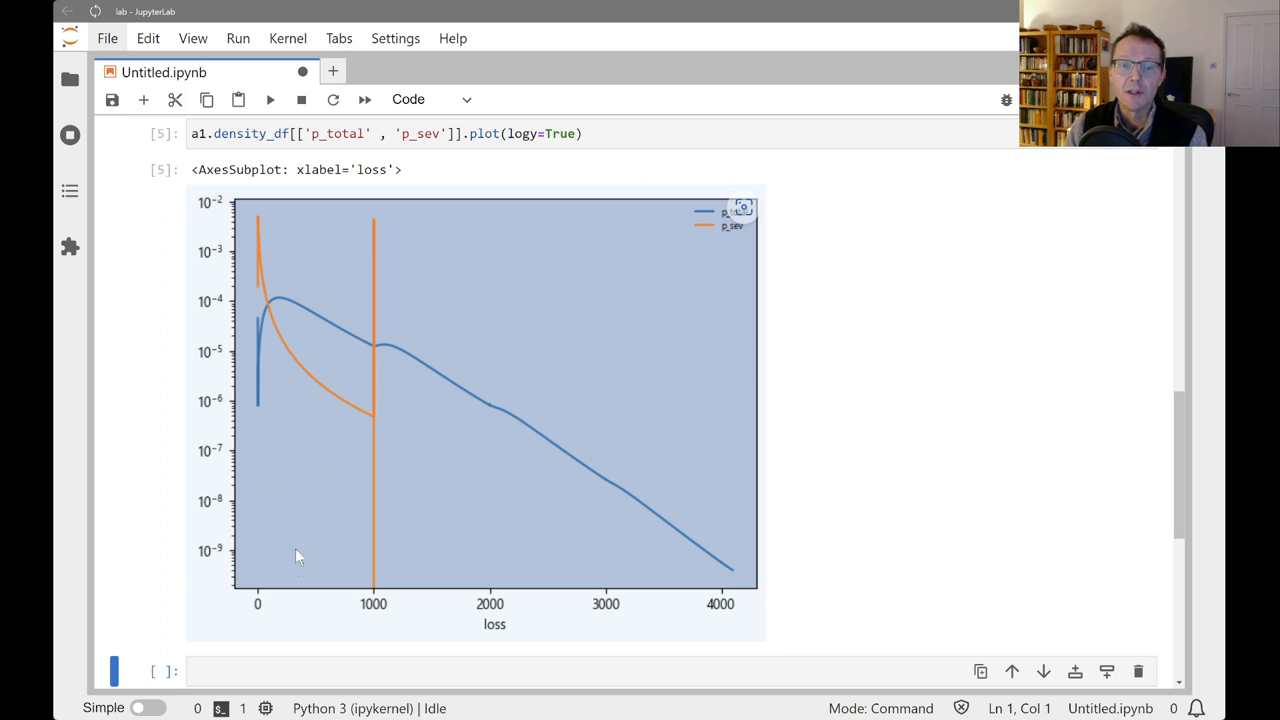
{"action": "scroll", "scroll_direction": "up", "scroll_amount": 3}
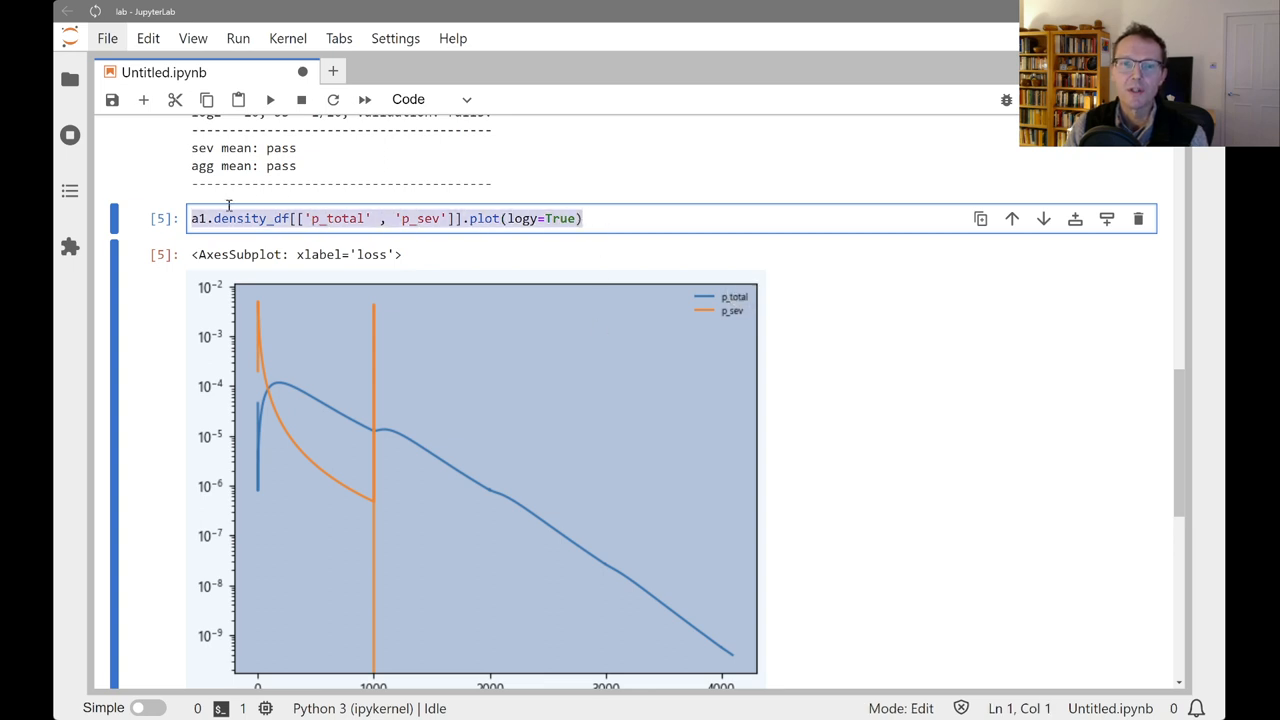
Run a1.density_df[['S','S_sev']].plot(logy=True) to chart both survival functions on a log scale.
{"action": "scroll", "scroll_direction": "down", "scroll_amount": 3}
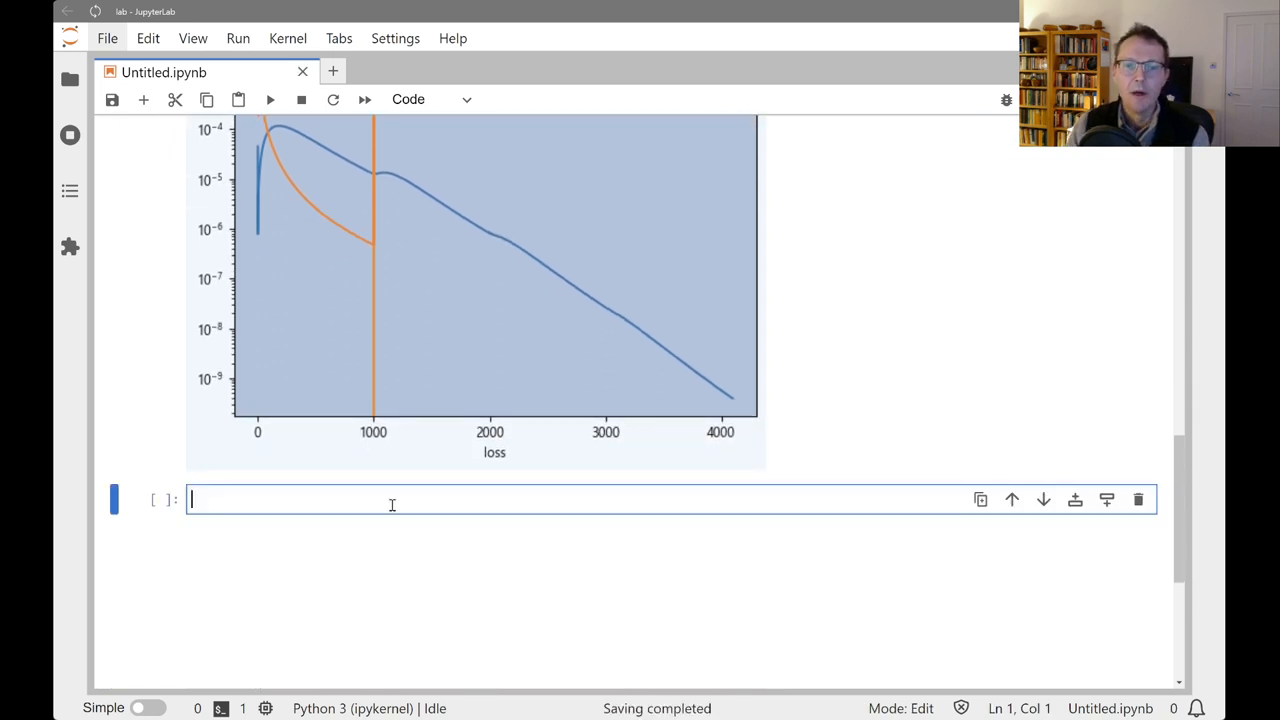
{"action": "type", "text": "a1.density_df[['S' , 'p_set']].plot(logy=True)"}
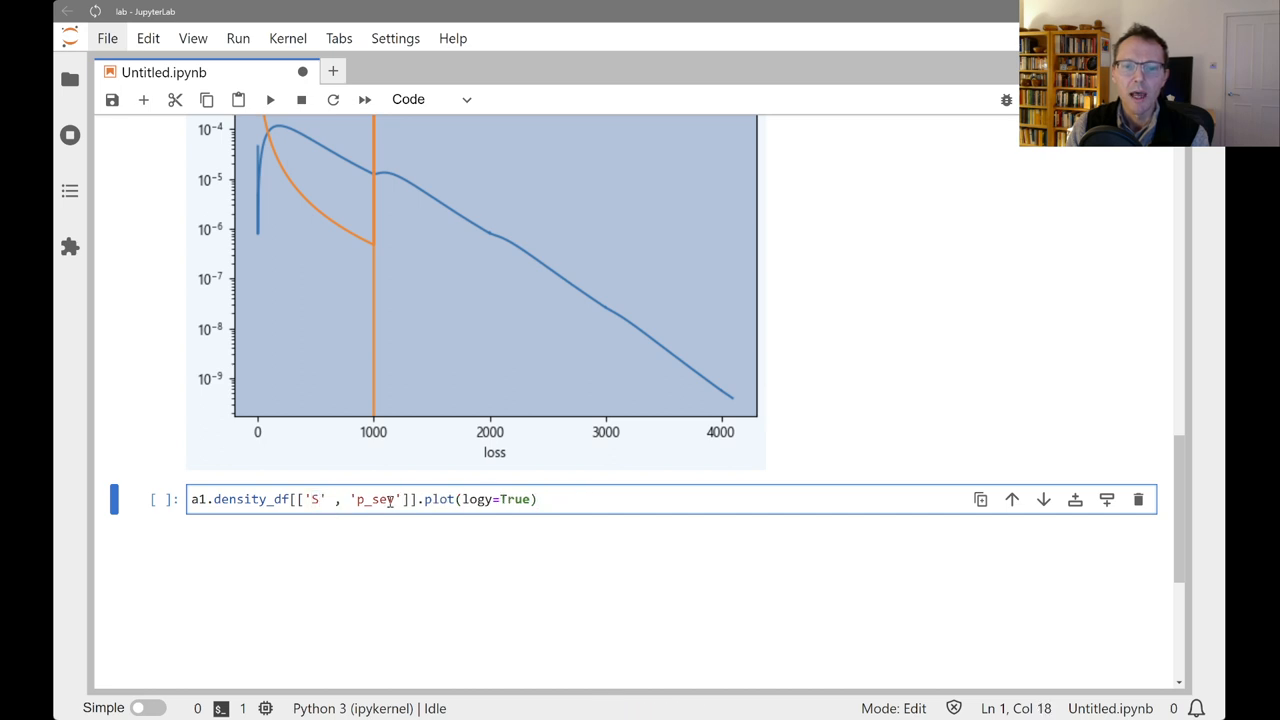
{"action": "type", "text": "S_sev"}
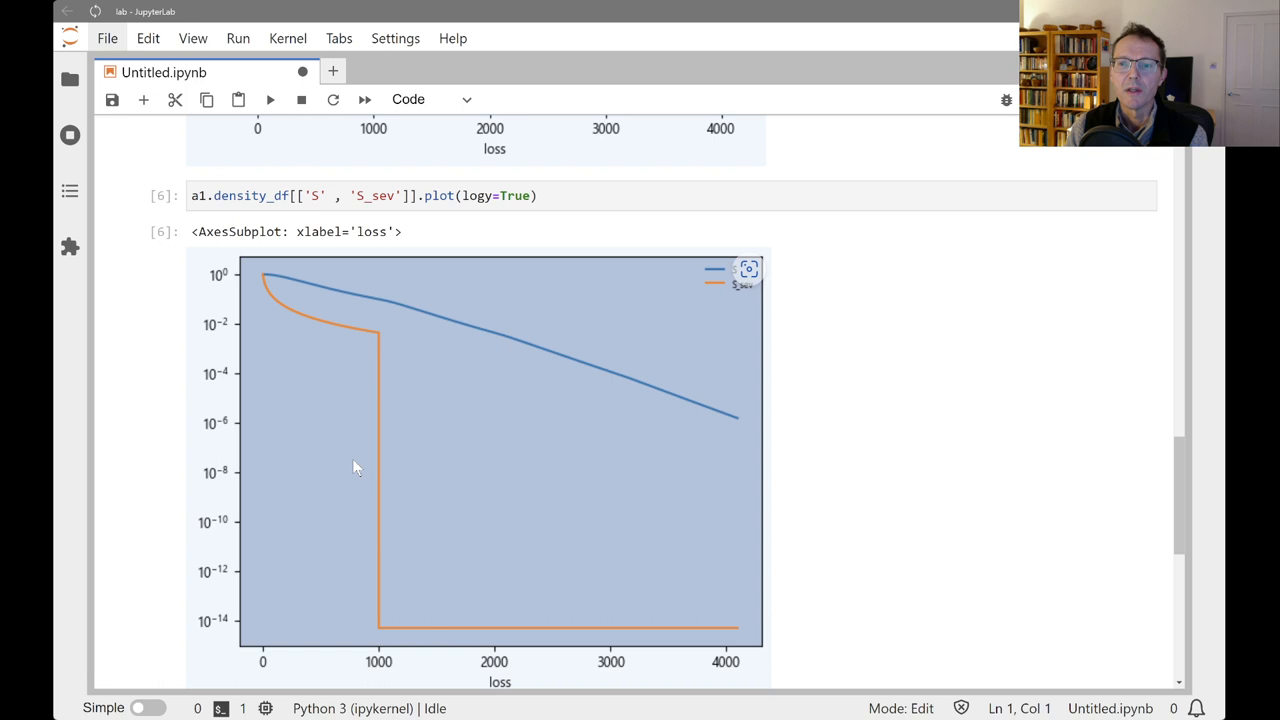
{"action": "scroll", "scroll_direction": "down", "scroll_amount": 3}
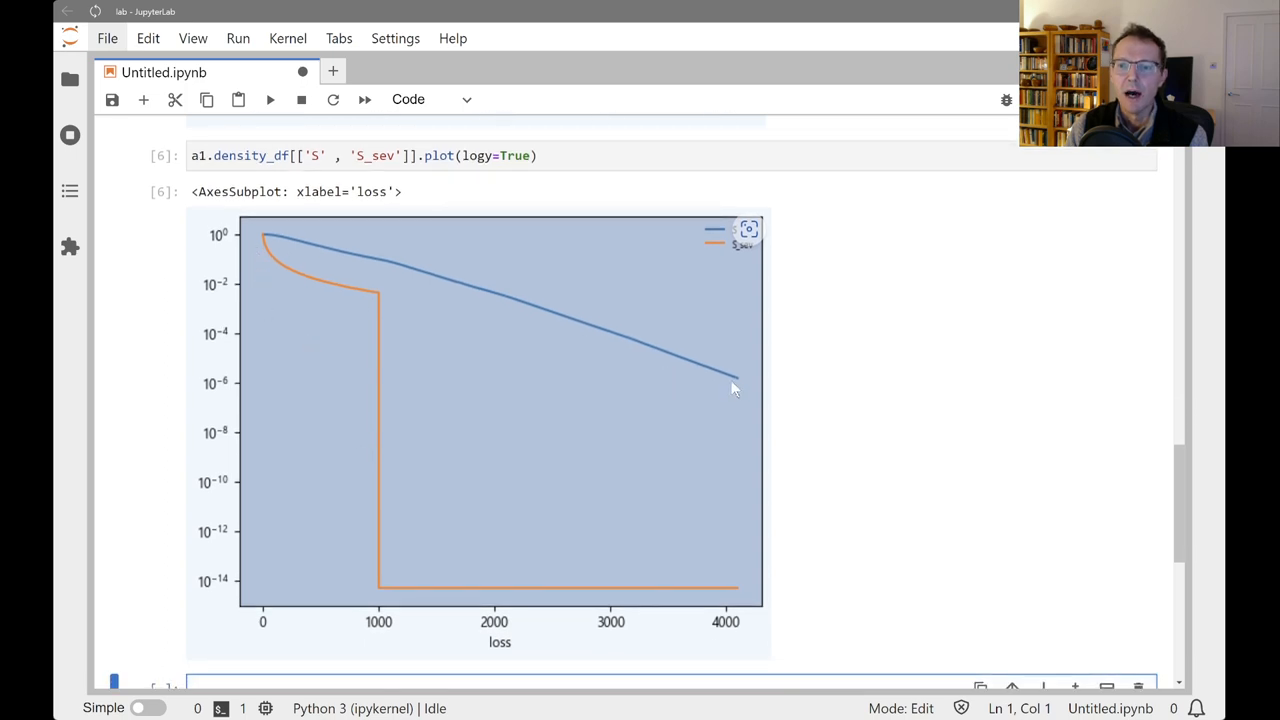
{"action": "mouse_move", "coordinate": [740, 384]}
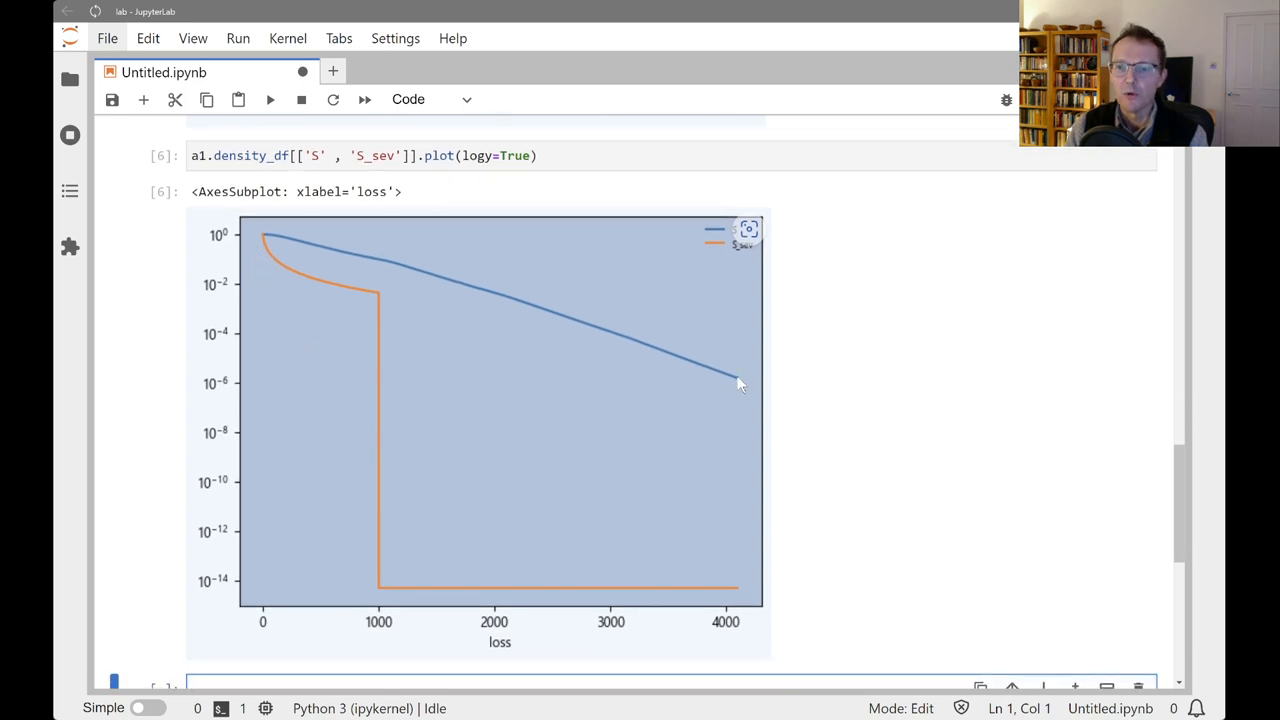
{"action": "mouse_move", "coordinate": [168, 392]}
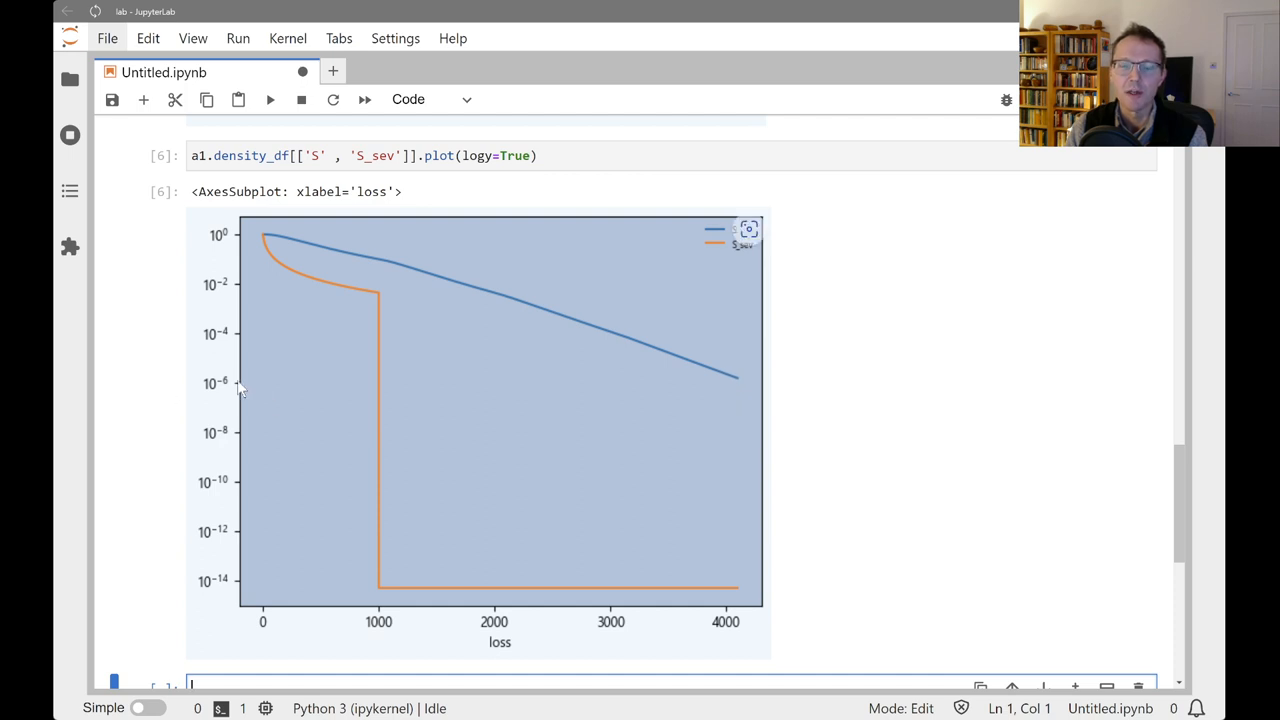
{"action": "mouse_move", "coordinate": [738, 388]}
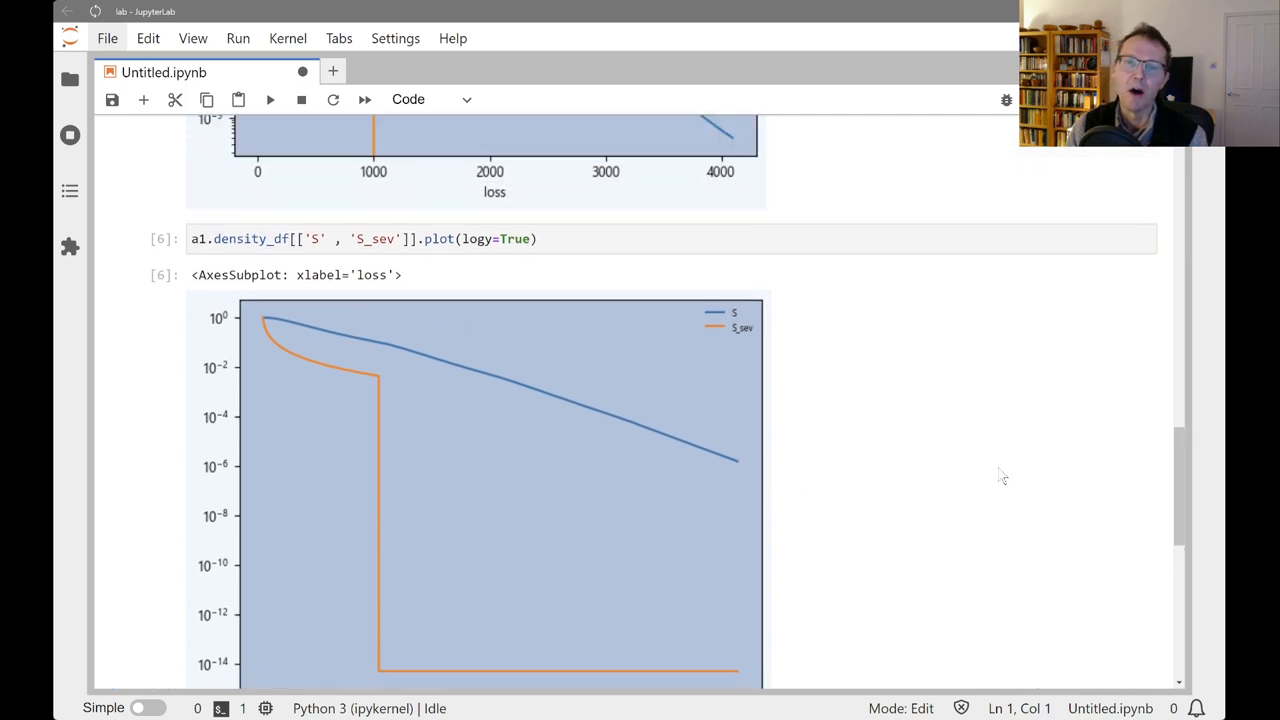
{"action": "scroll", "scroll_direction": "up", "scroll_amount": 3}
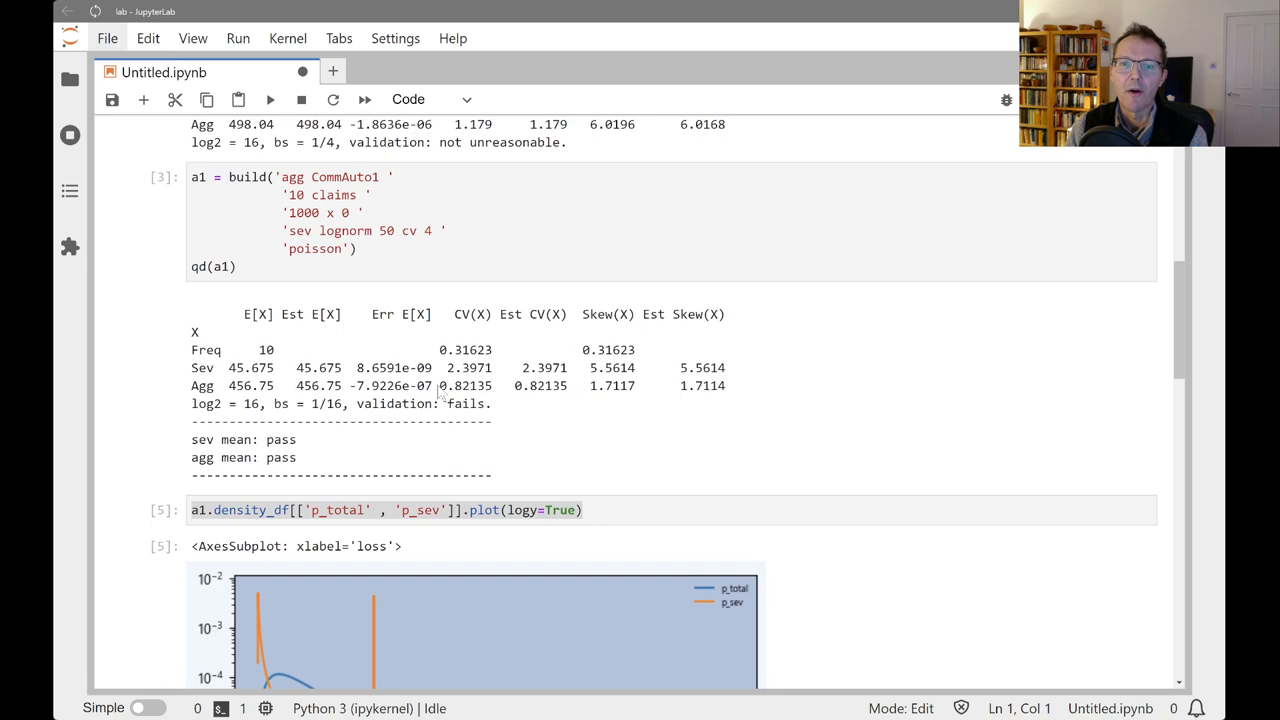
{"action": "scroll", "scroll_direction": "up", "scroll_amount": 3}
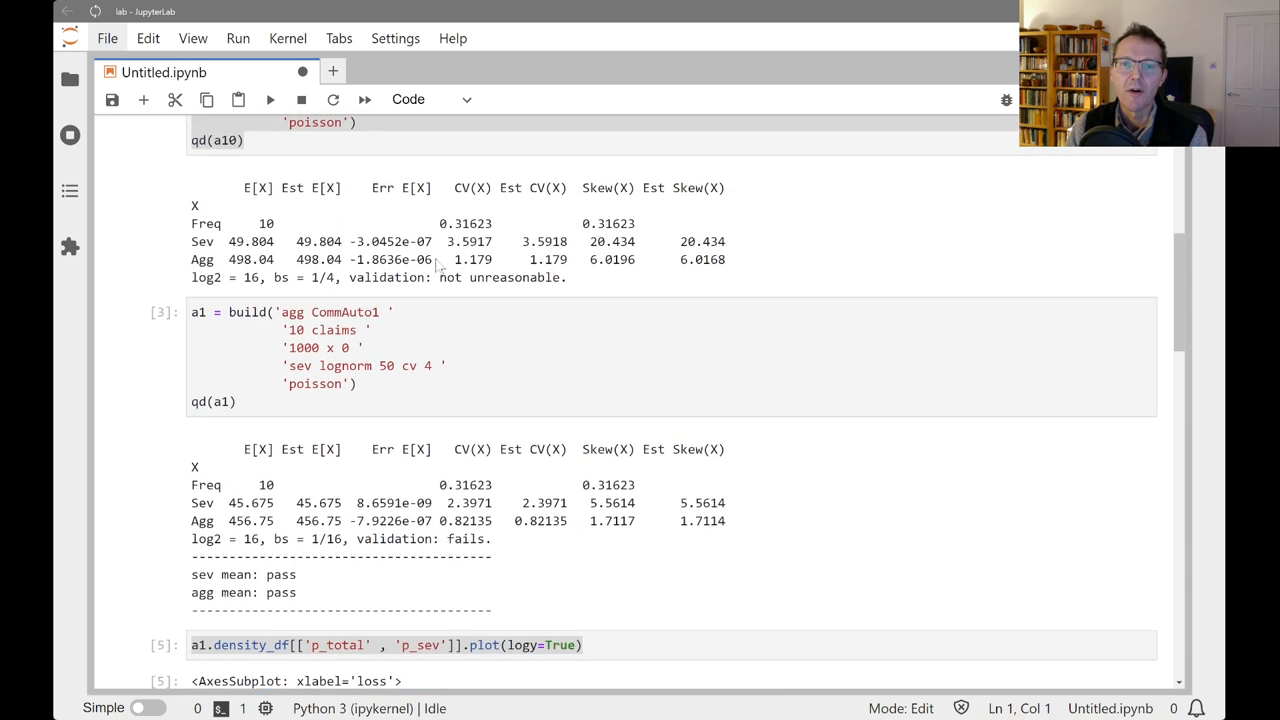
{"action": "scroll", "scroll_direction": "up", "scroll_amount": 3}
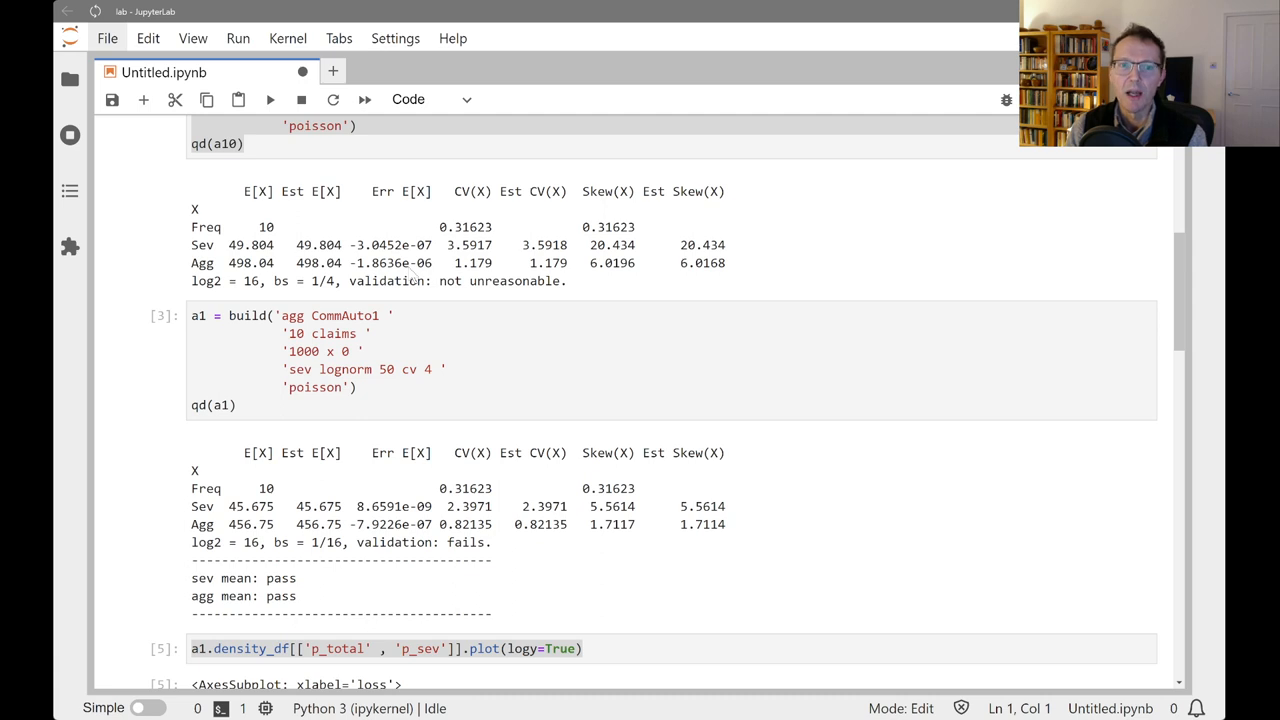
{"action": "scroll", "scroll_direction": "down", "scroll_amount": 3}
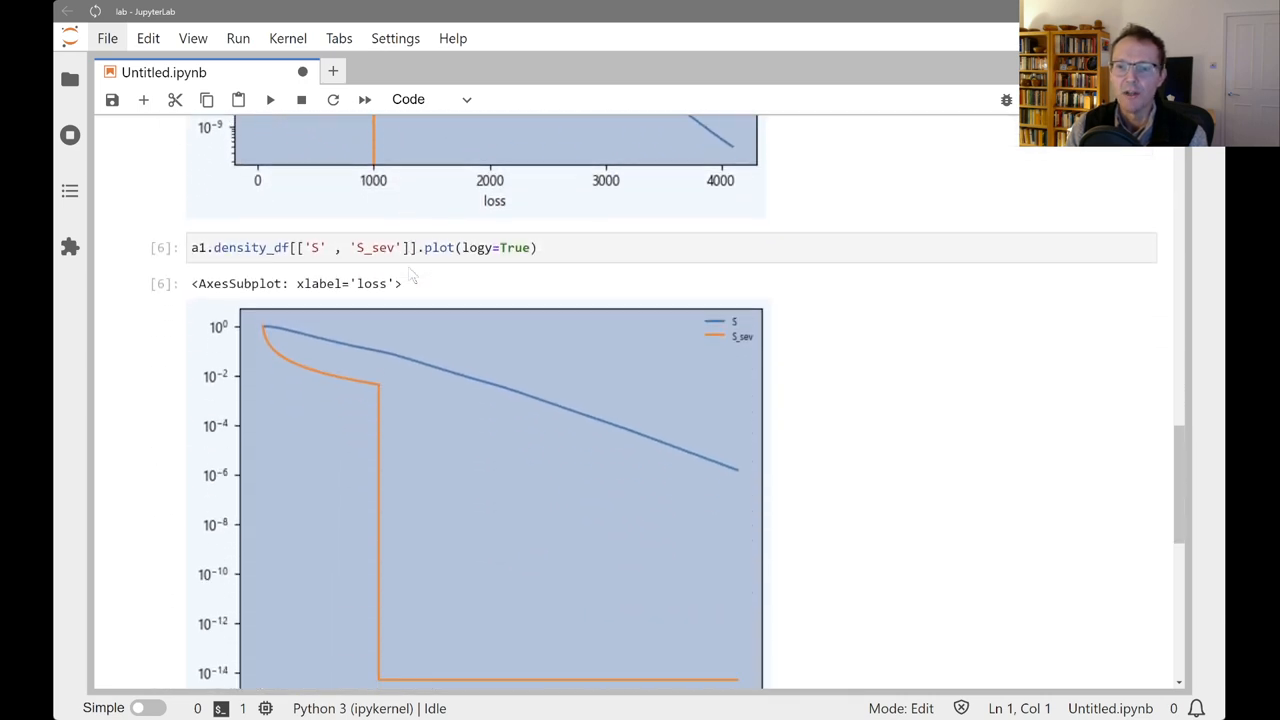
{"action": "scroll", "scroll_direction": "down", "scroll_amount": 3}
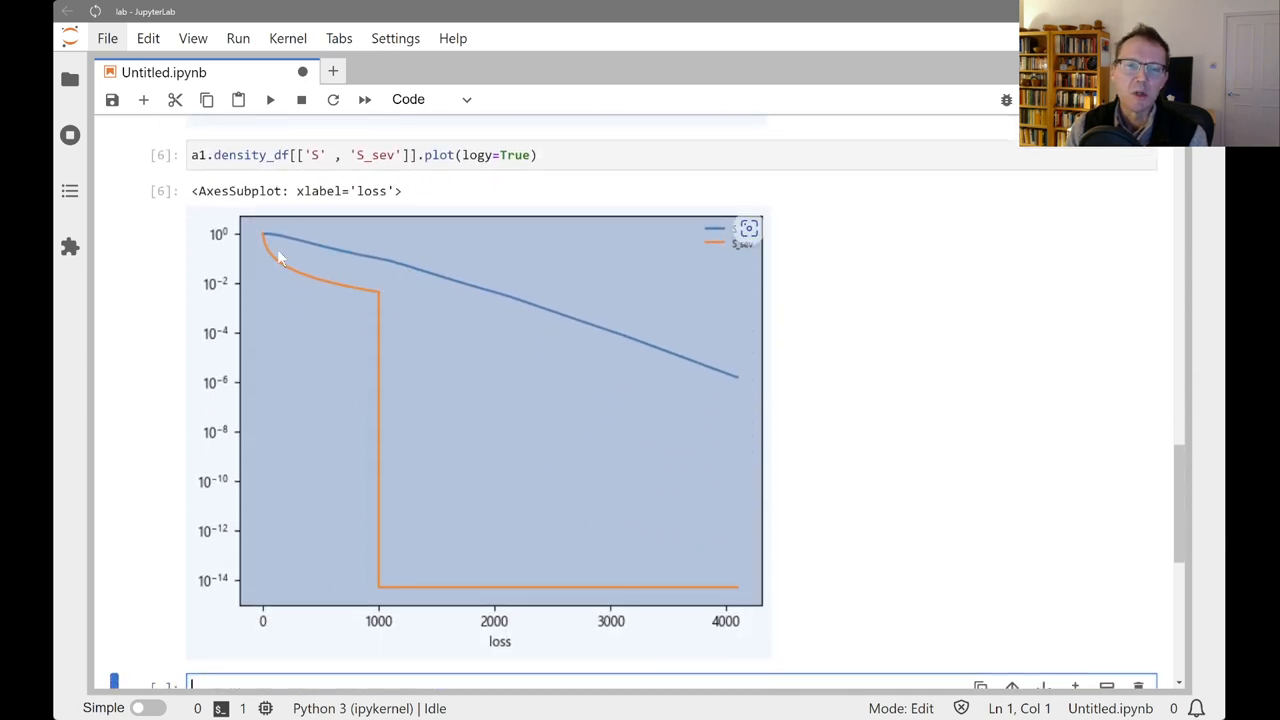
{"action": "mouse_move", "coordinate": [398, 312]}
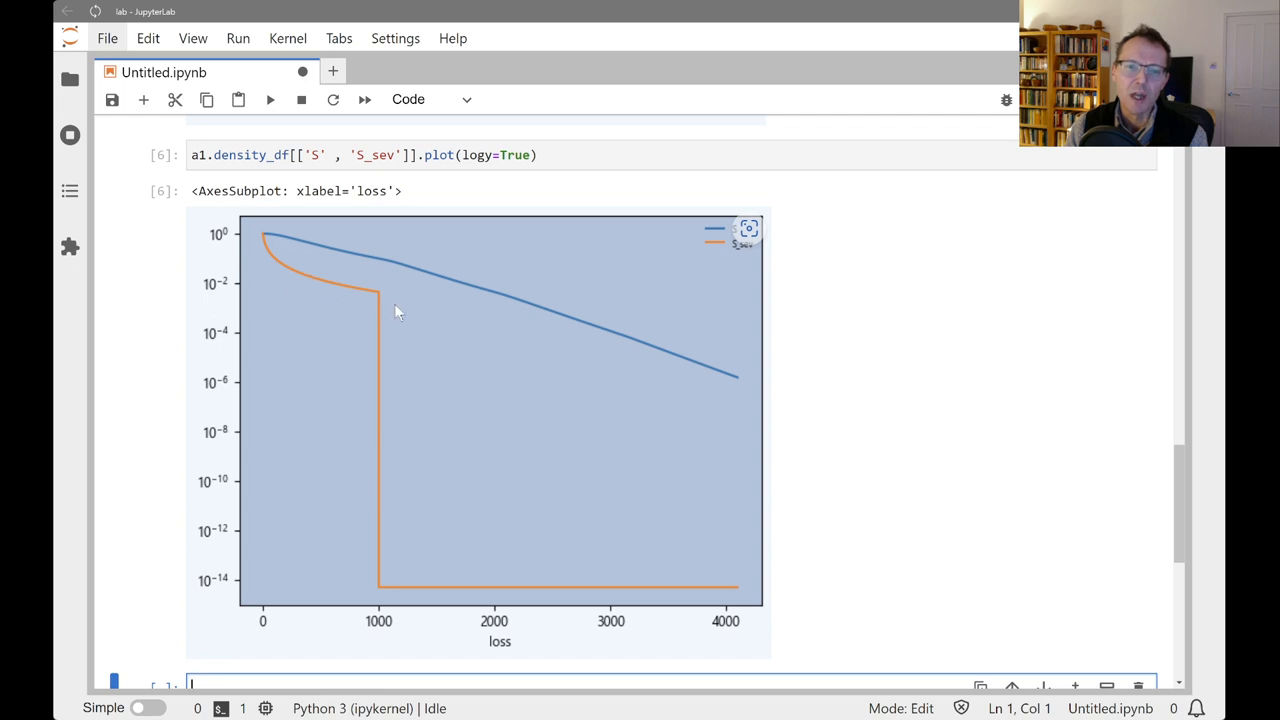
{"action": "mouse_move", "coordinate": [288, 260]}
{"action": "type", "text": "0"}
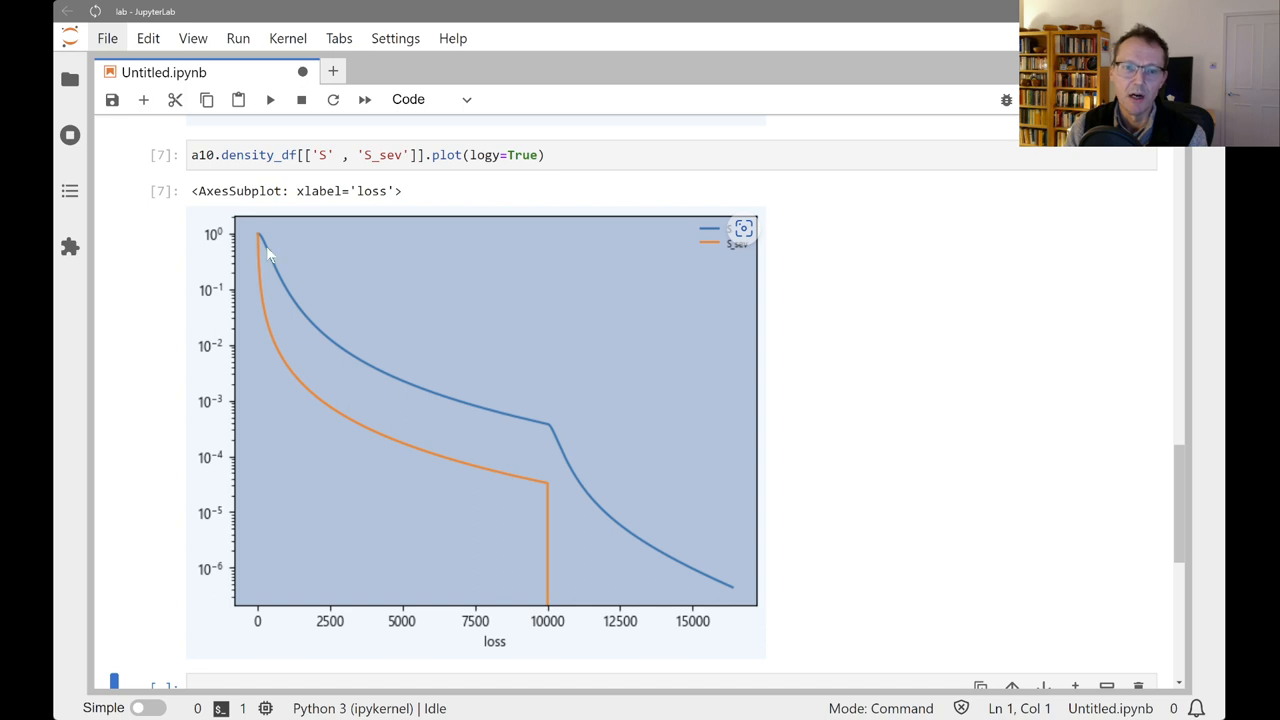
{"action": "mouse_move", "coordinate": [530, 492]}
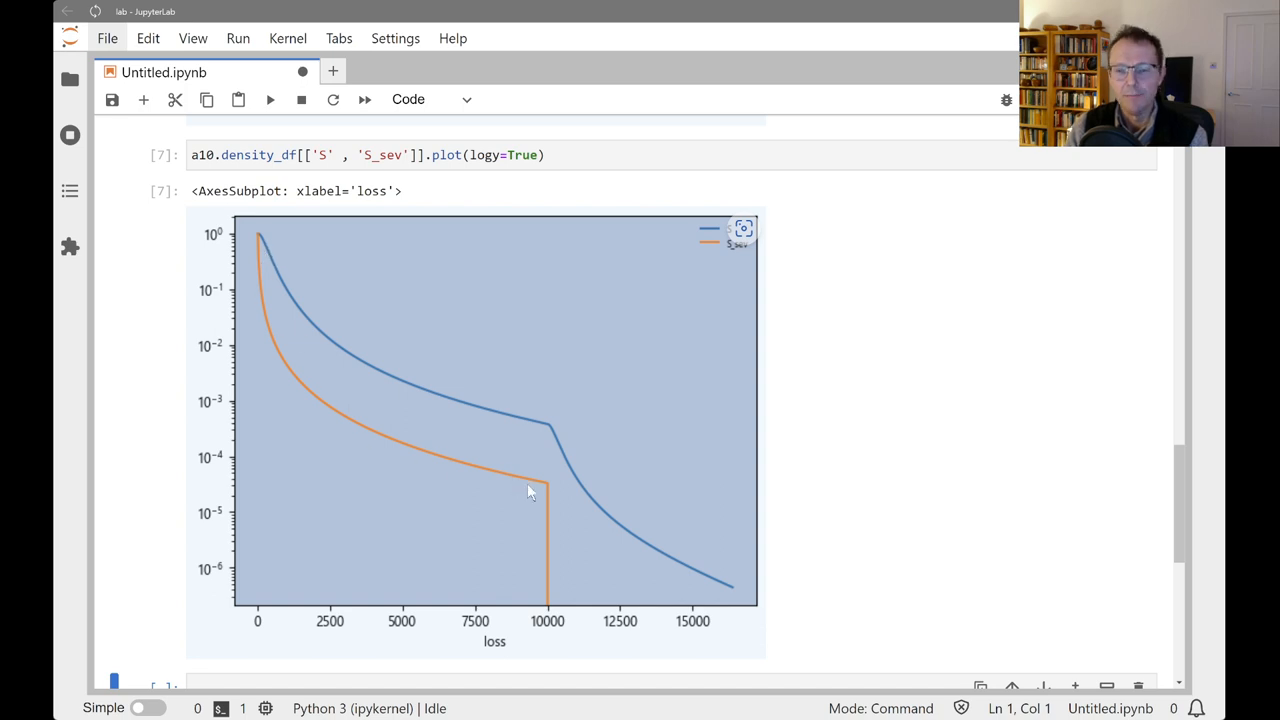
{"action": "mouse_move", "coordinate": [536, 492]}
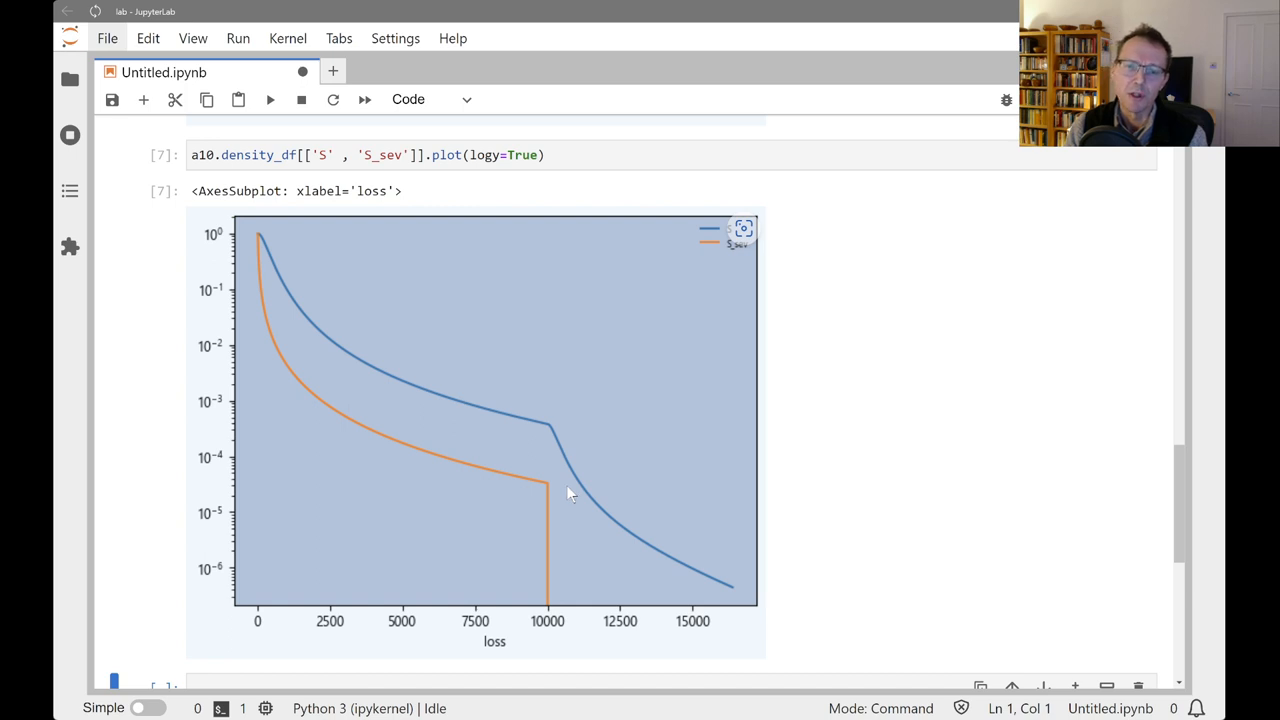
{"action": "mouse_move", "coordinate": [572, 478]}
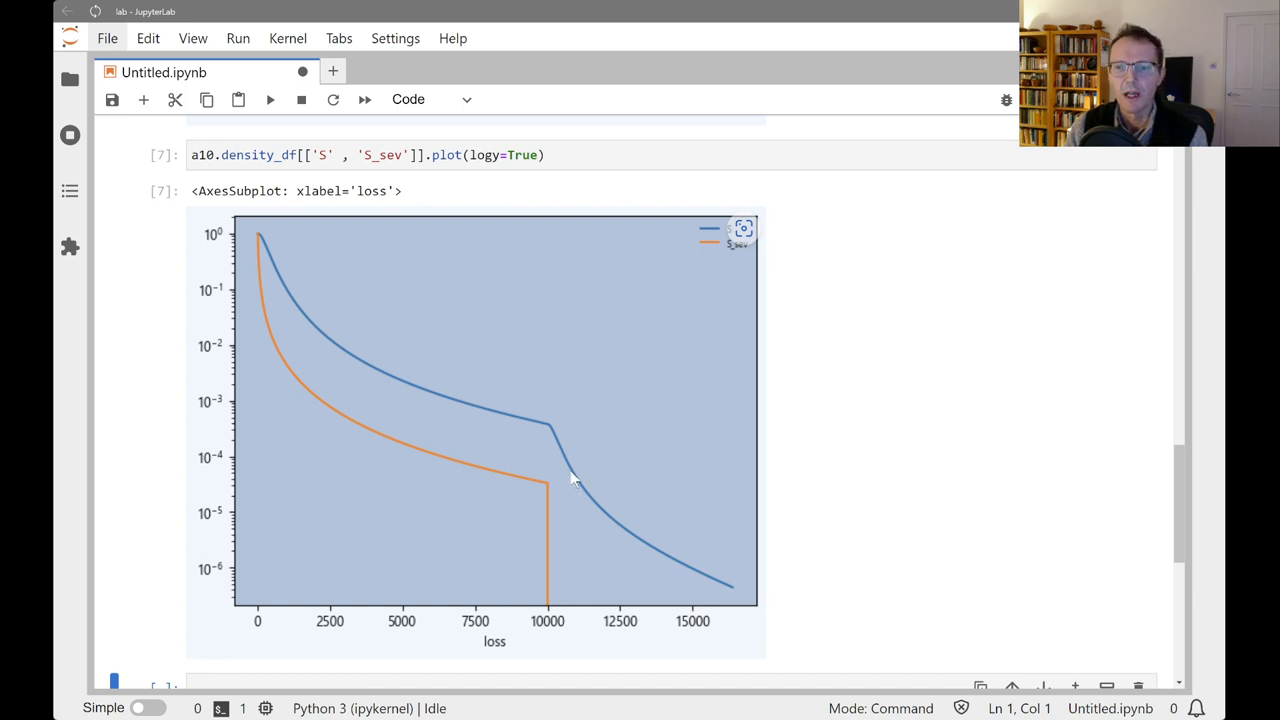
{"action": "mouse_move", "coordinate": [562, 488]}
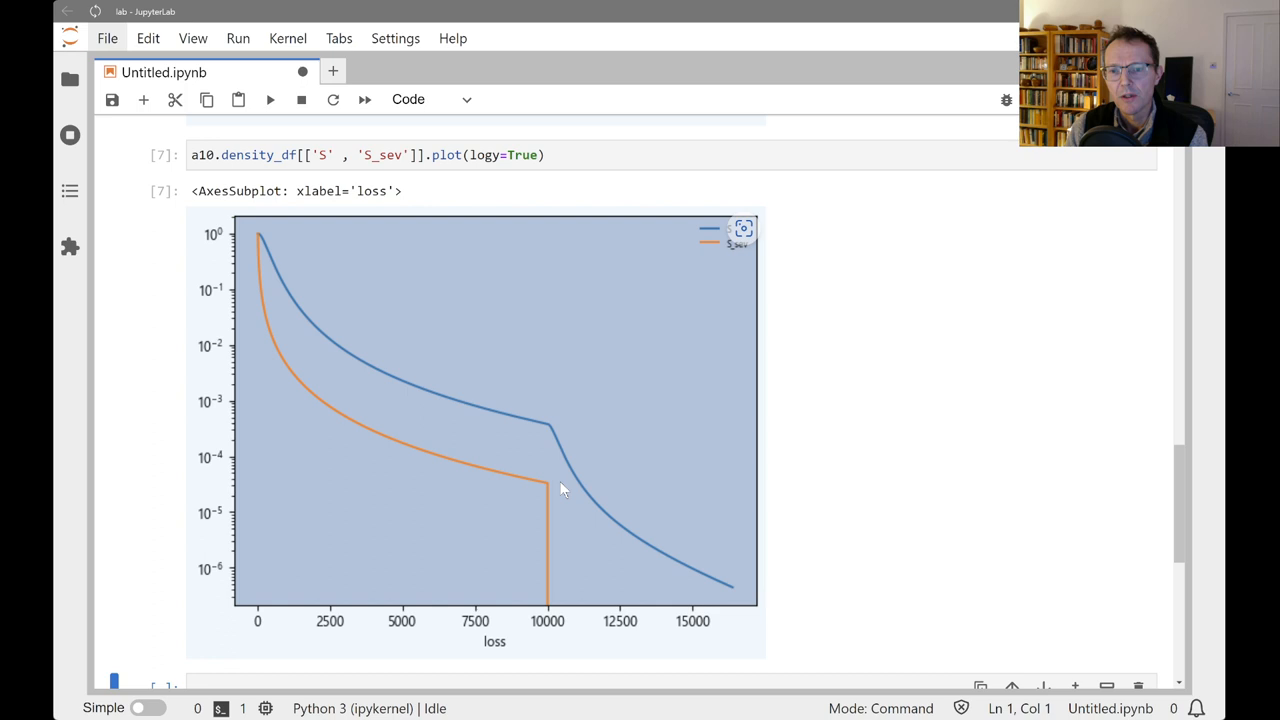
{"action": "mouse_move", "coordinate": [728, 592]}
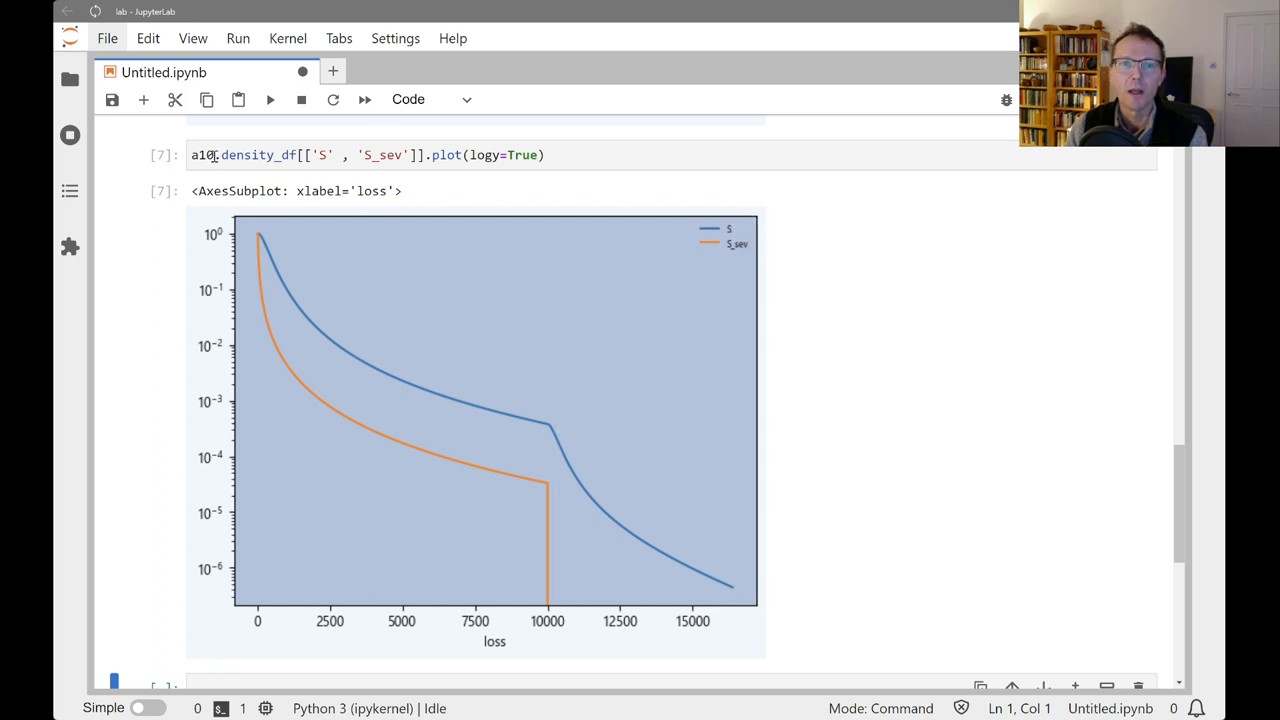
Rerun the survival plot cell for a1 and begin a new cell below.
{"action": "left_click", "coordinate": [270, 100]}
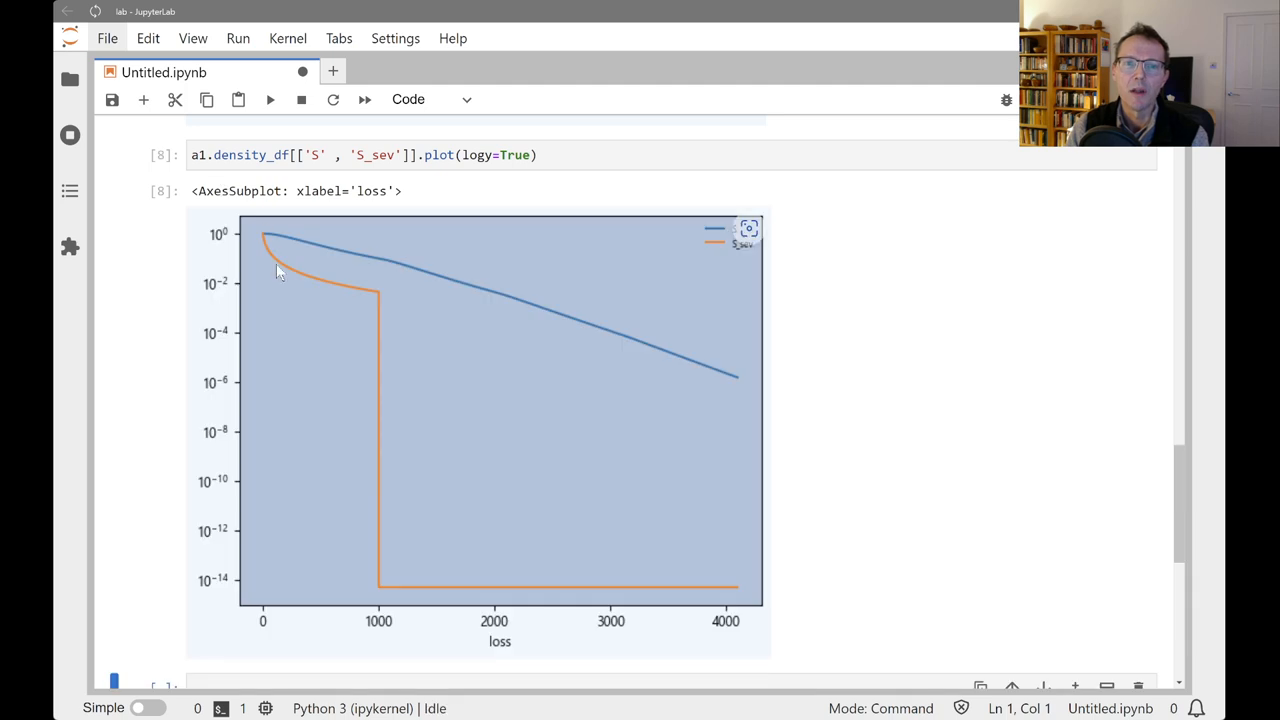
{"action": "mouse_move", "coordinate": [384, 258]}
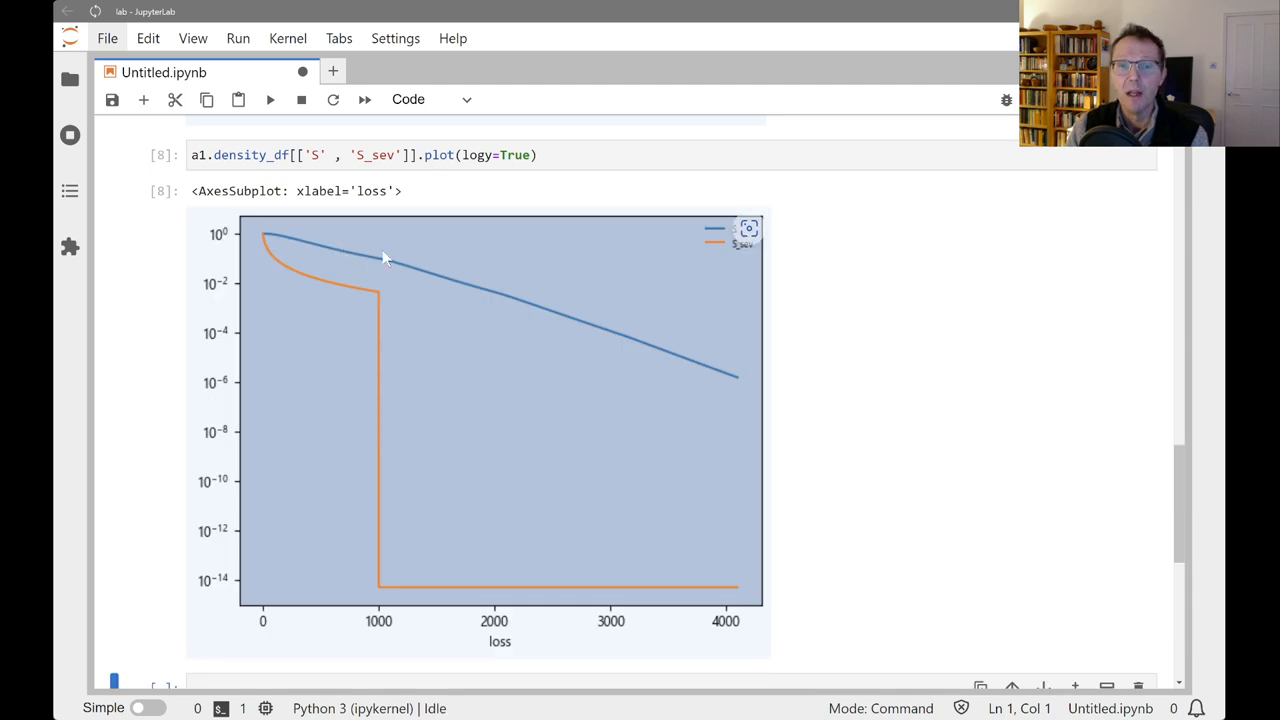
{"action": "mouse_move", "coordinate": [310, 244]}
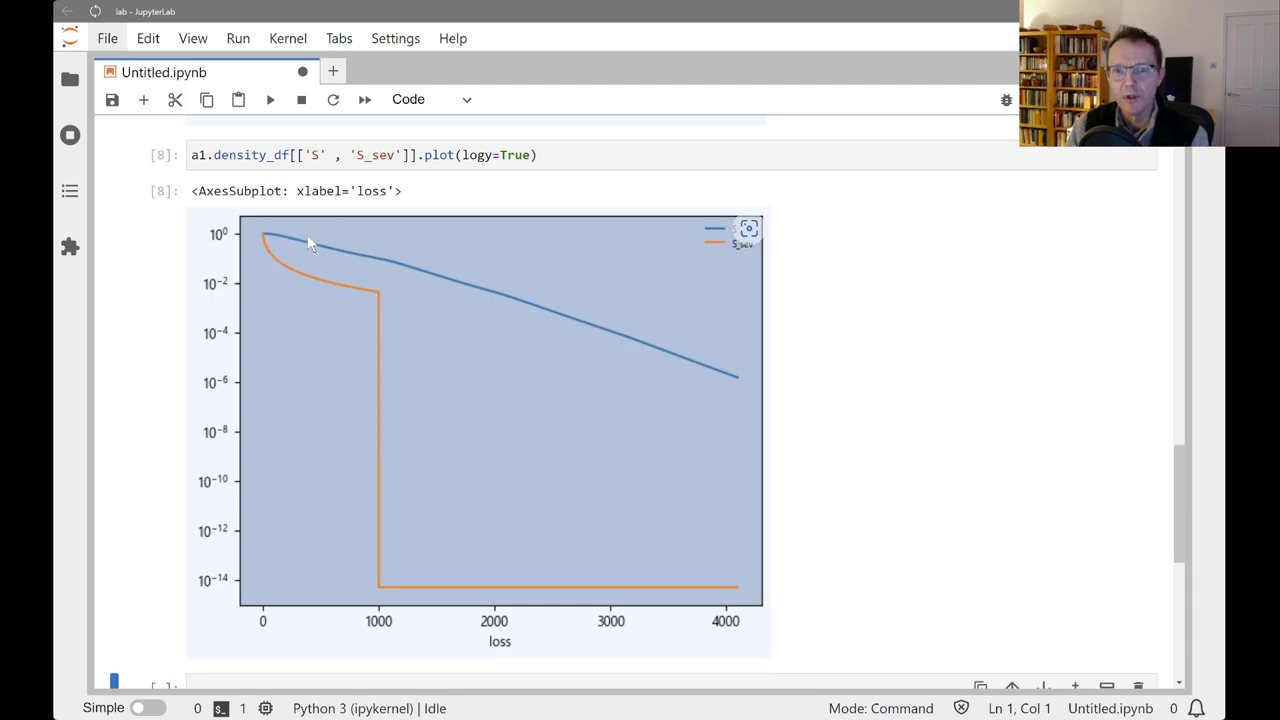
{"action": "mouse_move", "coordinate": [688, 384]}
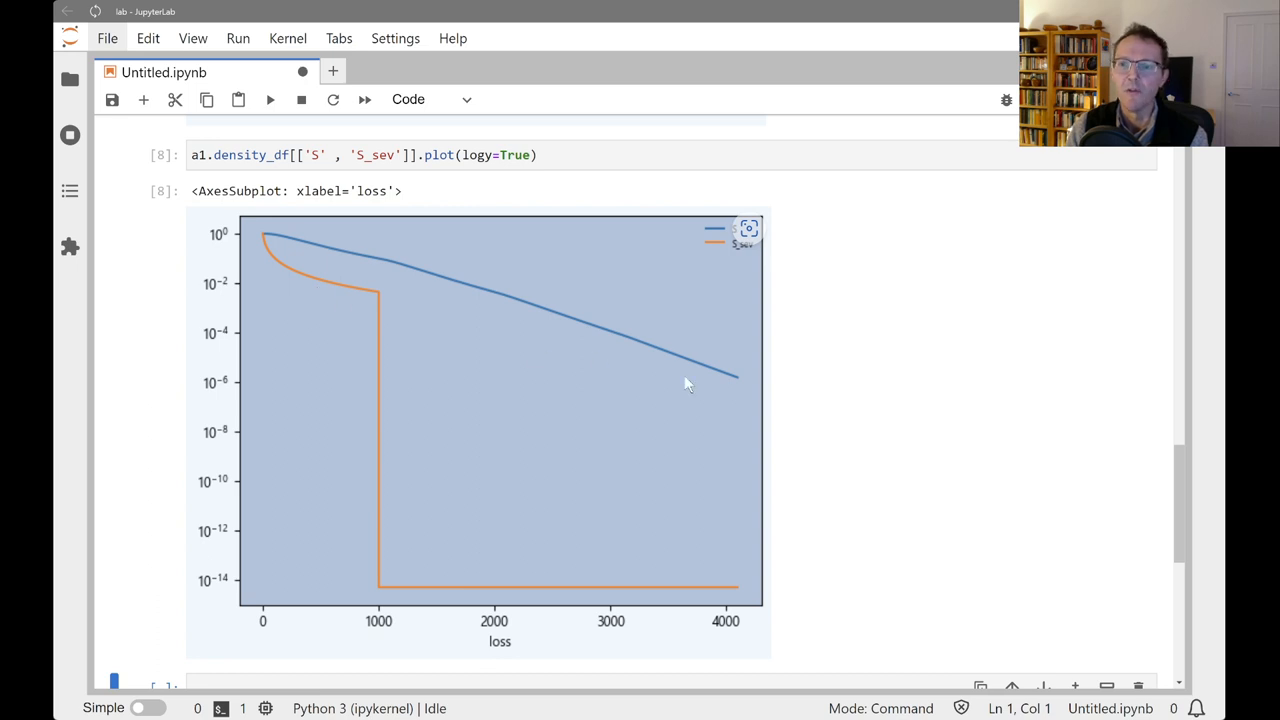
{"action": "mouse_move", "coordinate": [740, 384]}
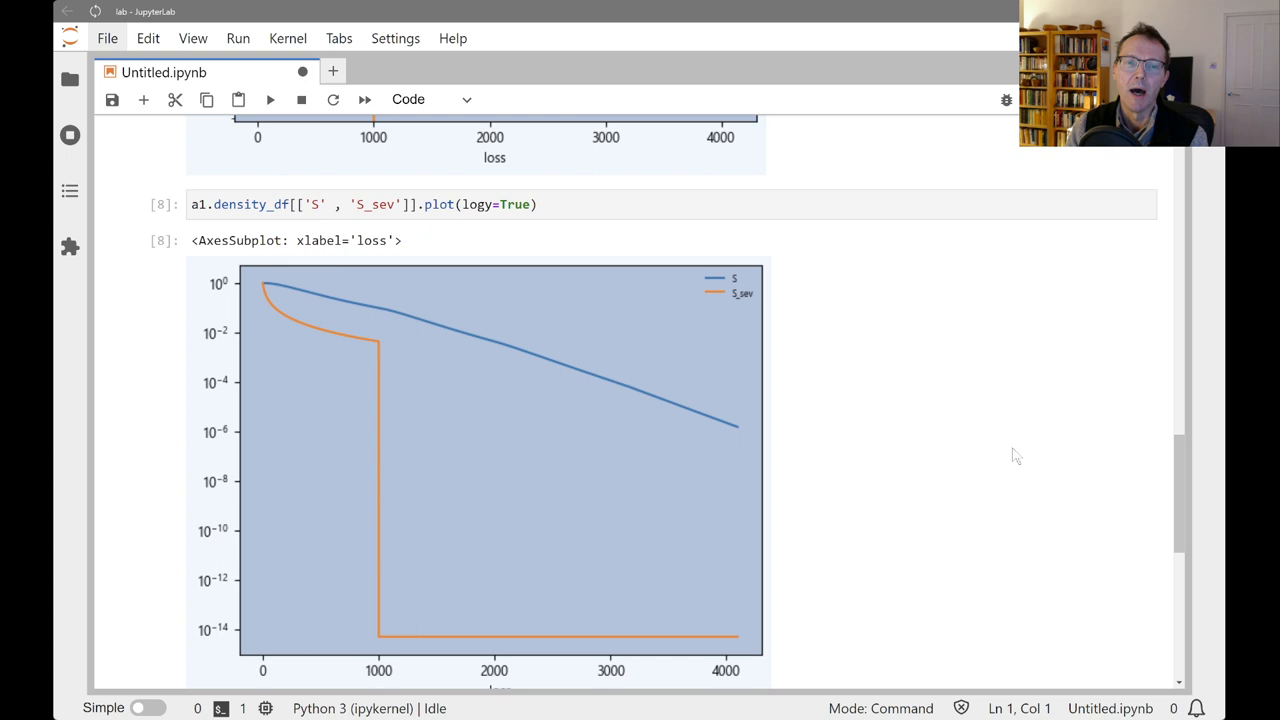
{"action": "type", "text": "a"}
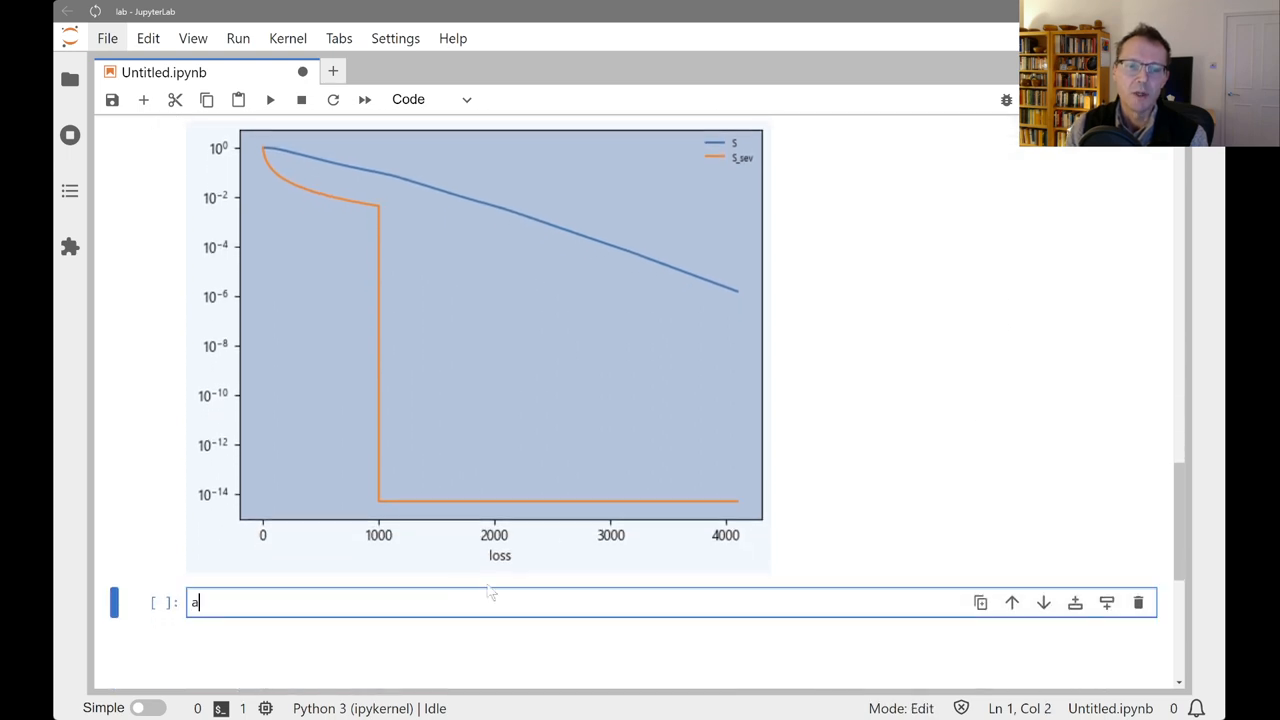
Write a1.update(bs=1/8) to give a1 a bucket size of 1/8.
{"action": "type", "text": "1.update("}
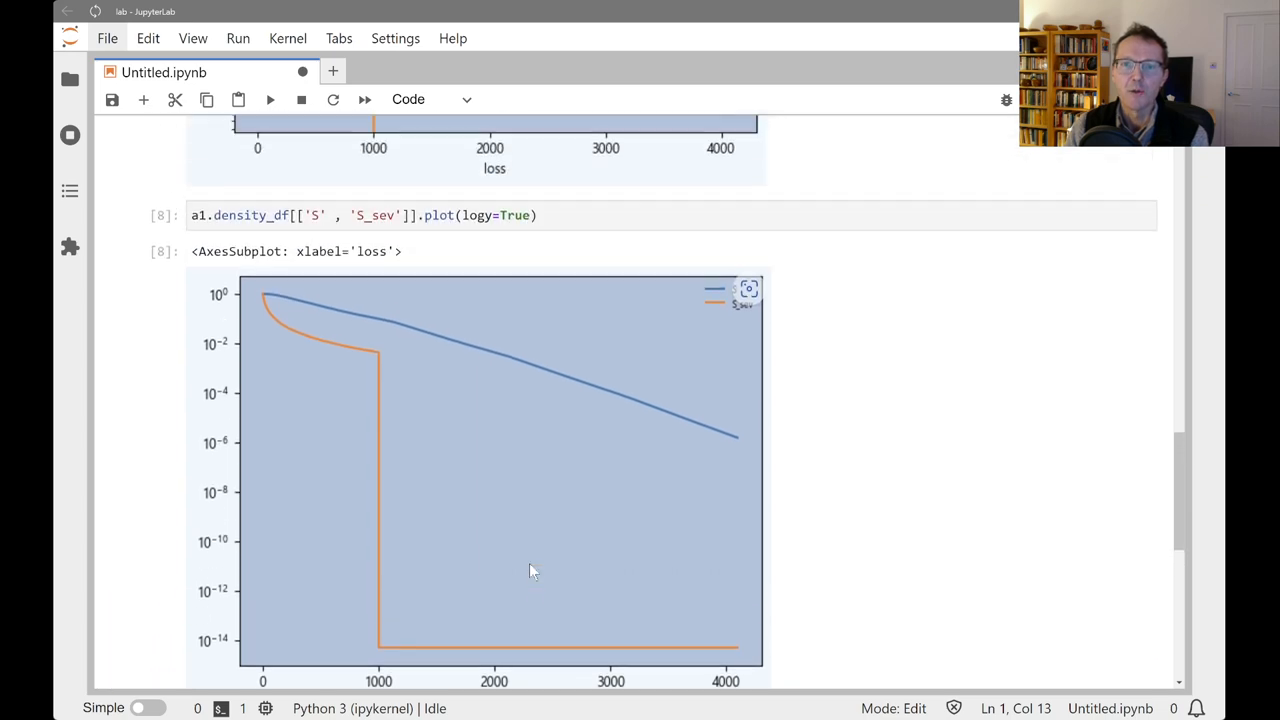
{"action": "scroll", "scroll_direction": "up", "scroll_amount": 3}
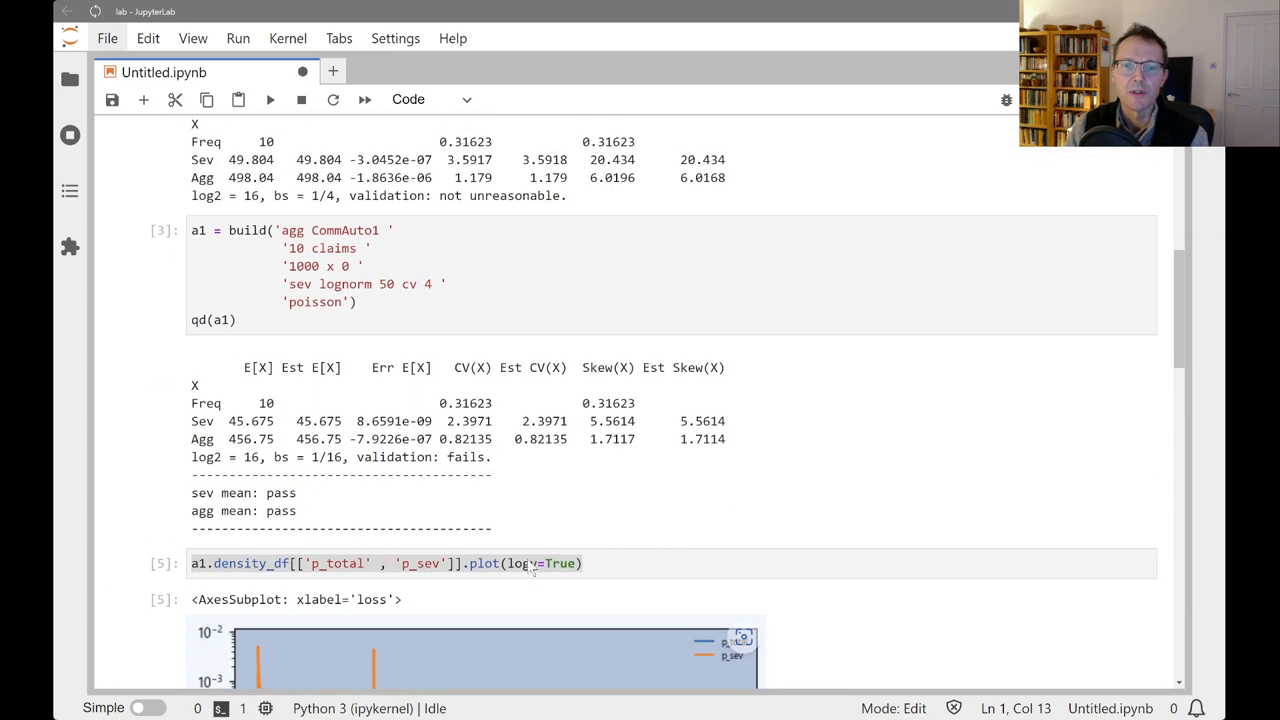
{"action": "scroll", "scroll_direction": "up", "scroll_amount": 3}
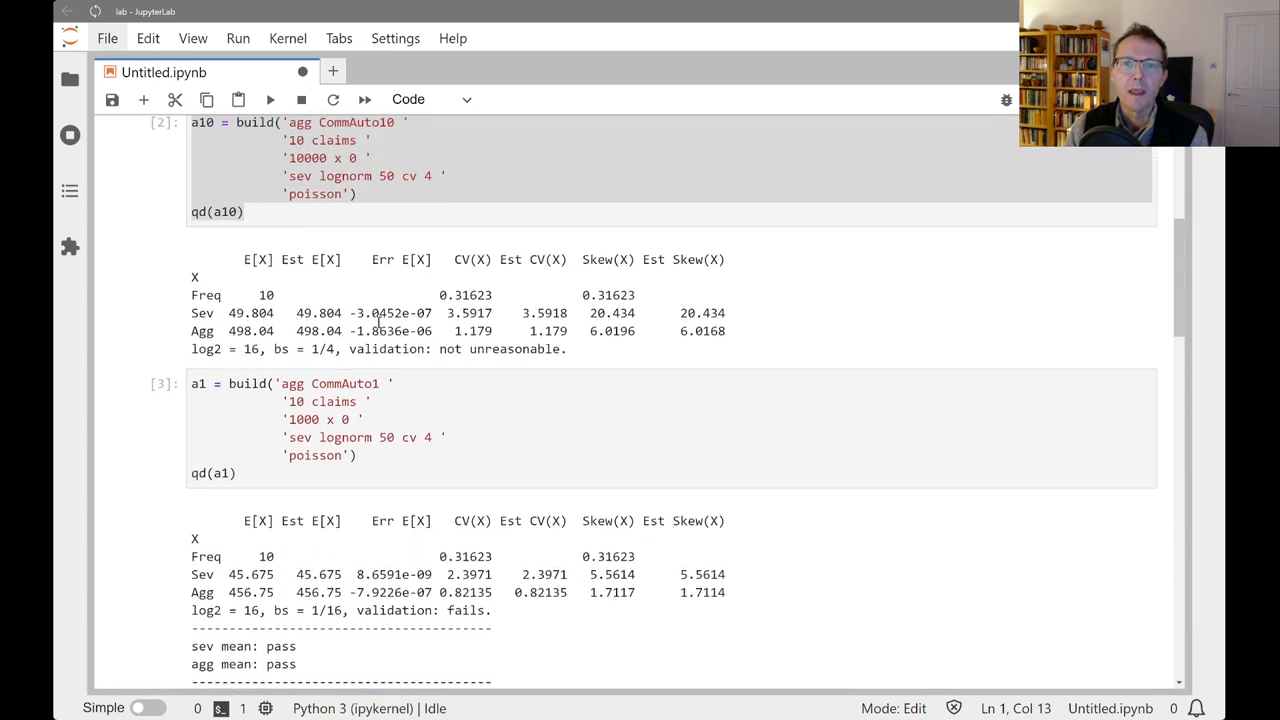
{"action": "scroll", "scroll_direction": "up", "scroll_amount": 3}
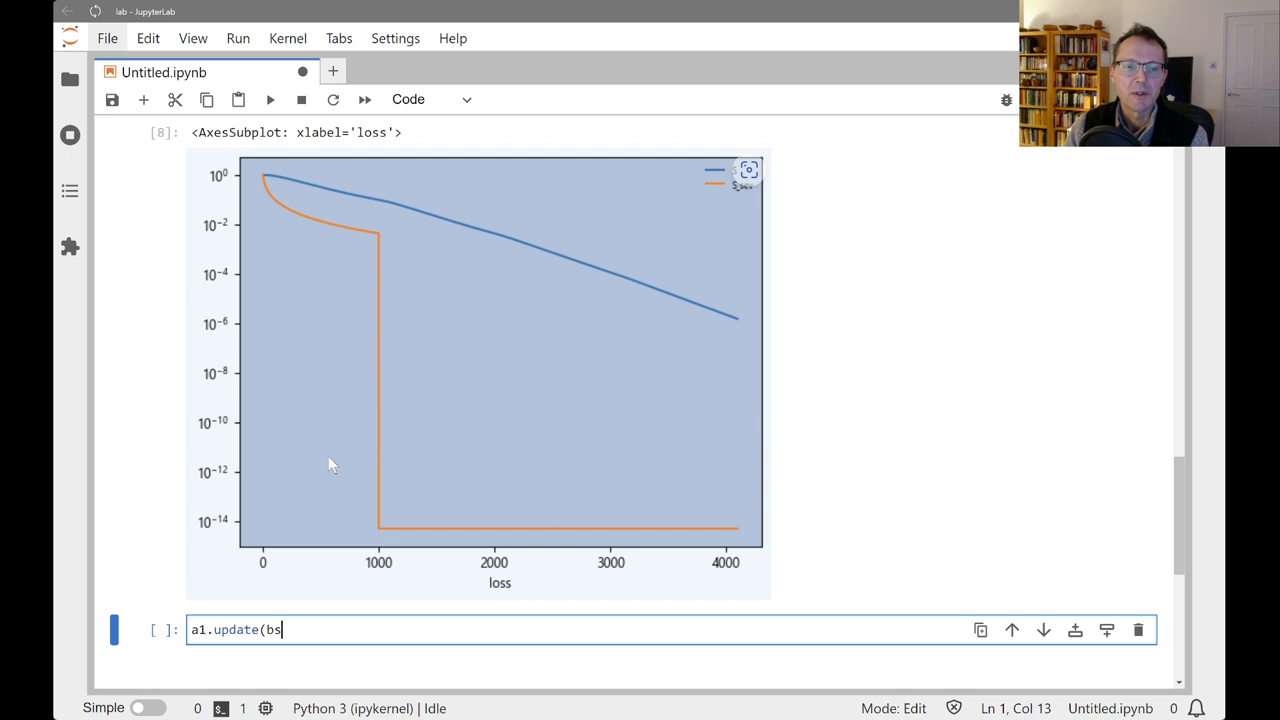
{"action": "type", "text": "=1"}
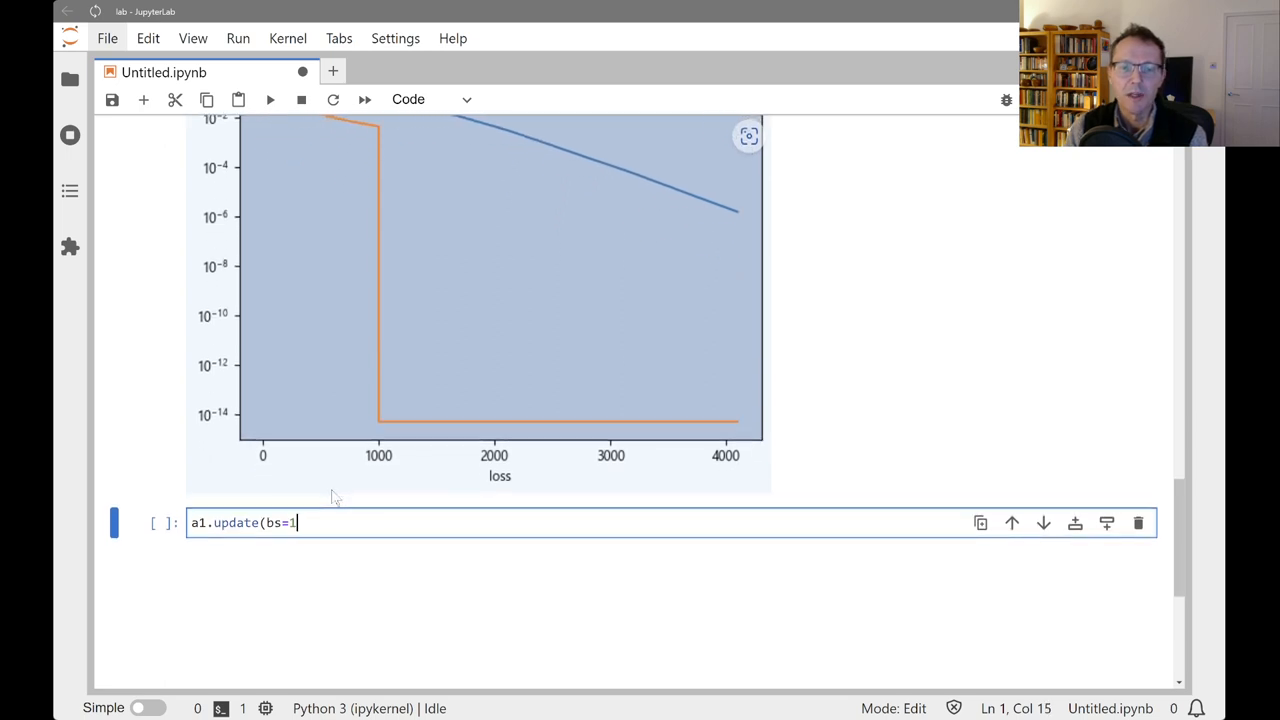
{"action": "type", "text": "/8)"}
{"action": "type", "text": "qd(a1)"}
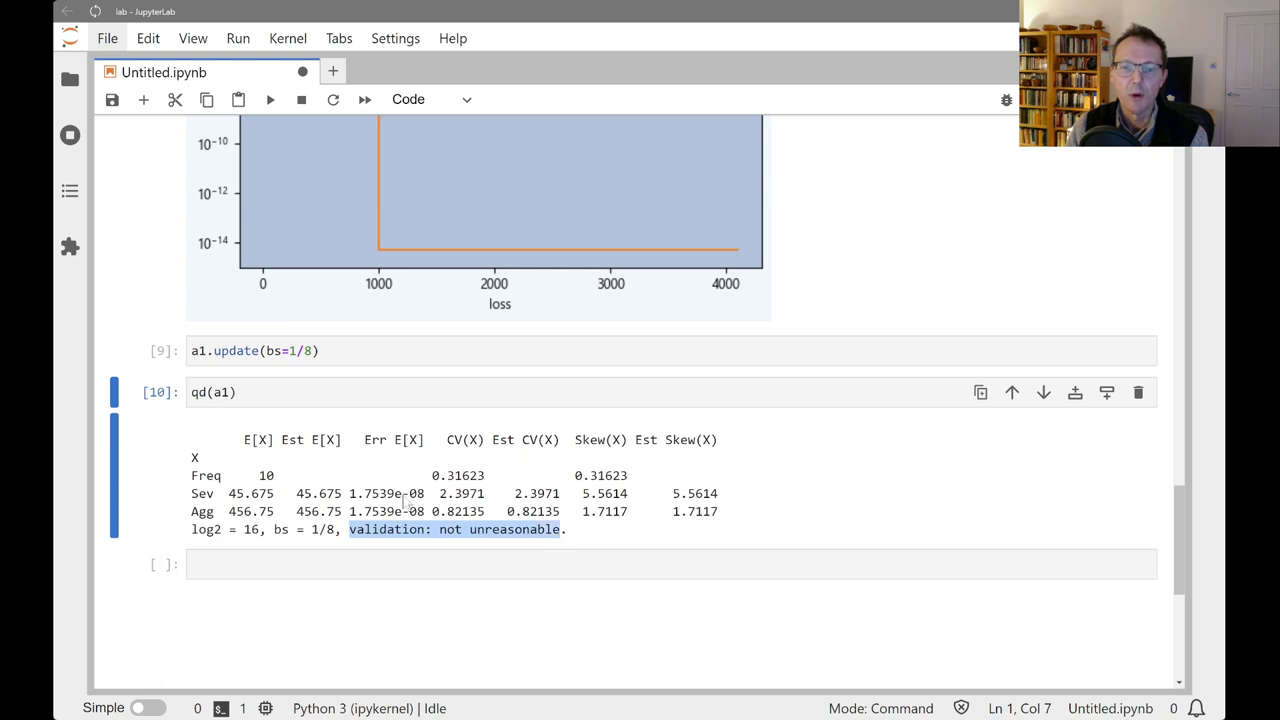
{"action": "mouse_move", "coordinate": [408, 528]}
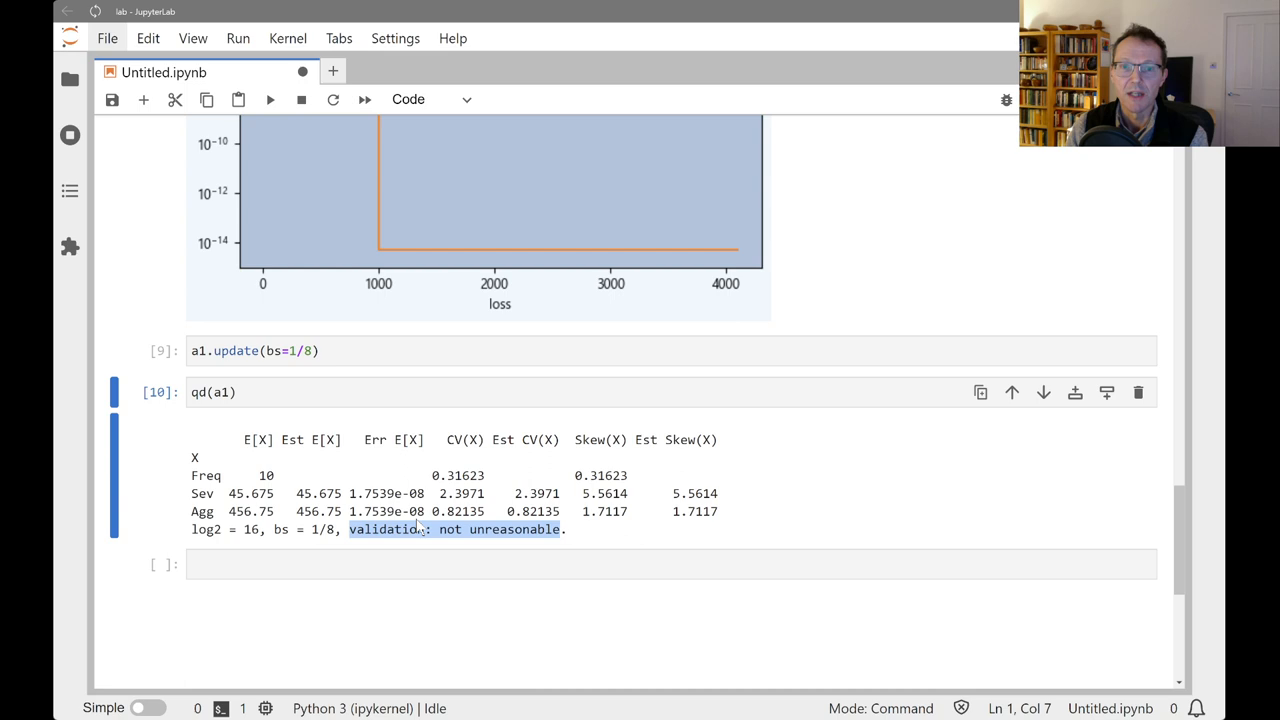
{"action": "scroll", "scroll_direction": "up", "scroll_amount": 3}
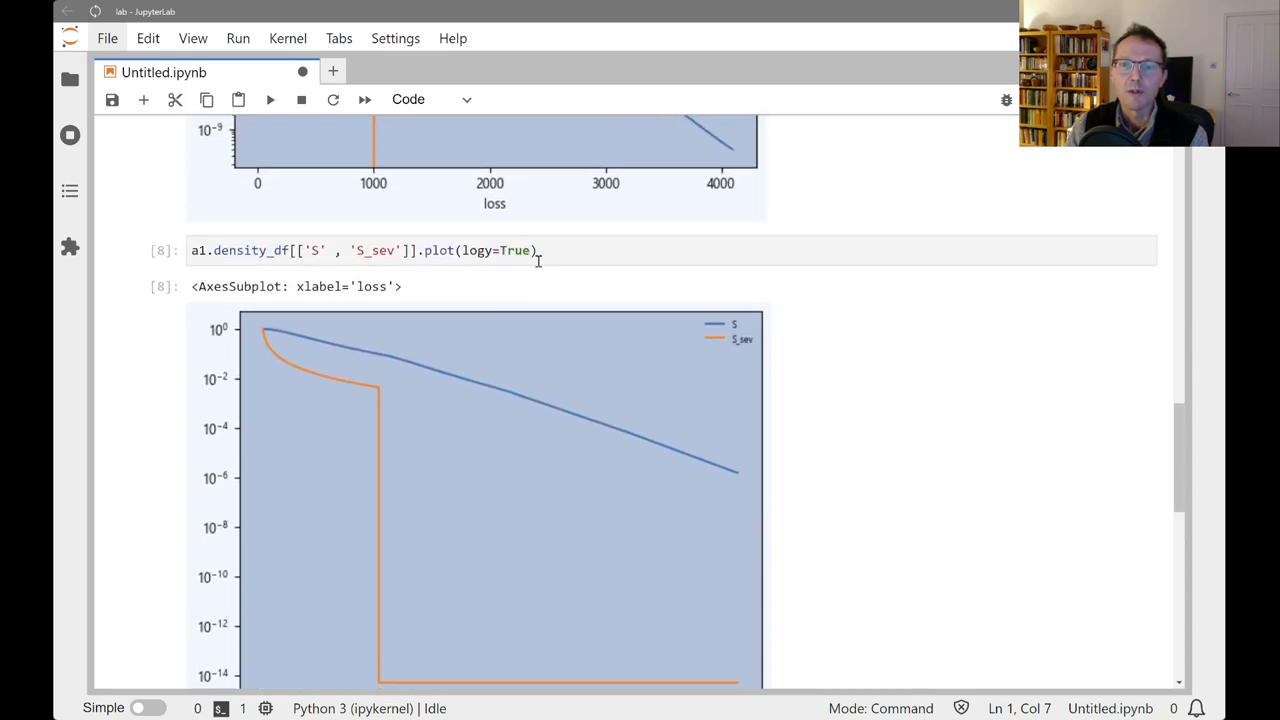
{"action": "left_click", "coordinate": [536, 248]}
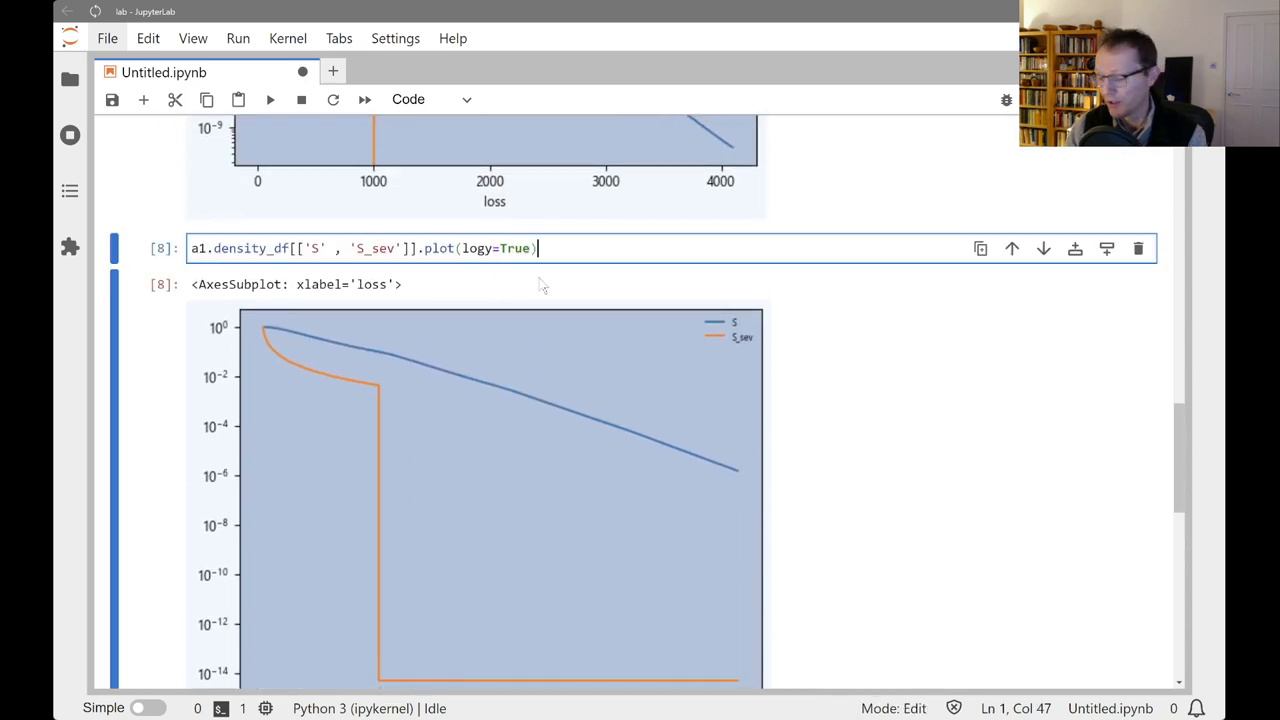
{"action": "key", "text": "shift+Return"}
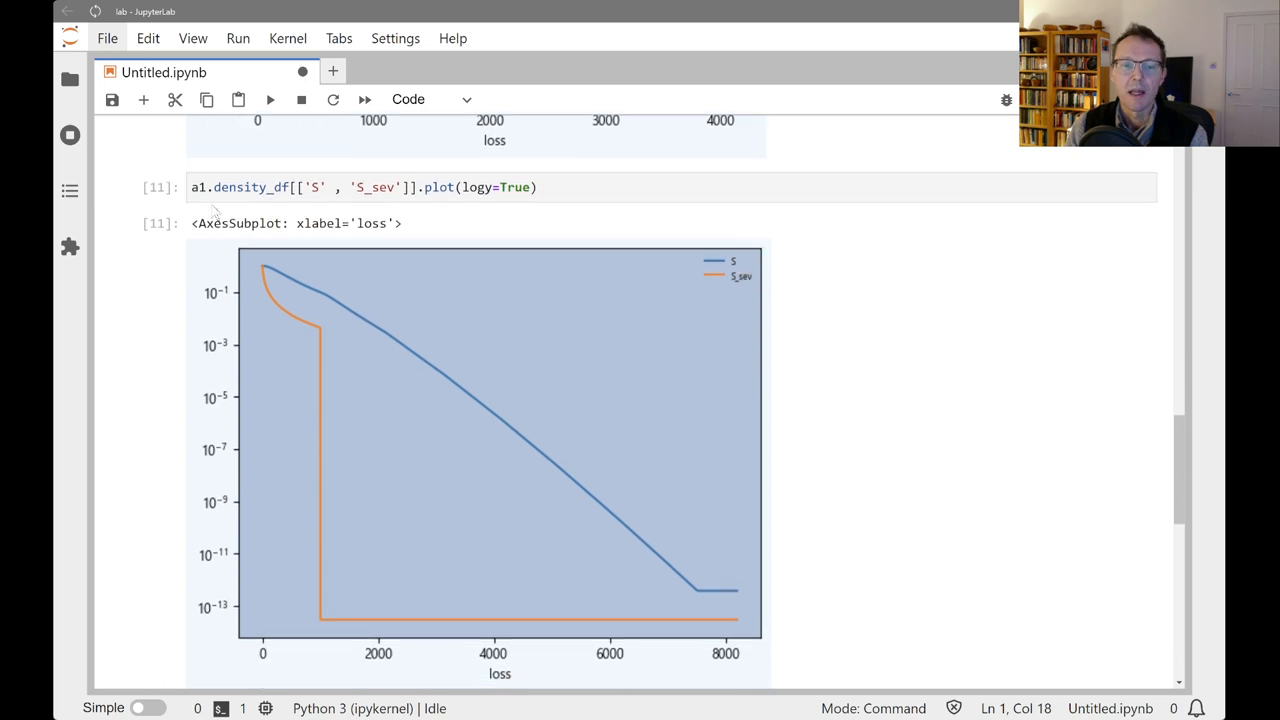
{"action": "scroll", "scroll_direction": "down", "scroll_amount": 3}
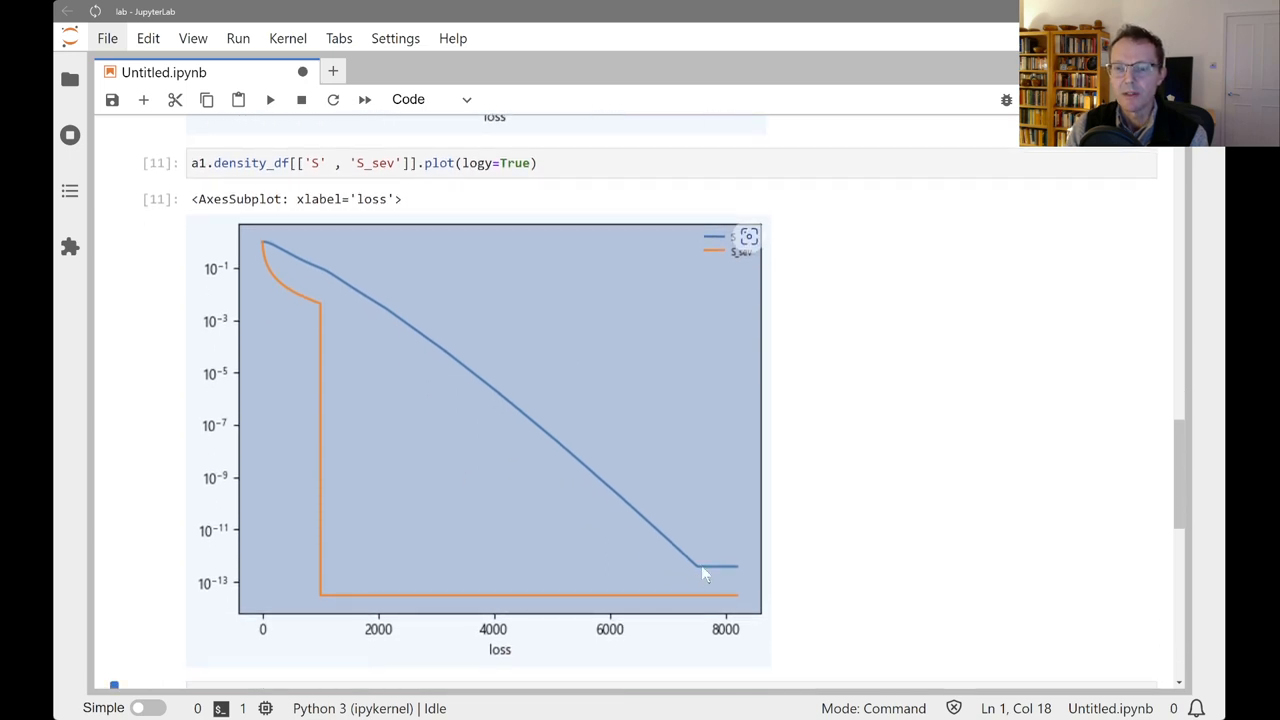
{"action": "mouse_move", "coordinate": [472, 570]}
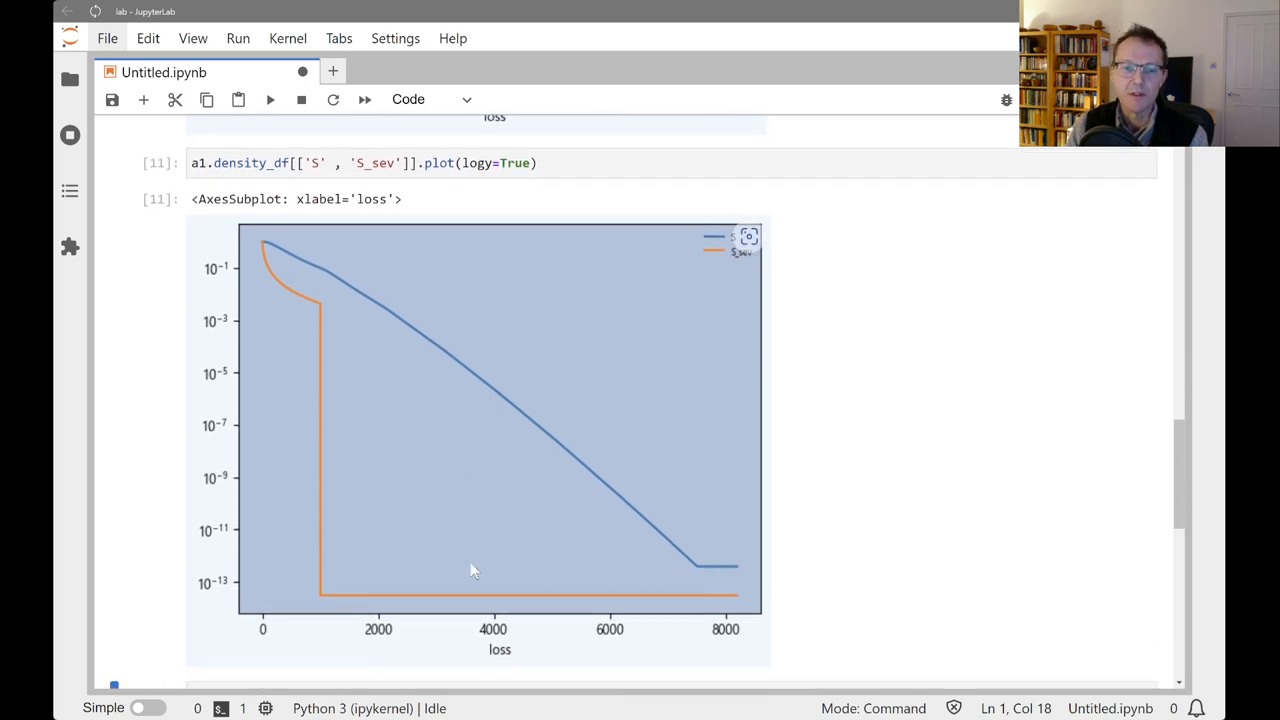
{"action": "mouse_move", "coordinate": [730, 572]}
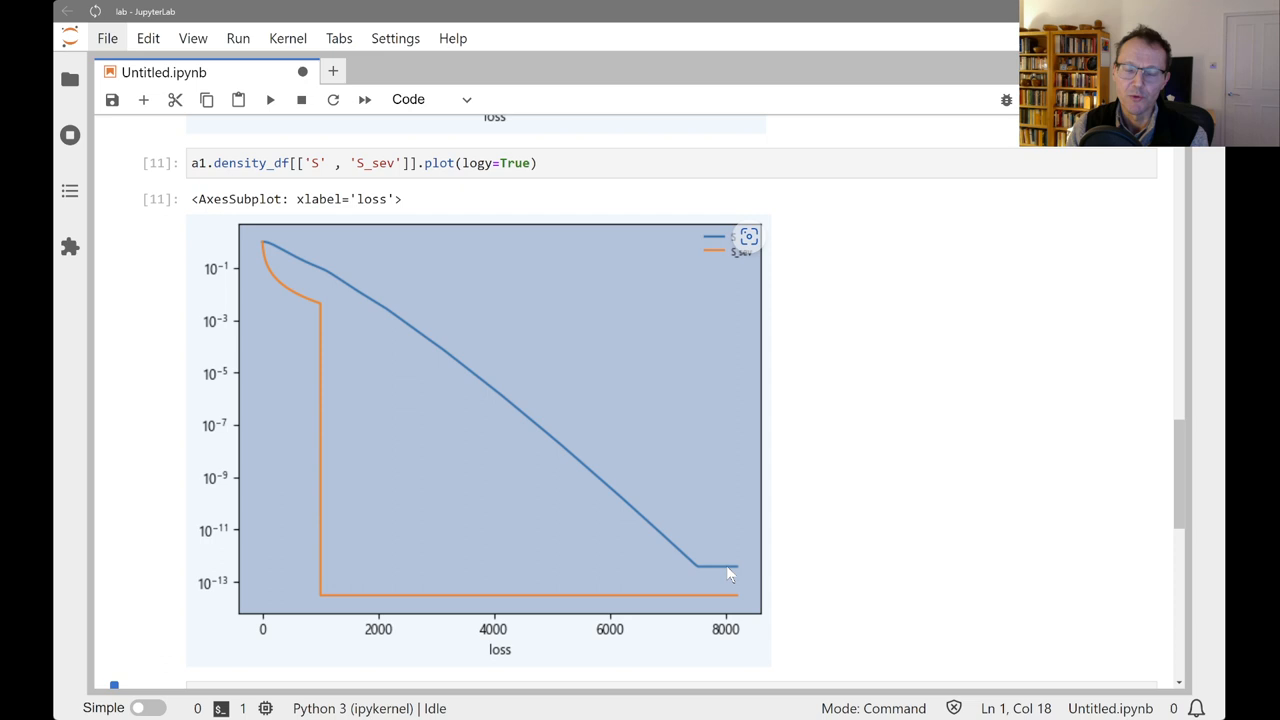
{"action": "key", "text": "ctrl+s"}
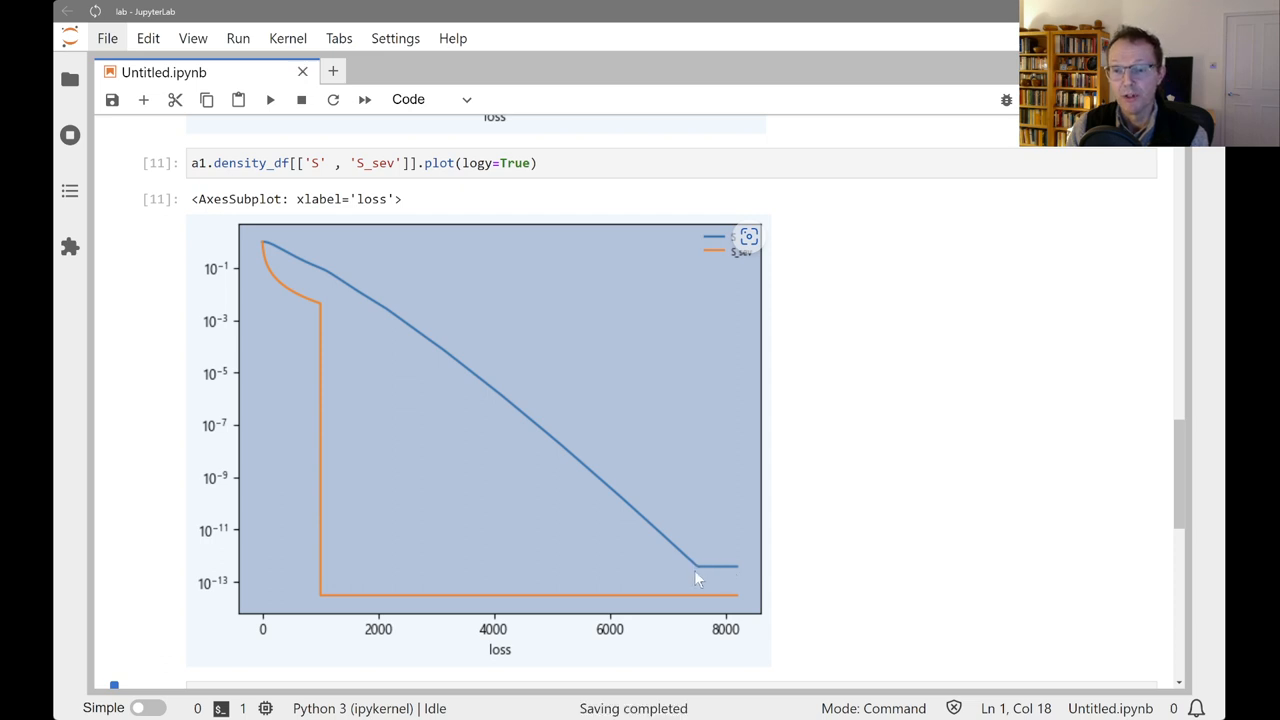
{"action": "mouse_move", "coordinate": [704, 580]}
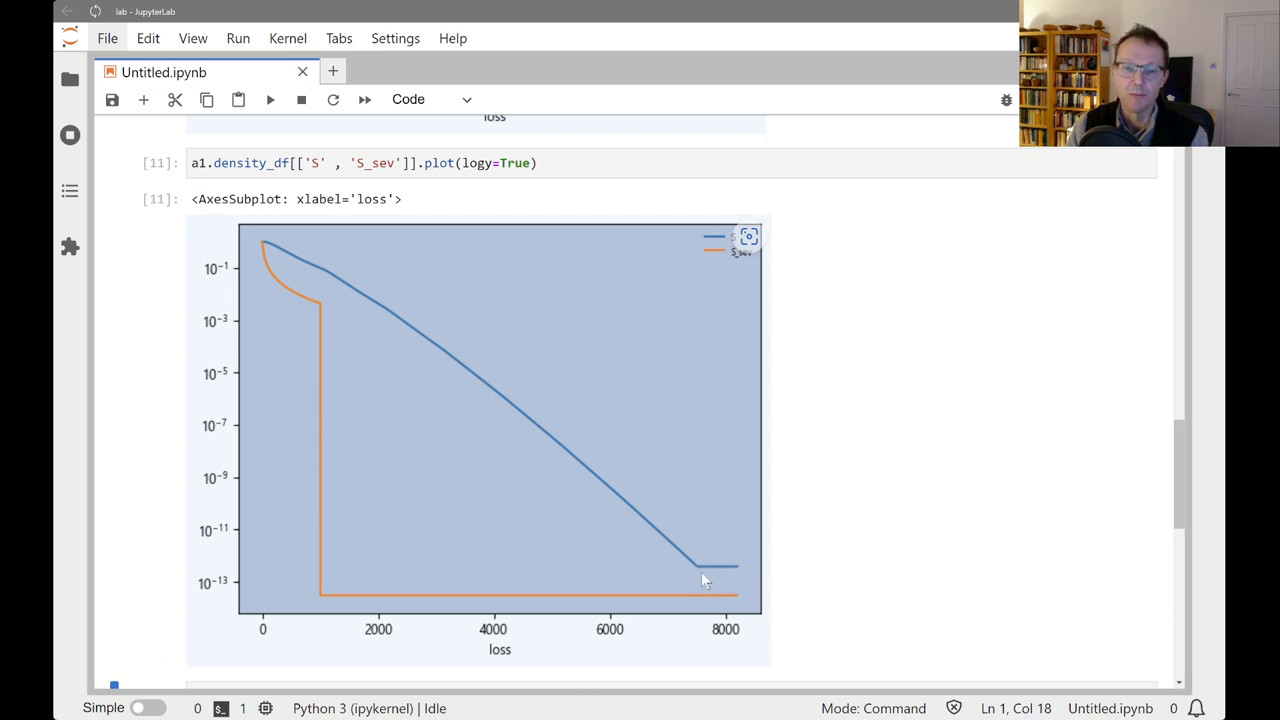
{"action": "mouse_move", "coordinate": [240, 562]}
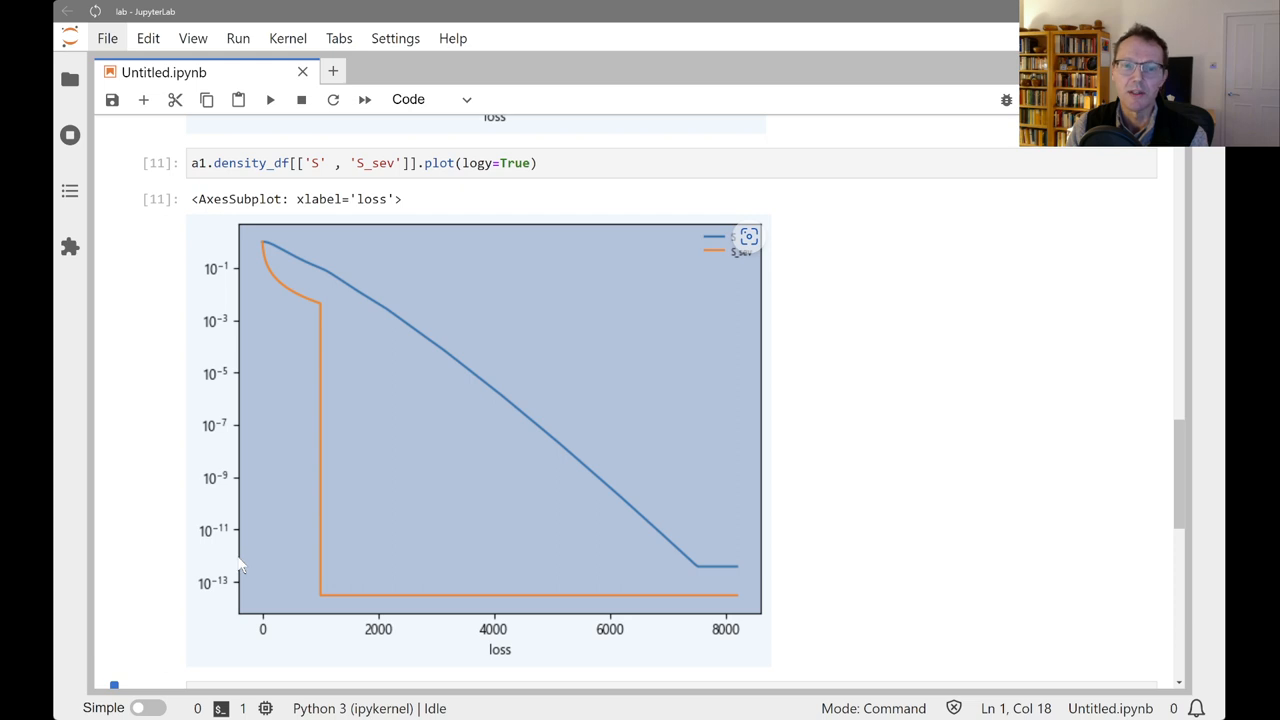
{"action": "mouse_move", "coordinate": [348, 270]}
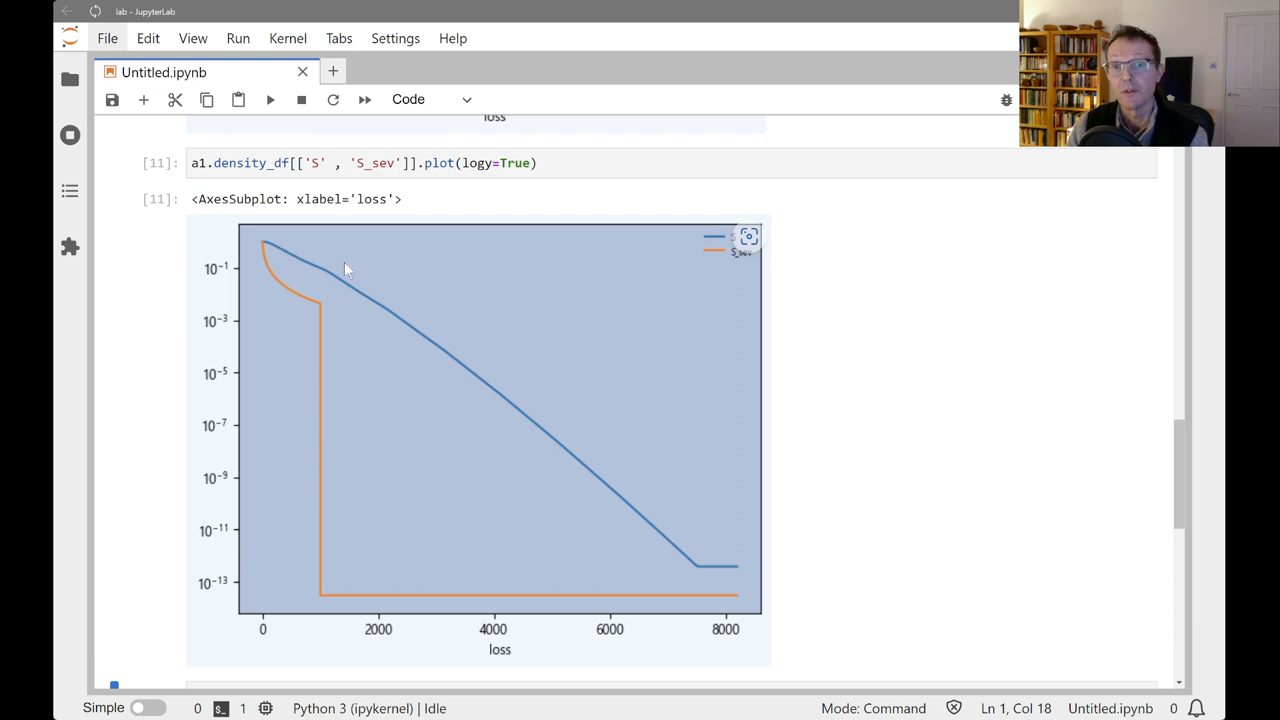
{"action": "mouse_move", "coordinate": [430, 348]}
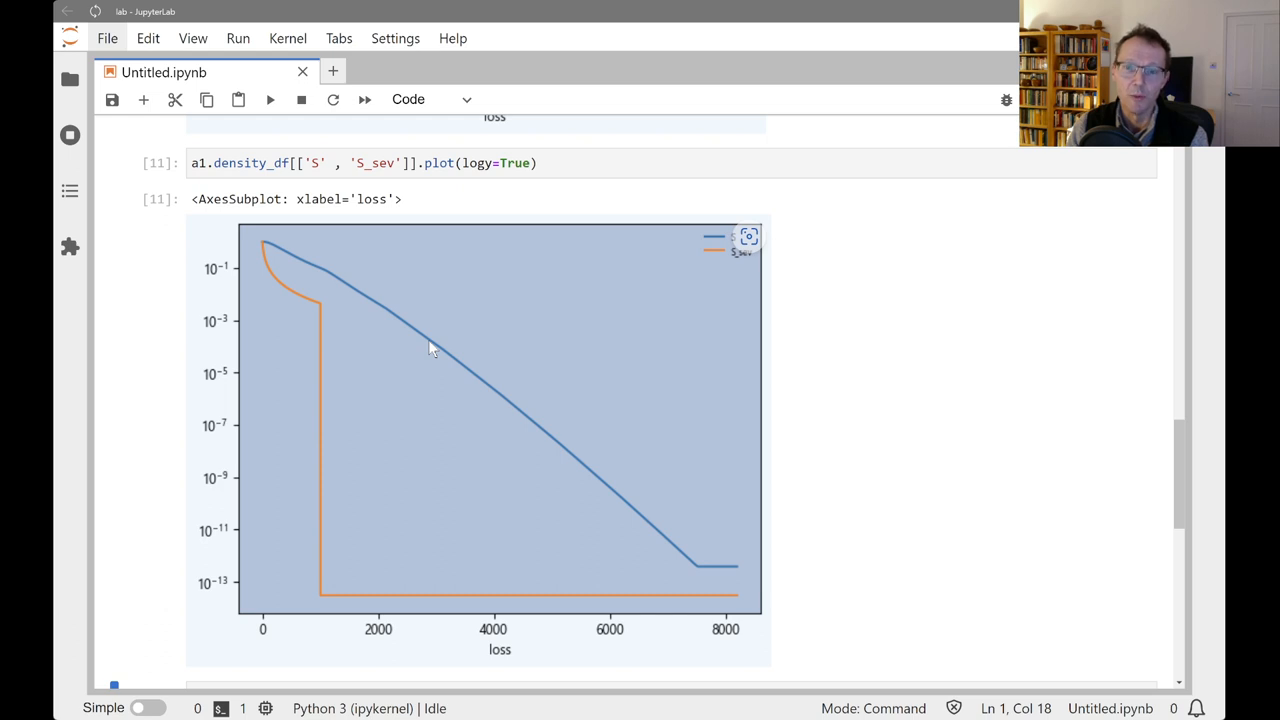
{"action": "mouse_move", "coordinate": [512, 400]}
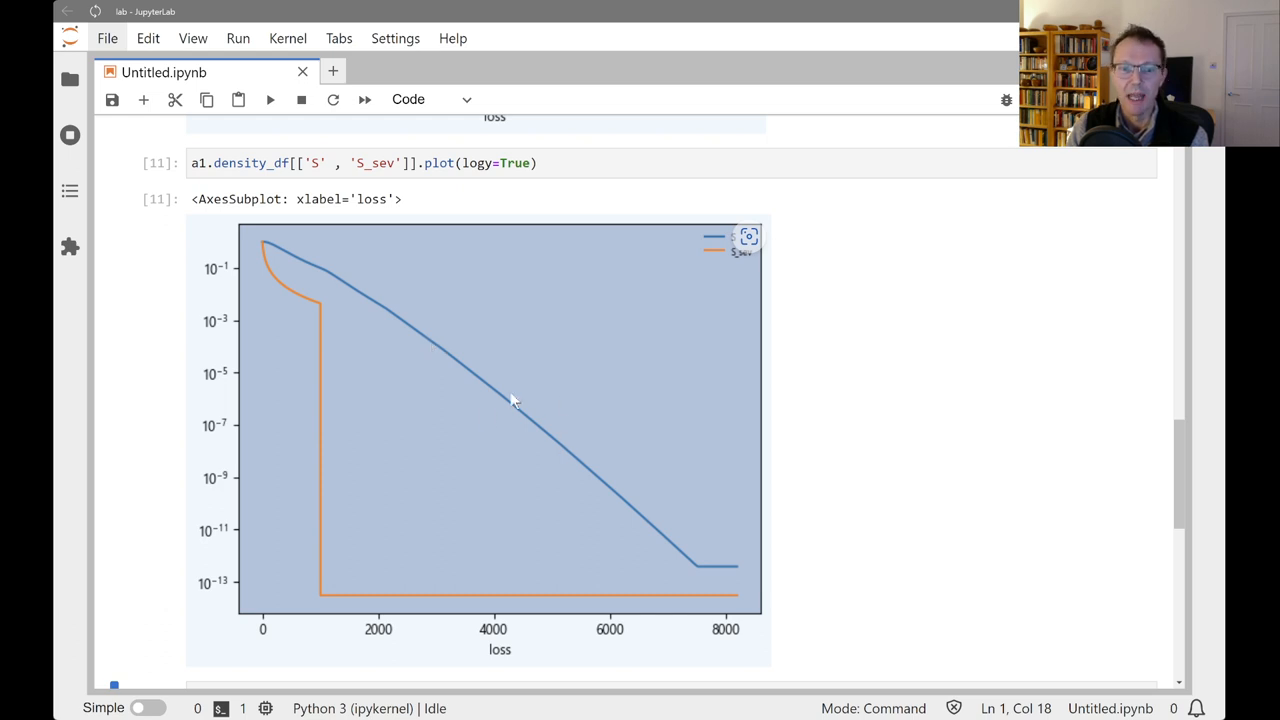
{"action": "scroll", "scroll_direction": "down", "scroll_amount": 3}
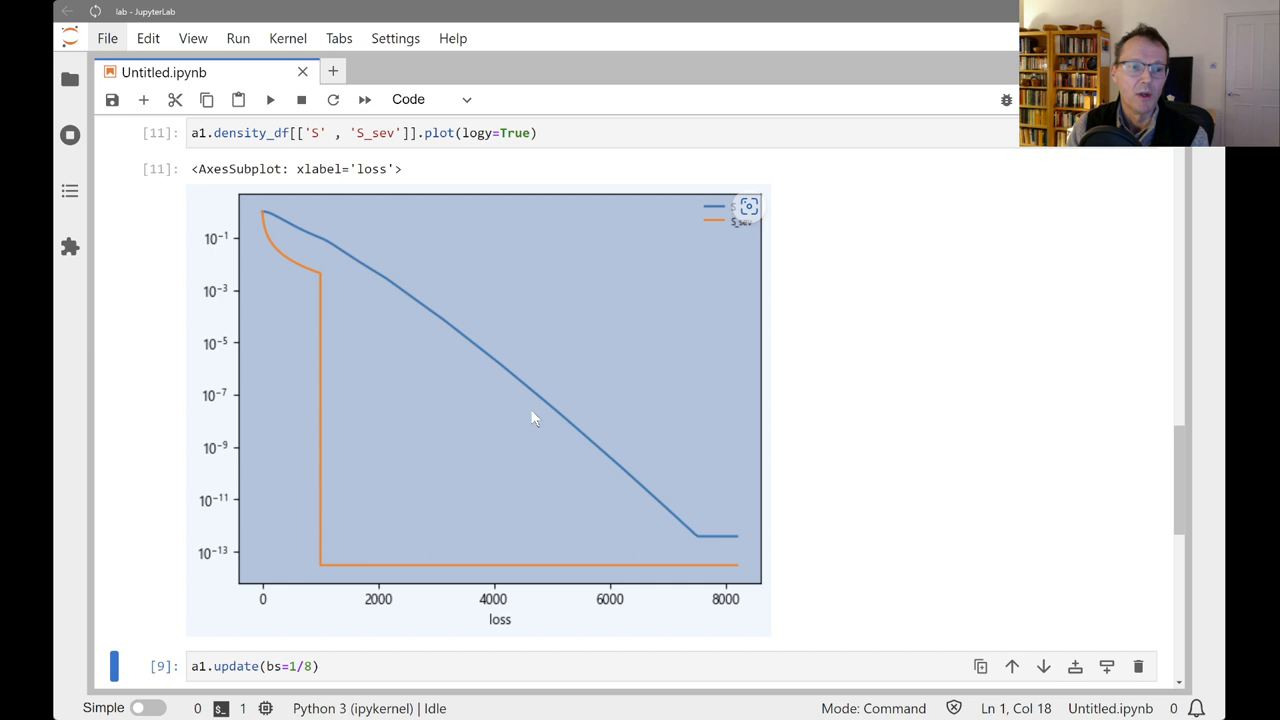
{"action": "scroll", "scroll_direction": "down", "scroll_amount": 3}
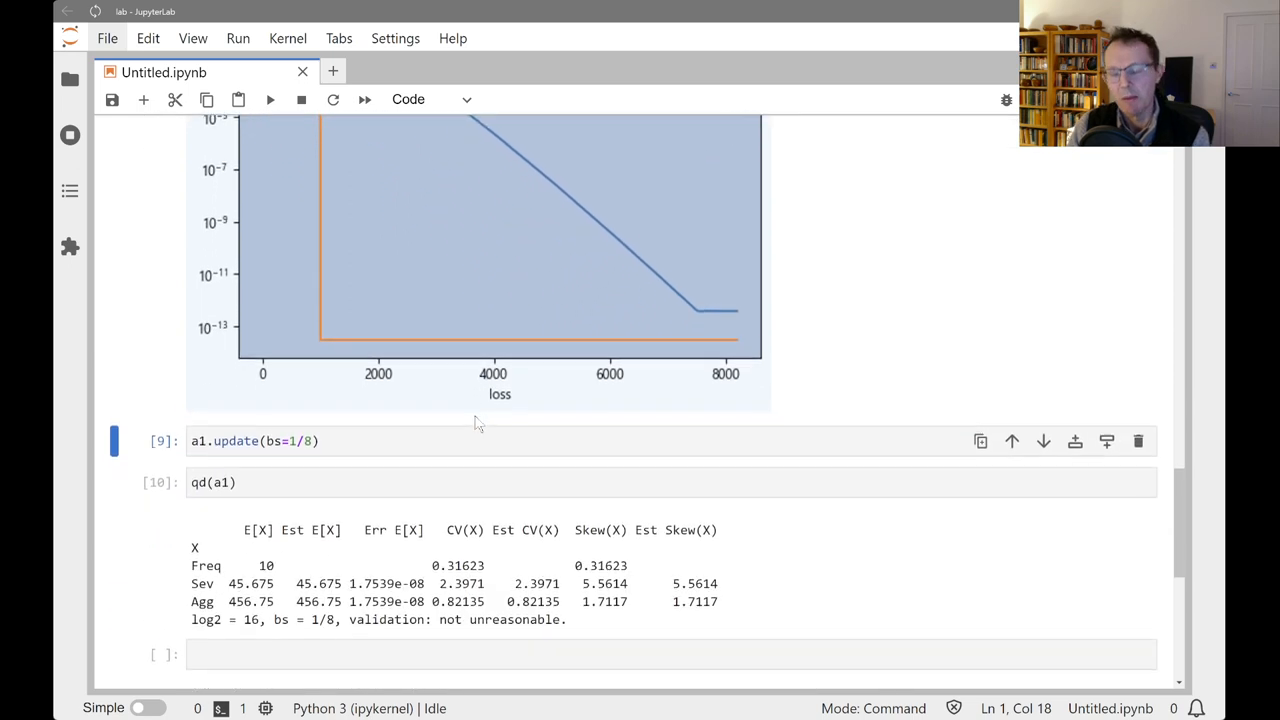
{"action": "scroll", "scroll_direction": "down", "scroll_amount": 3}
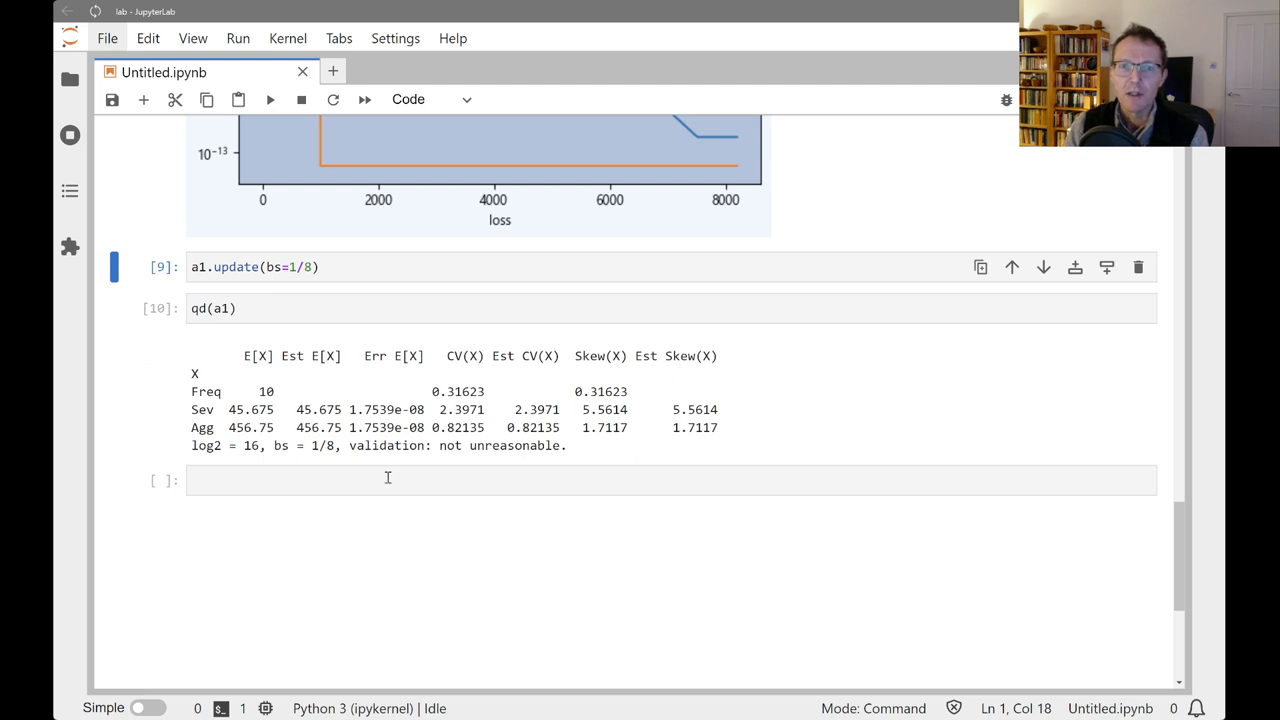
{"action": "scroll", "scroll_direction": "up", "scroll_amount": 3}
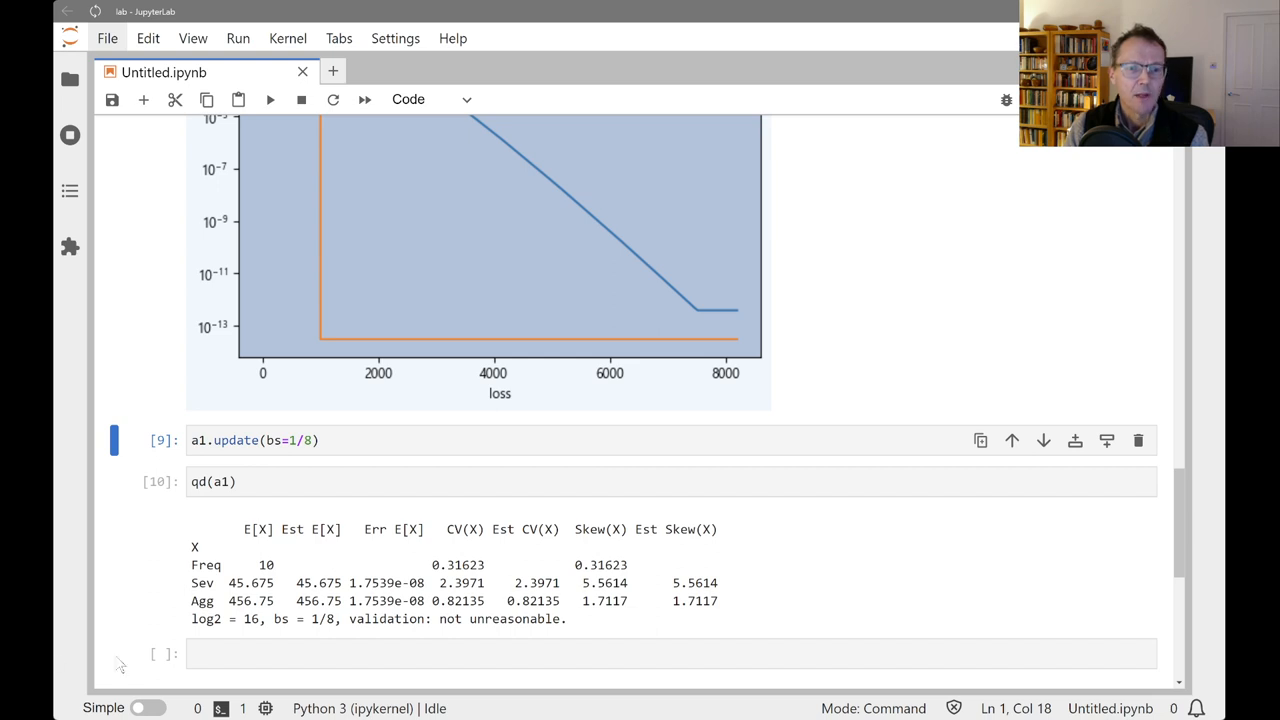
Run a1.aggregate_error_analysis(log2=16) to tabulate errors across bucket sizes.
{"action": "type", "text": "a1"}
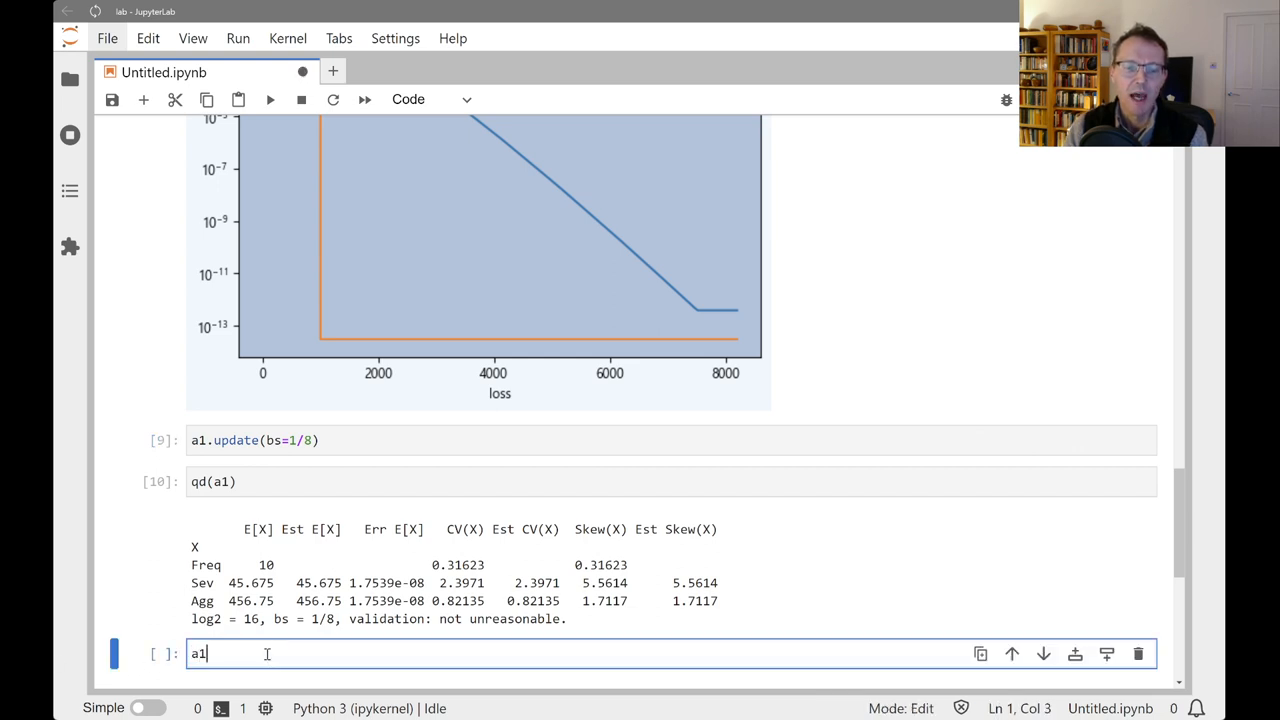
{"action": "type", "text": ".aggreg"}
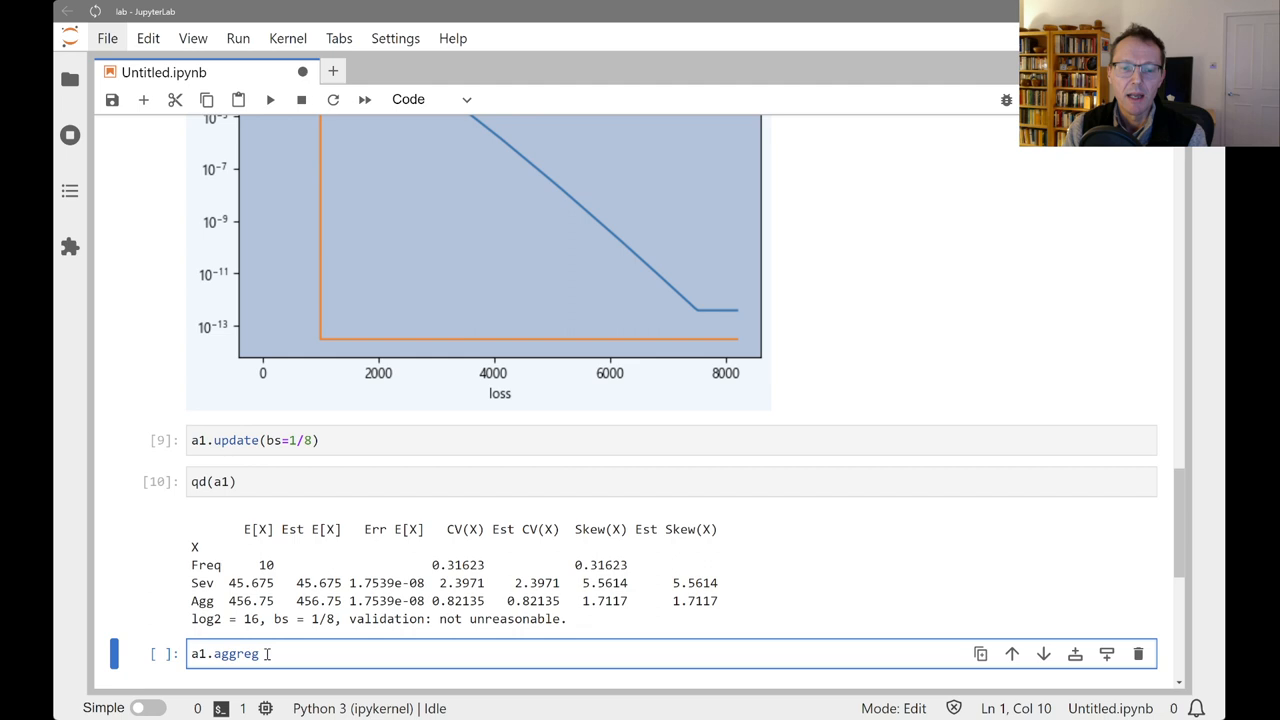
{"action": "type", "text": "ate_error_analysis"}
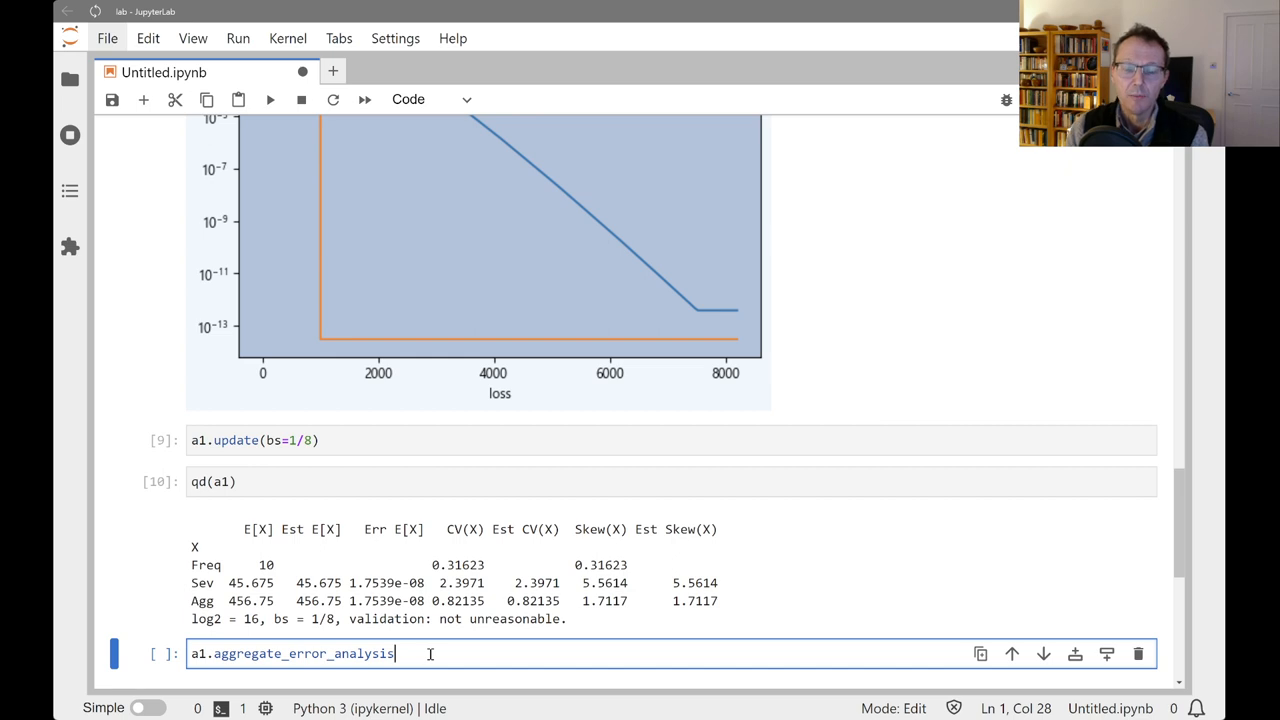
{"action": "type", "text": "("}
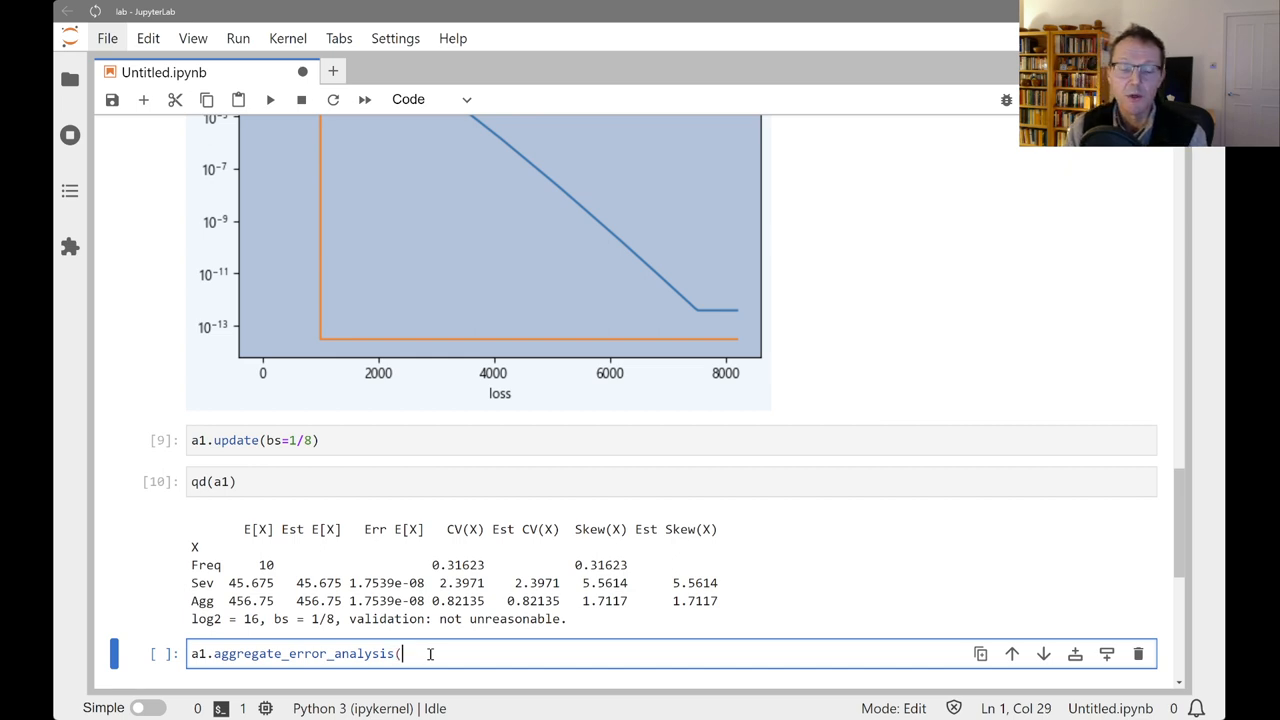
{"action": "type", "text": "log2="}
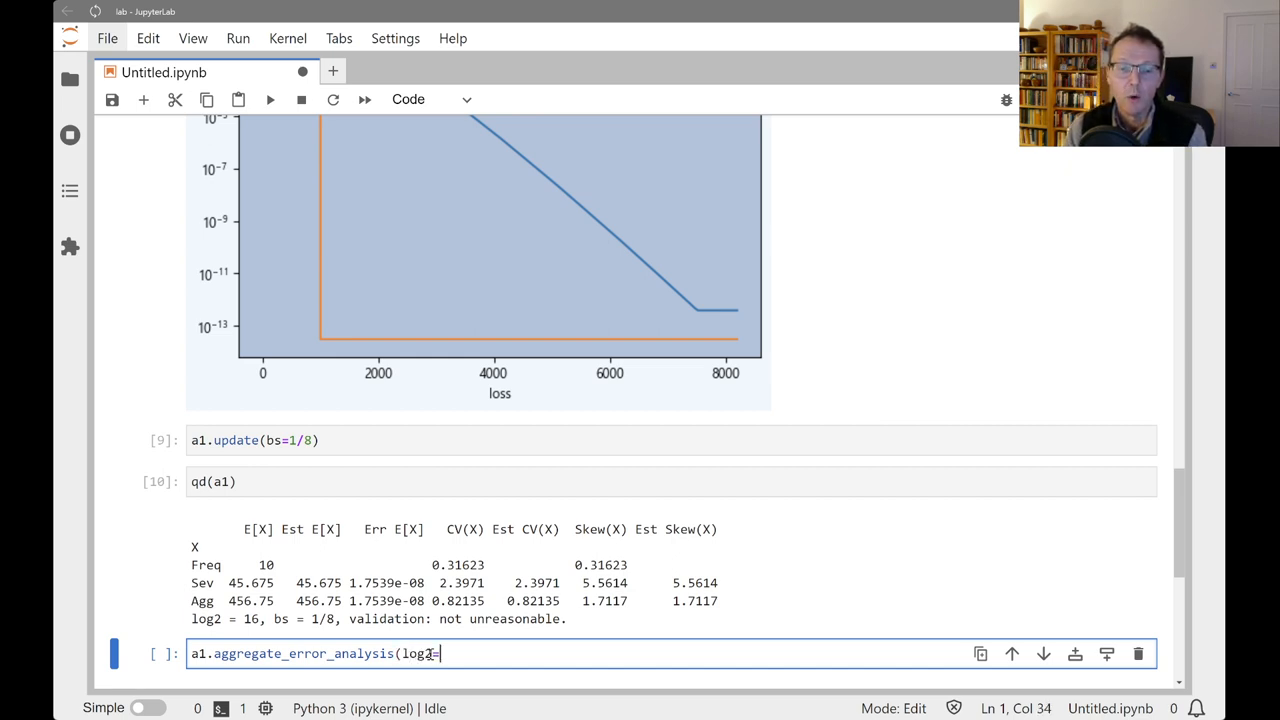
{"action": "type", "text": "1"}
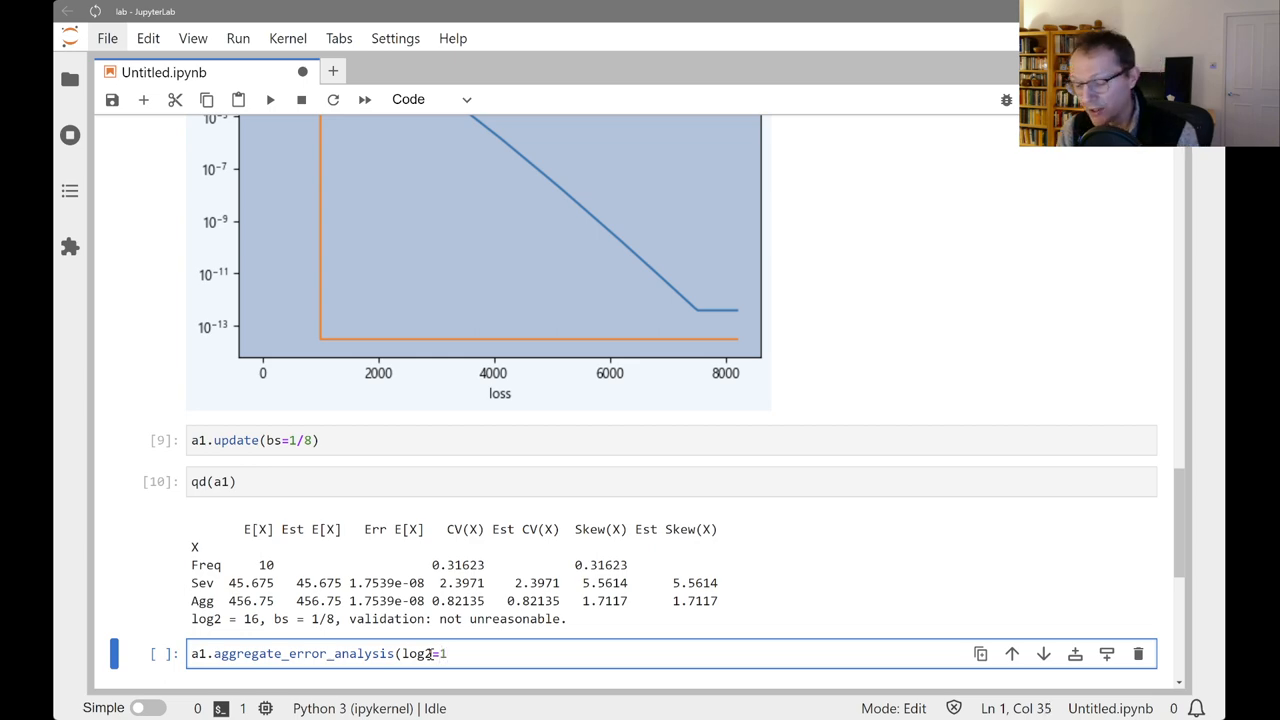
{"action": "key", "text": "shift+Return"}
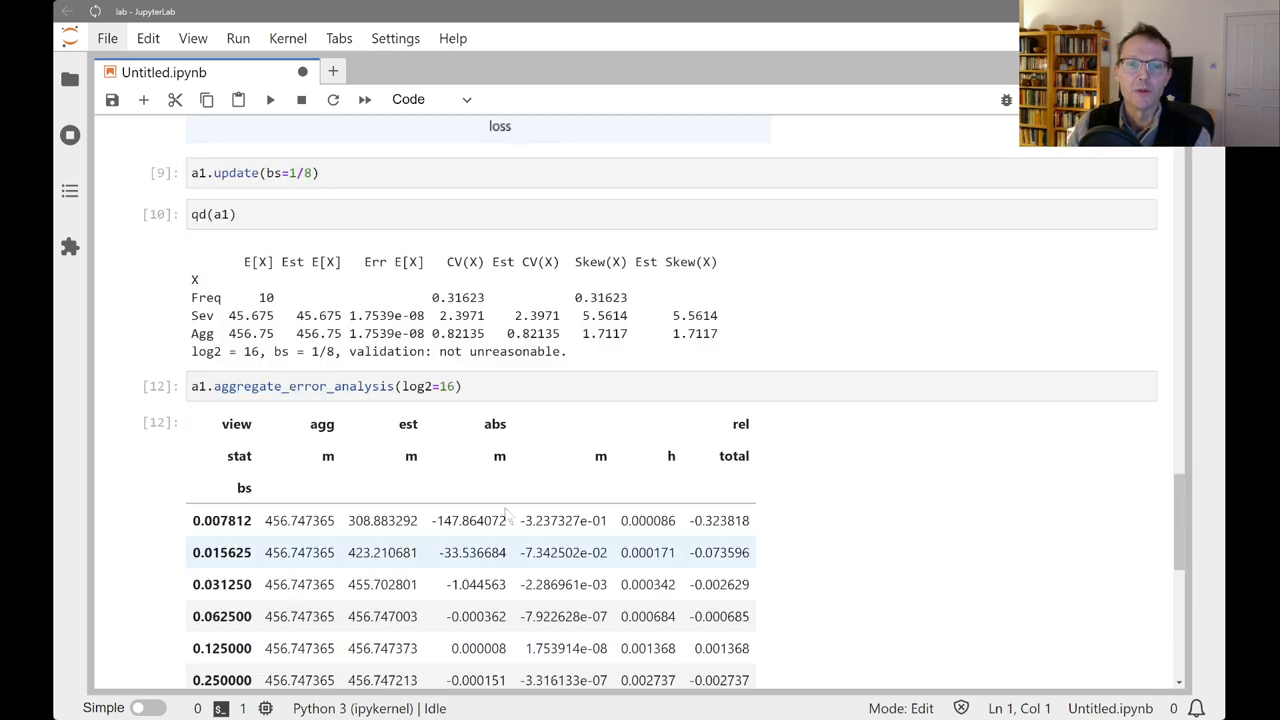
{"action": "scroll", "scroll_direction": "down", "scroll_amount": 3}
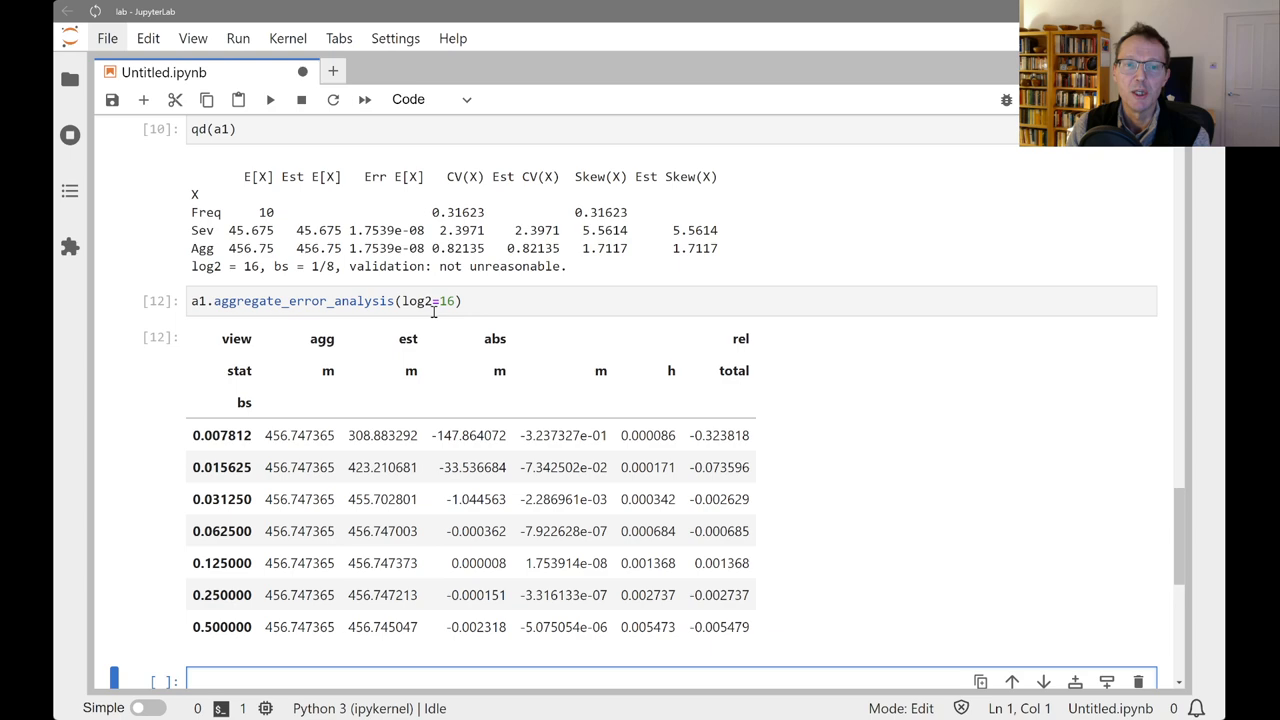
{"action": "scroll", "scroll_direction": "down", "scroll_amount": 3}
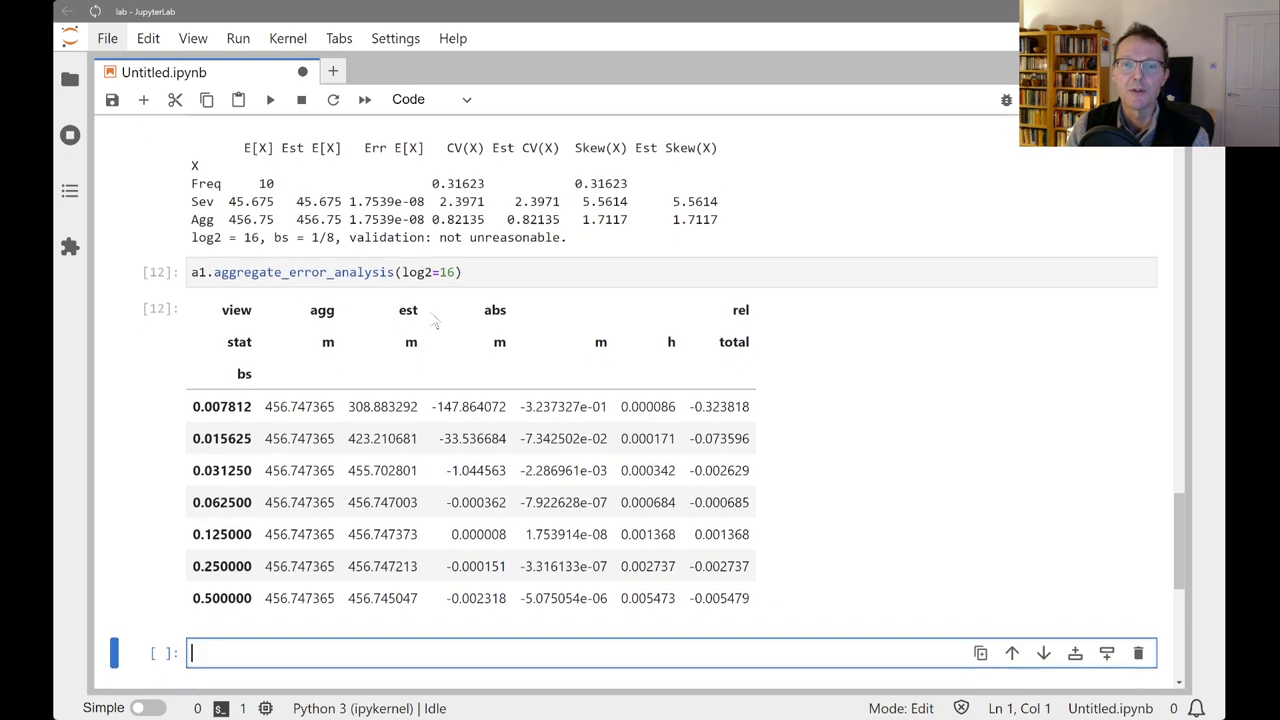
{"action": "scroll", "scroll_direction": "down", "scroll_amount": 3}
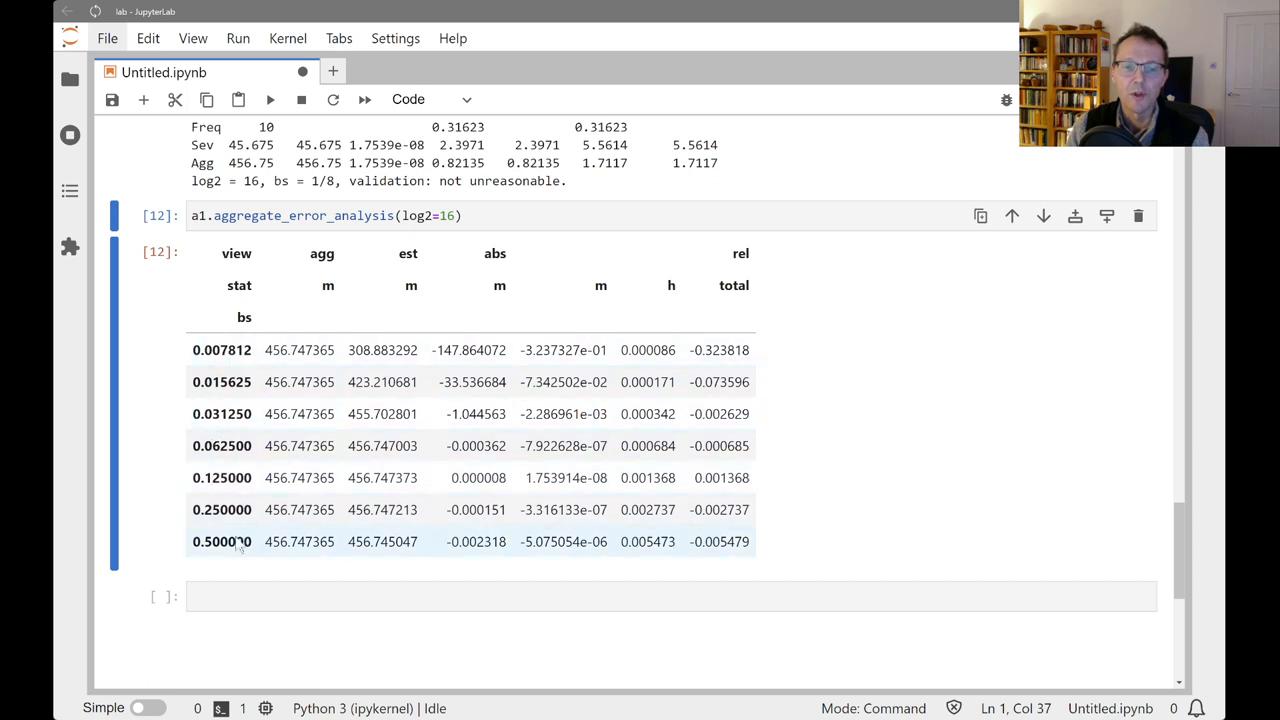
{"action": "mouse_move", "coordinate": [232, 460]}
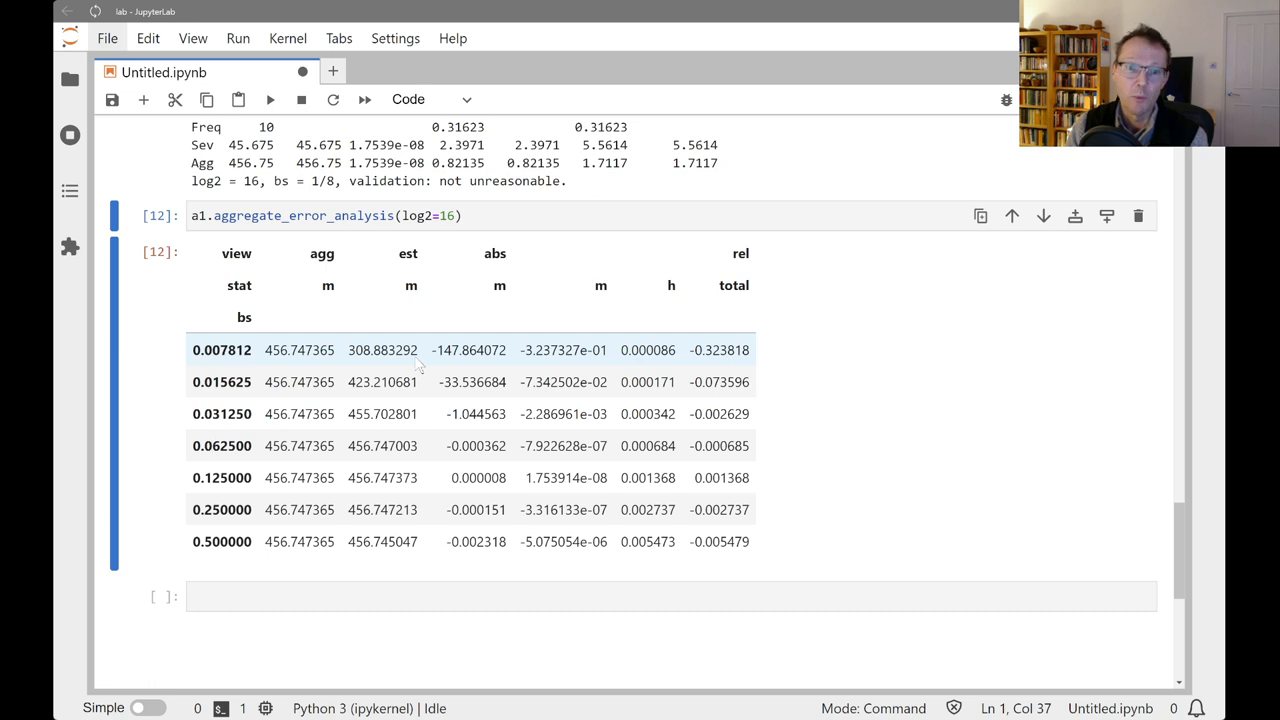
{"action": "mouse_move", "coordinate": [384, 362]}
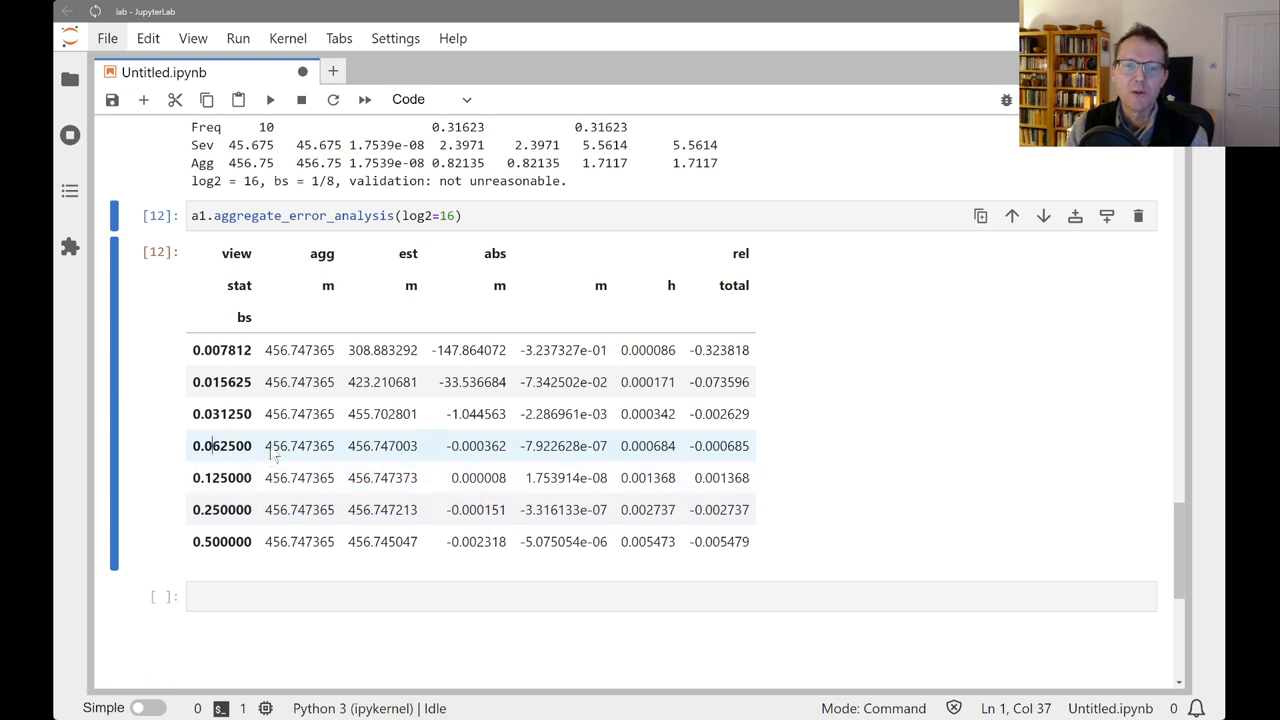
{"action": "mouse_move", "coordinate": [488, 476]}
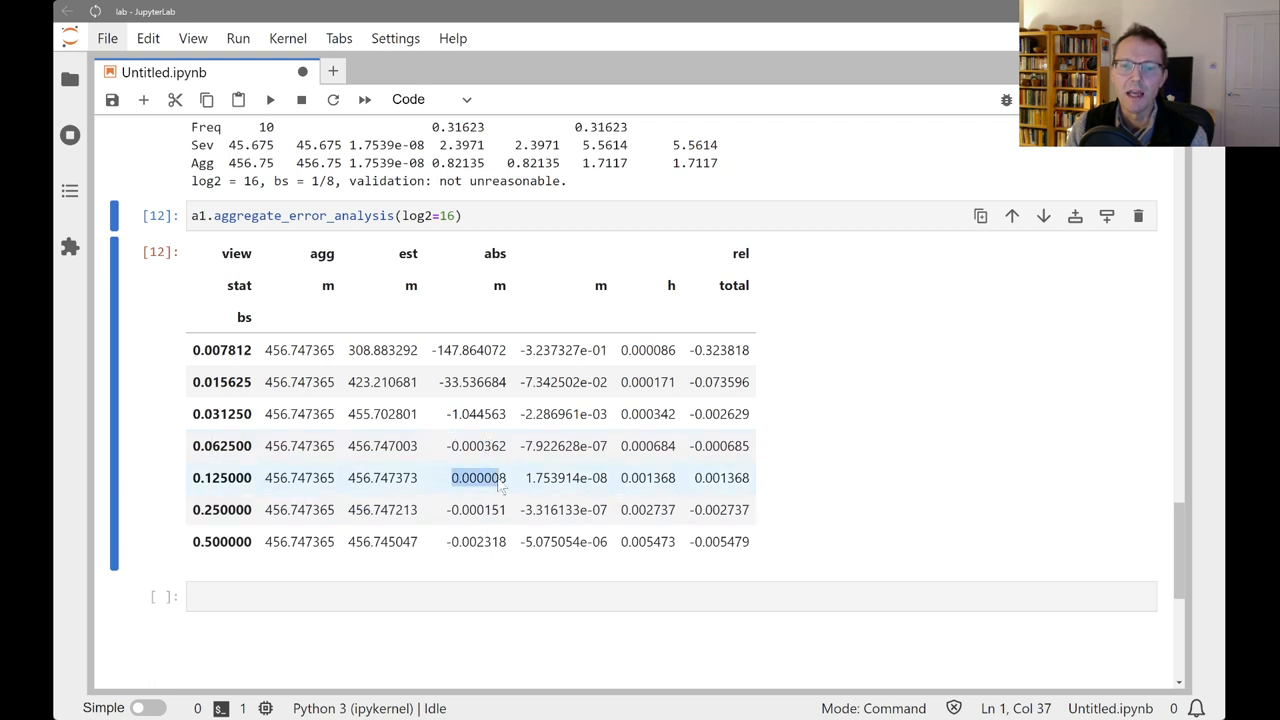
{"action": "mouse_move", "coordinate": [520, 512]}
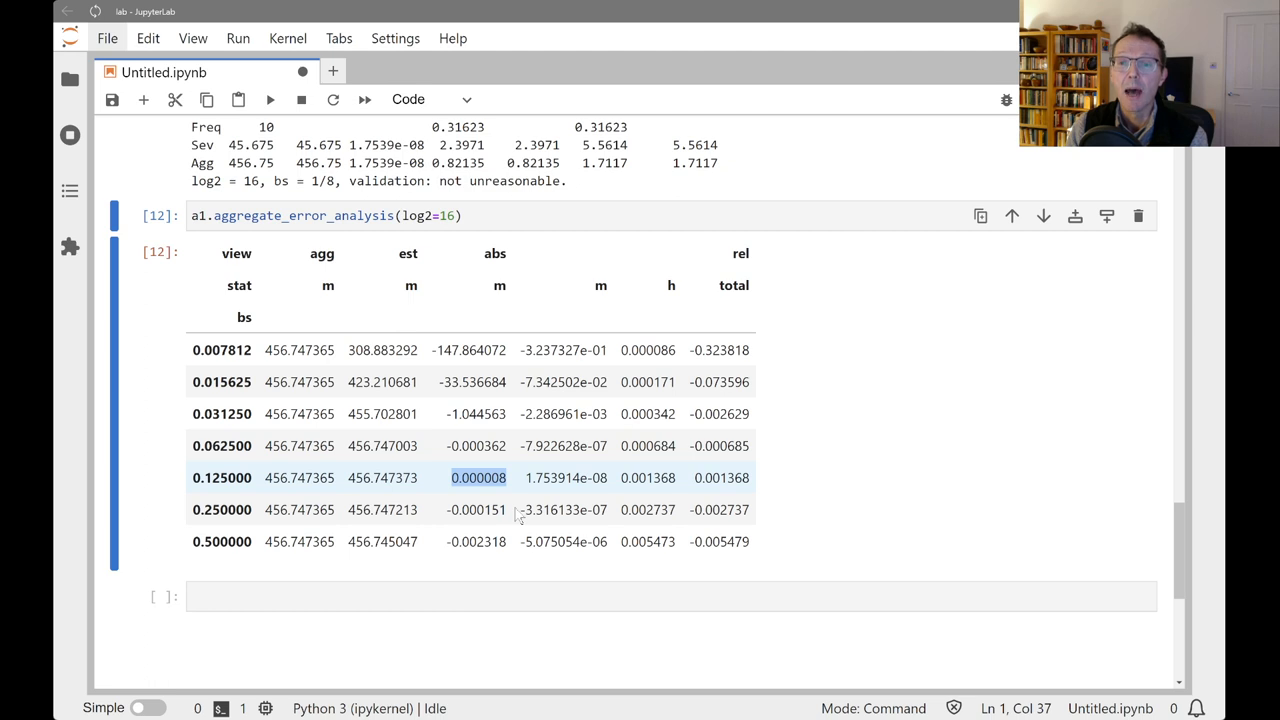
{"action": "mouse_move", "coordinate": [604, 530]}
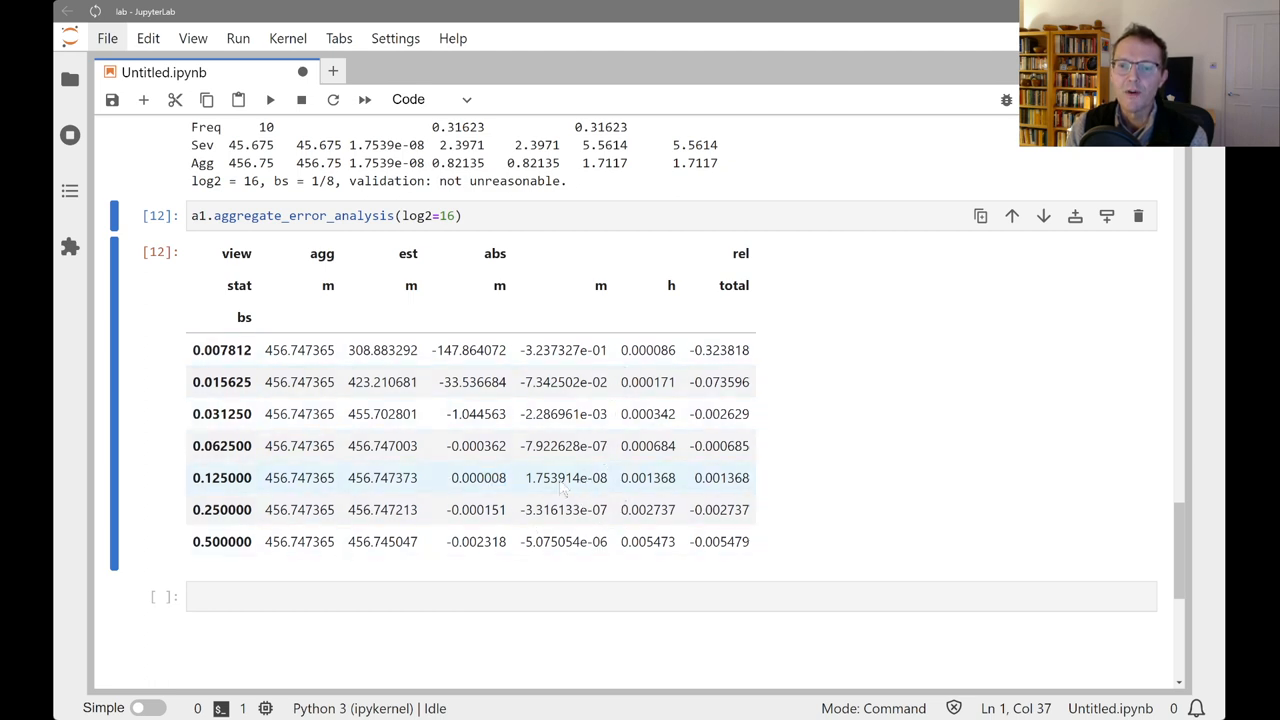
{"action": "double_click", "coordinate": [564, 476]}
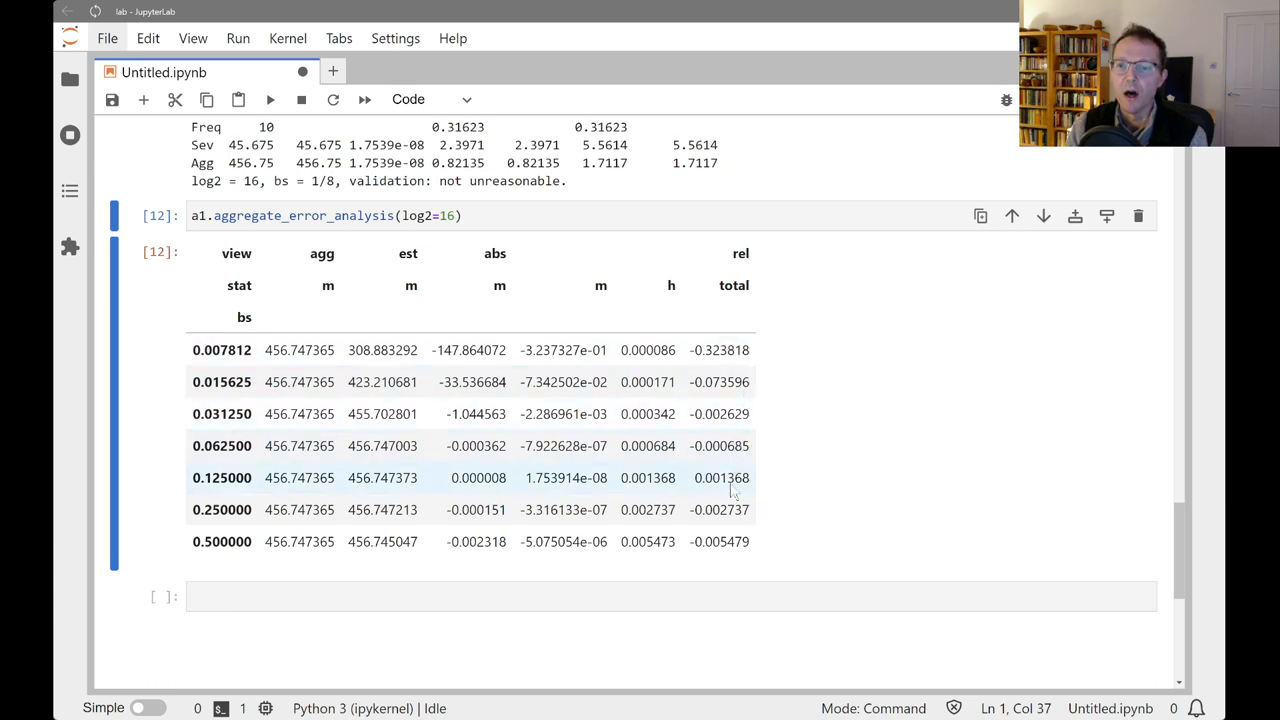
{"action": "mouse_move", "coordinate": [180, 456]}
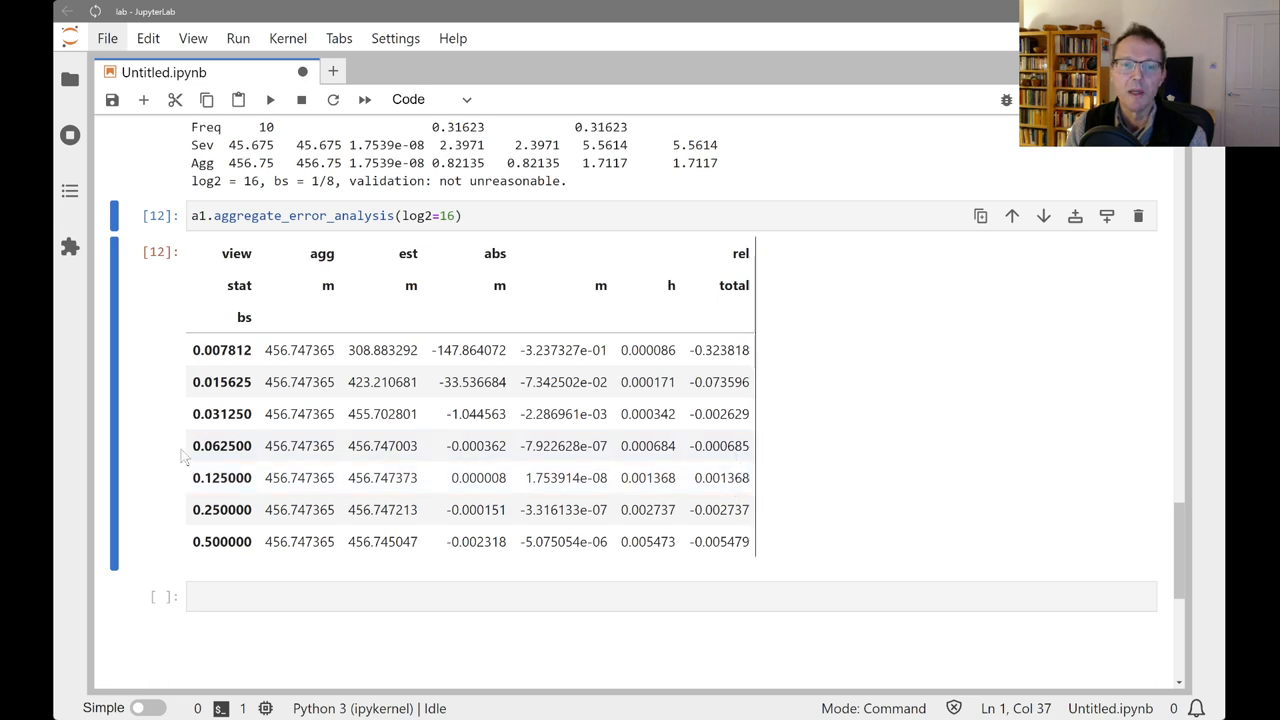
{"action": "left_click", "coordinate": [222, 444]}
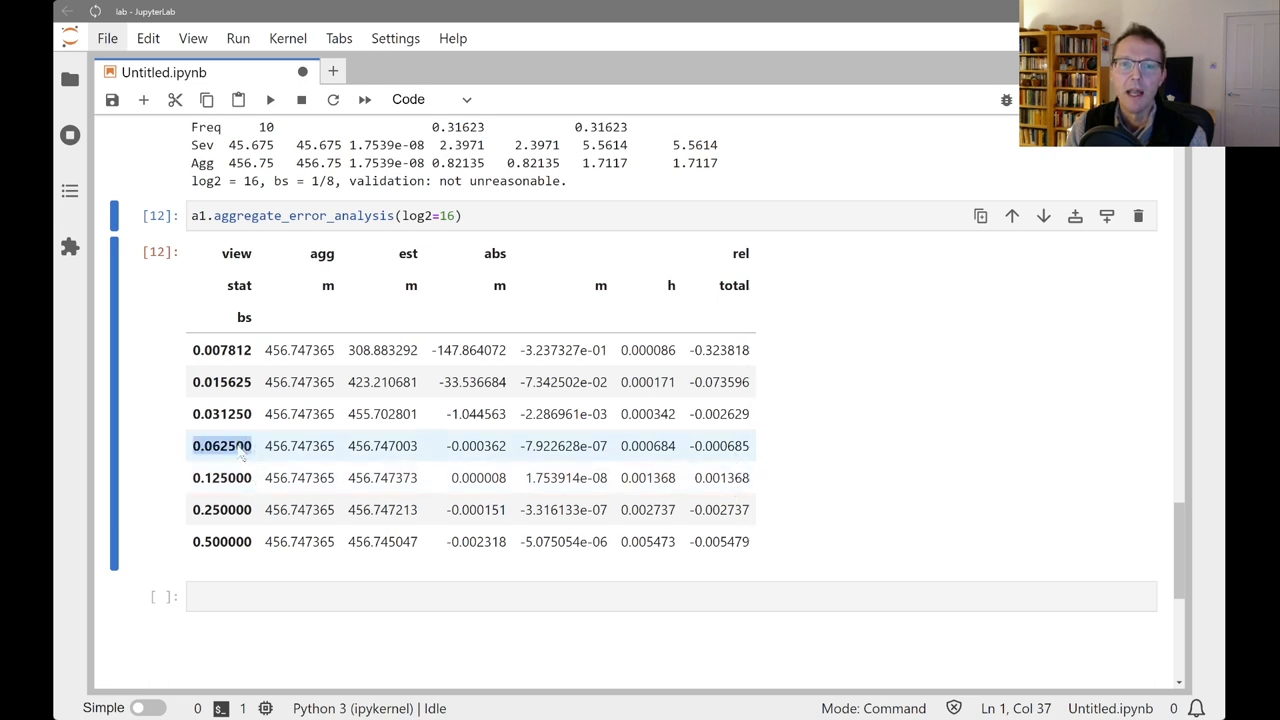
{"action": "key", "text": "ctrl+s"}
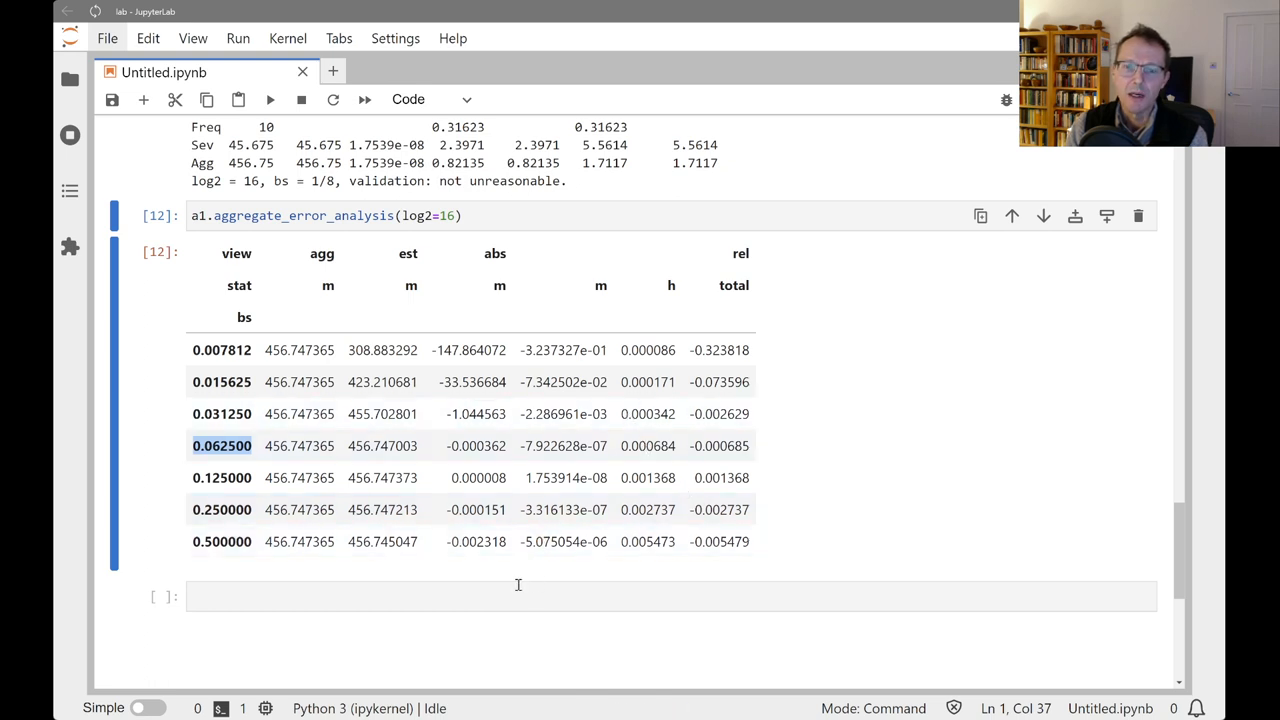
{"action": "left_click", "coordinate": [508, 216]}
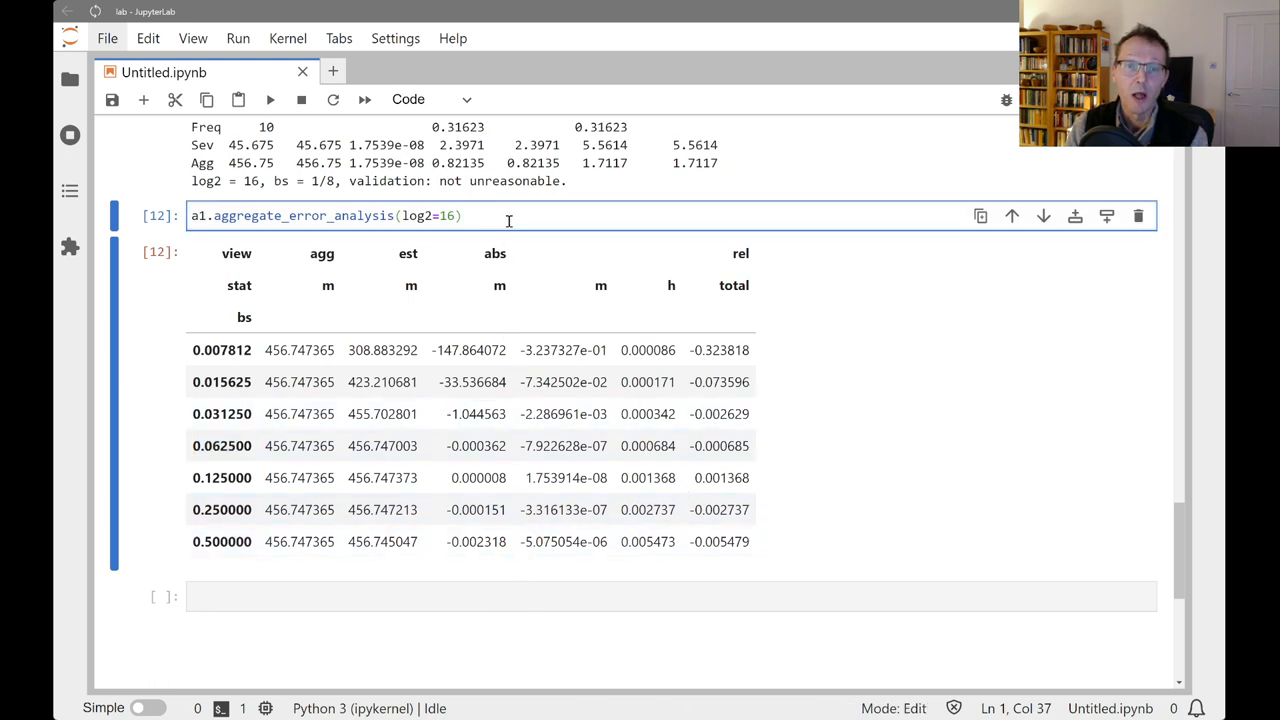